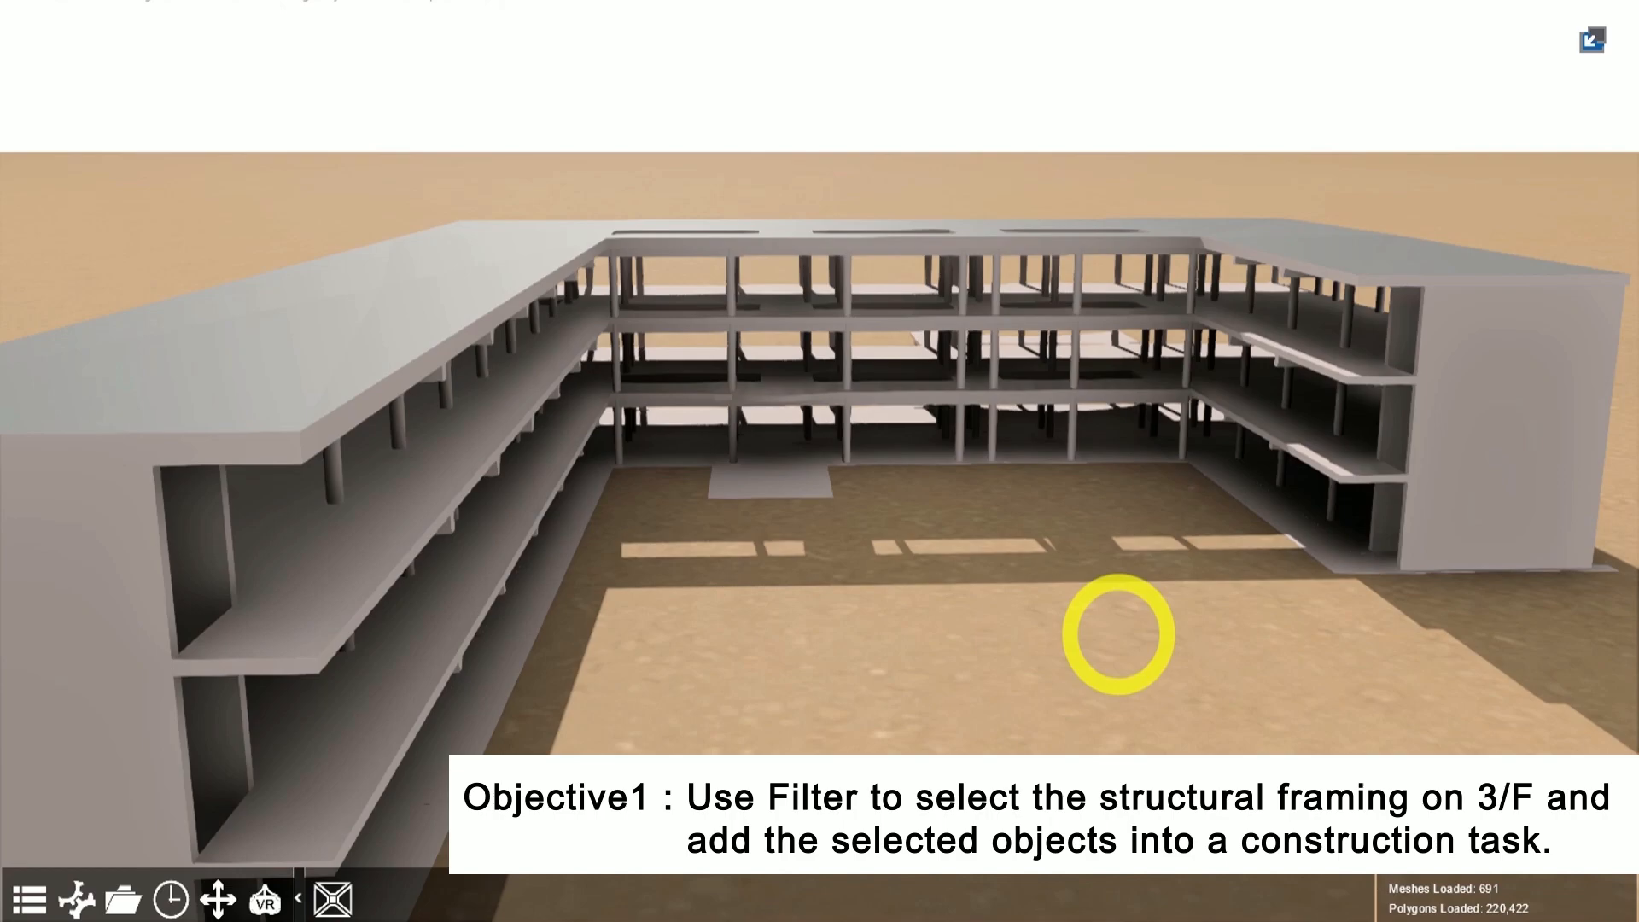
Open the 4D Simulation workspace from the main menu's Construction section.
click(27, 899)
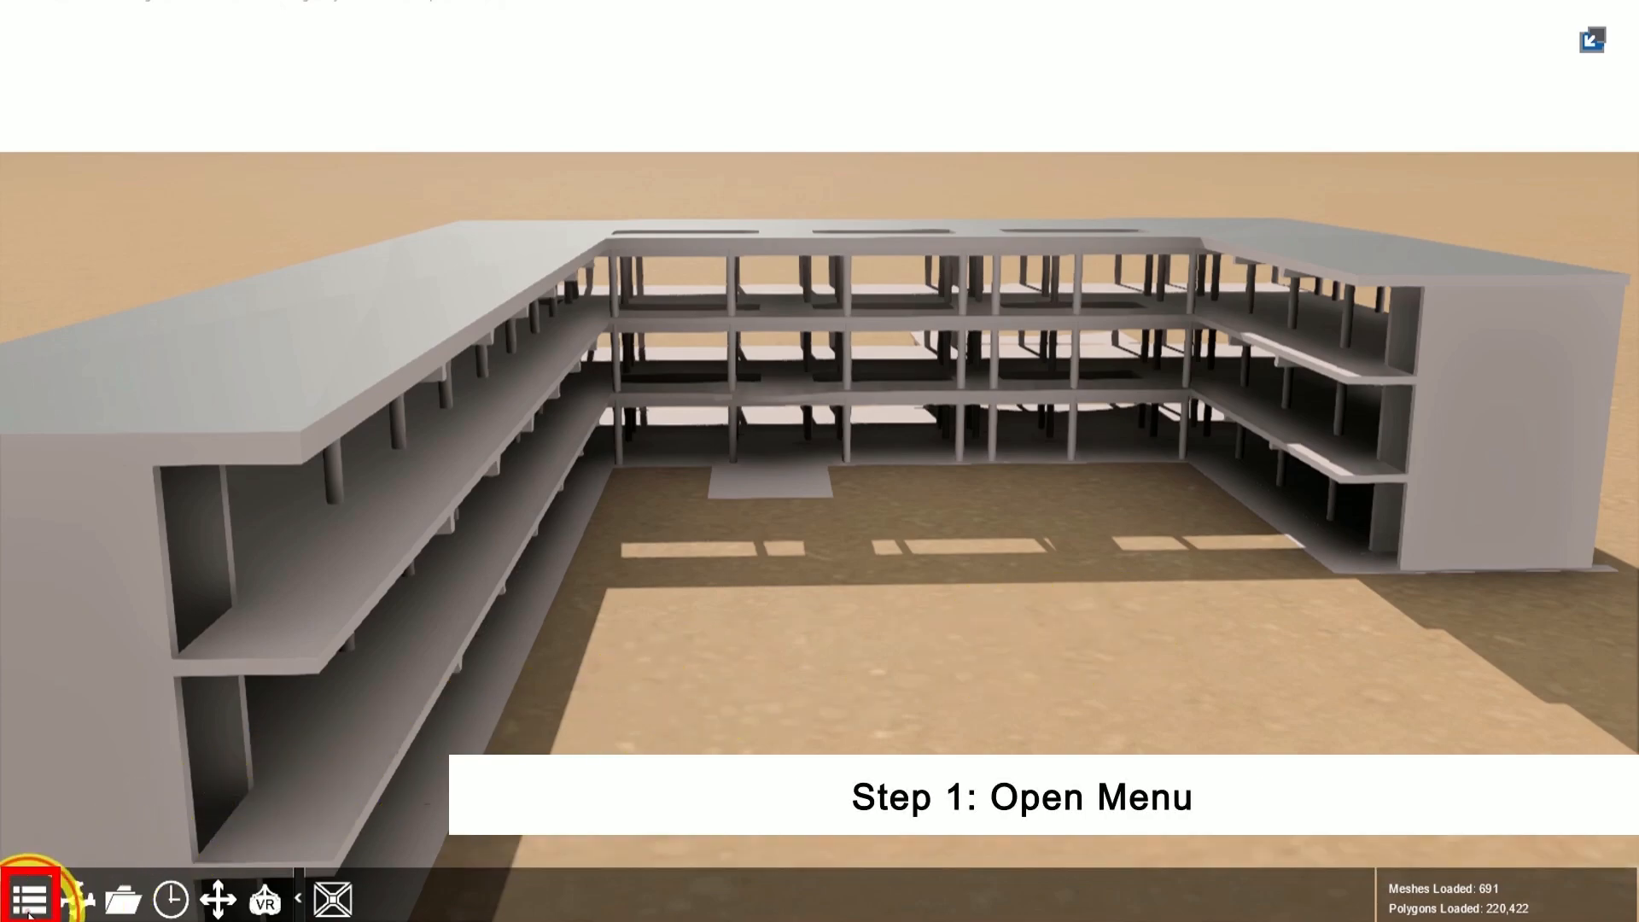
click(27, 899)
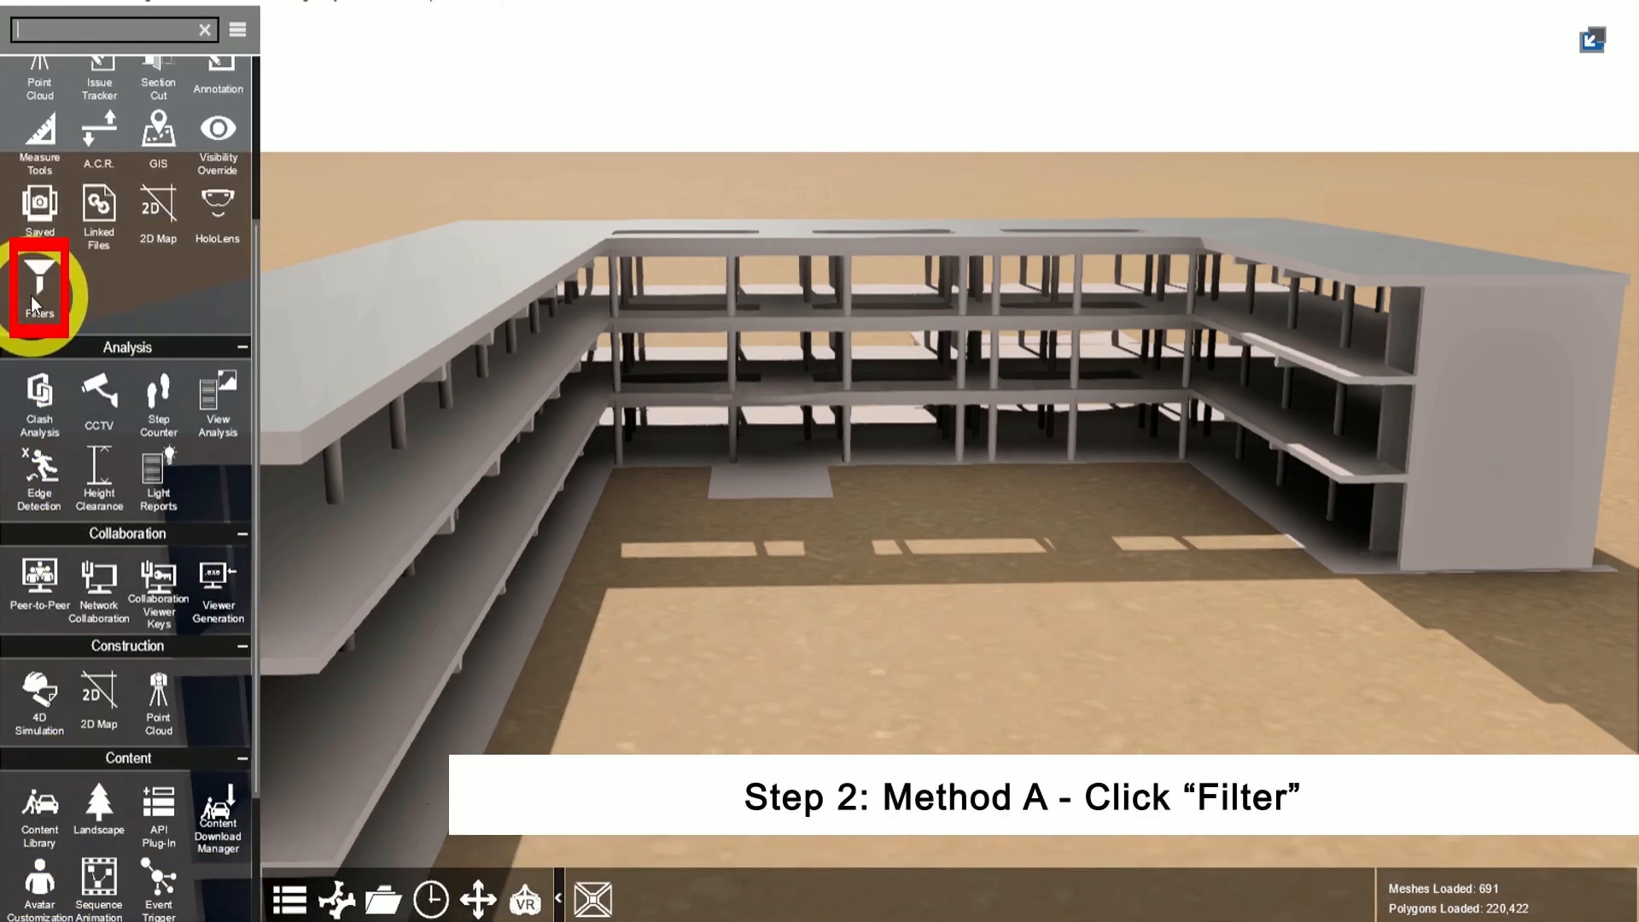
click(38, 288)
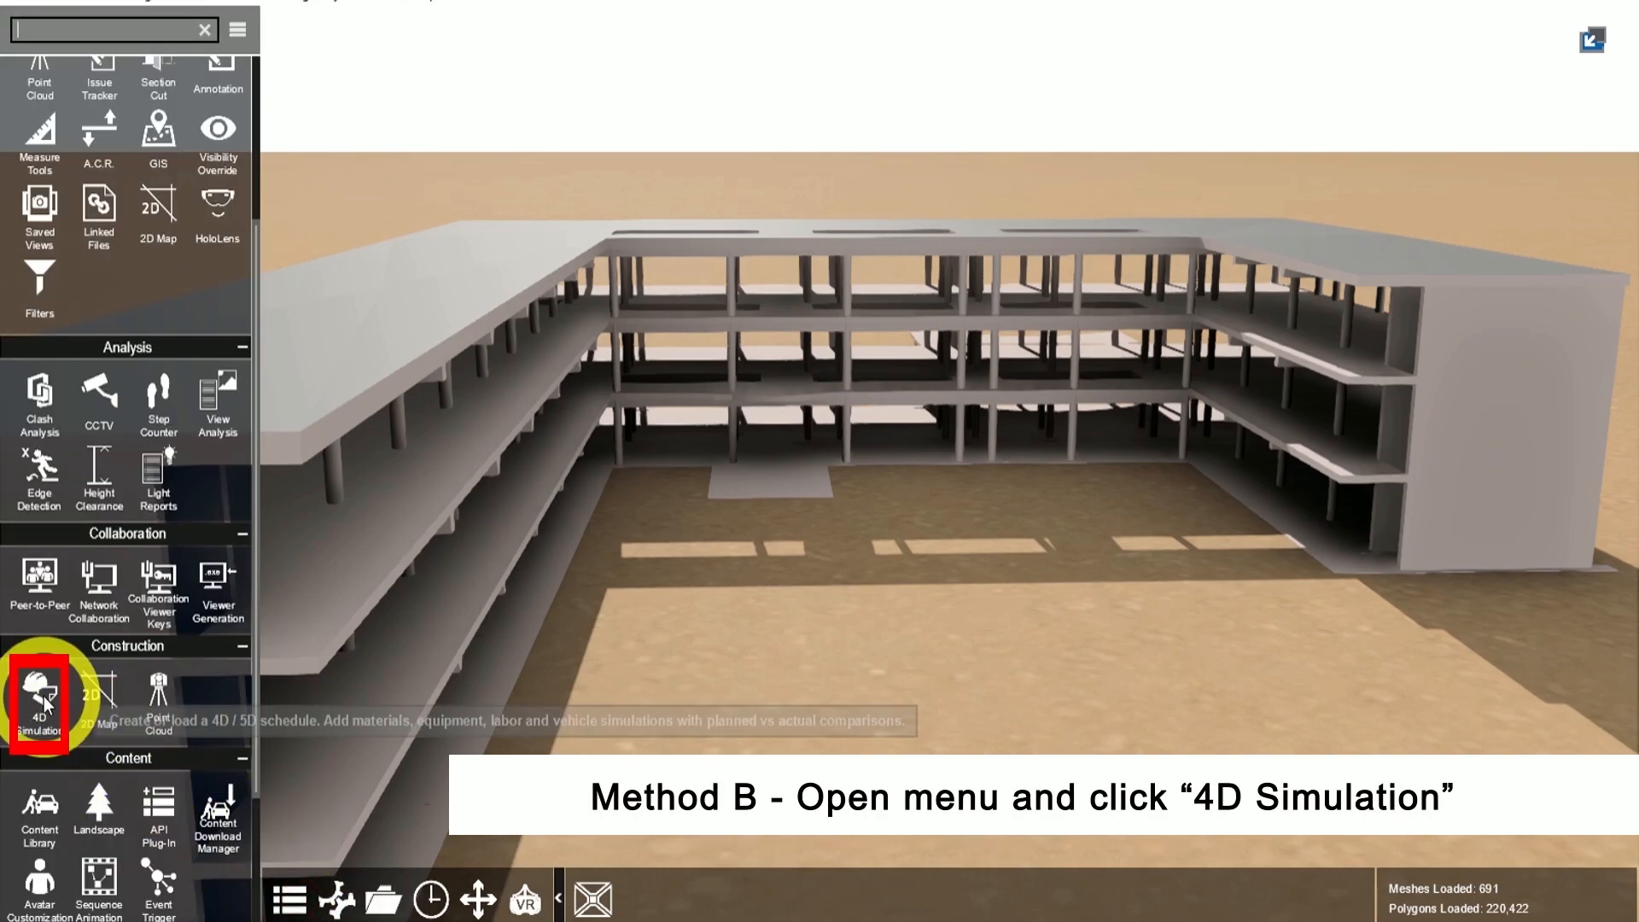
click(39, 699)
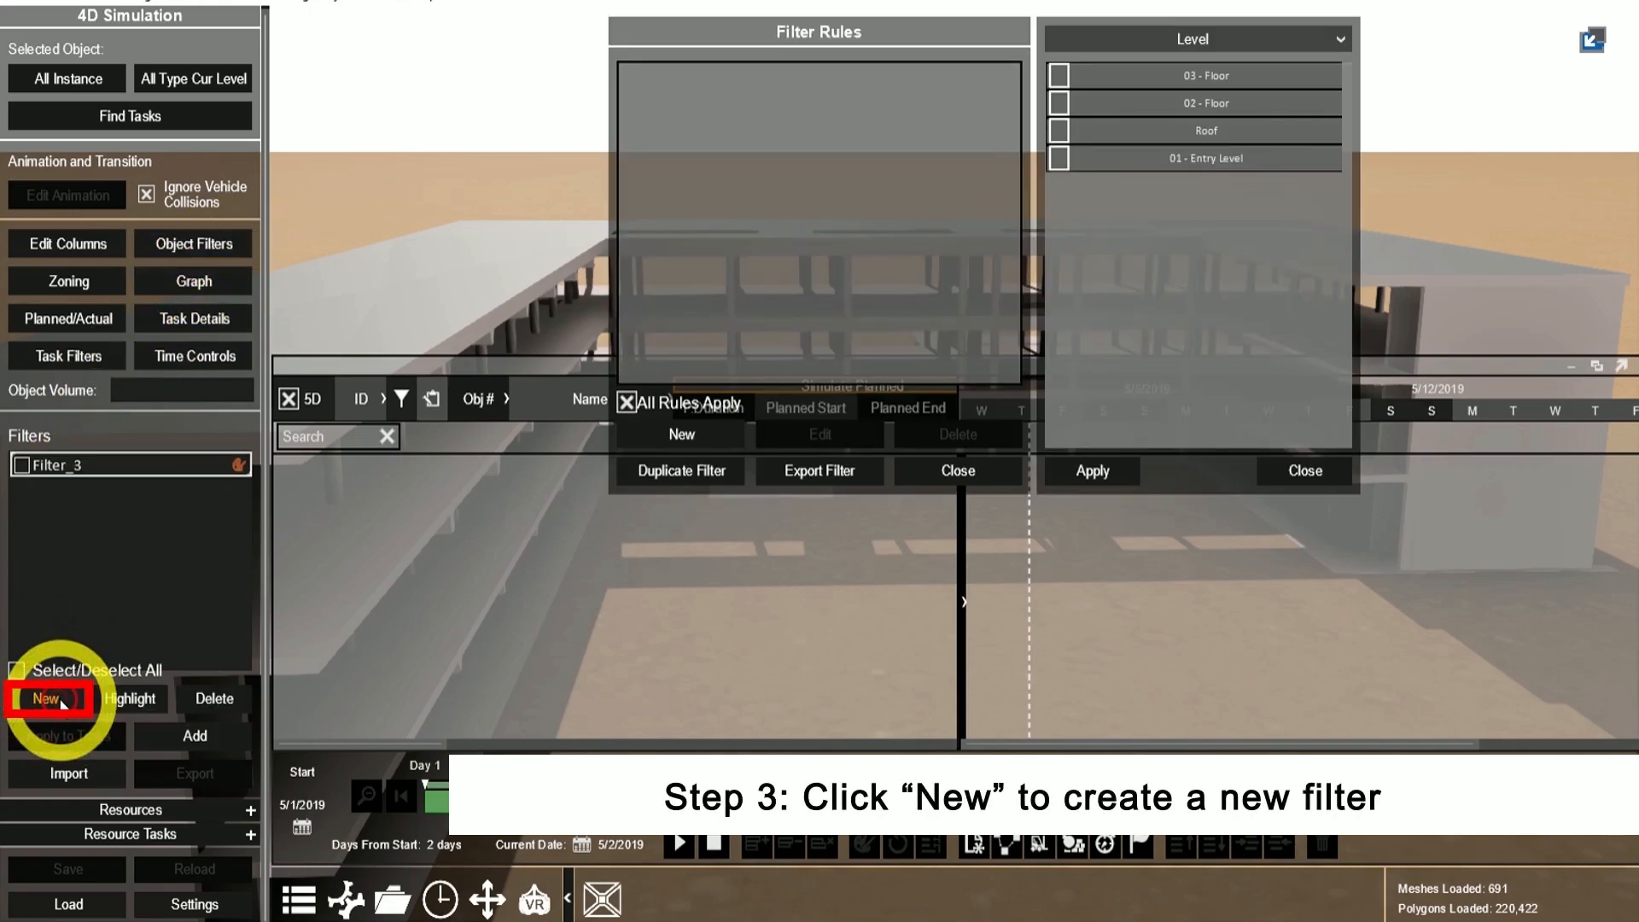
Create Filter_3 with a Category rule that checks Structural Framing.
click(46, 698)
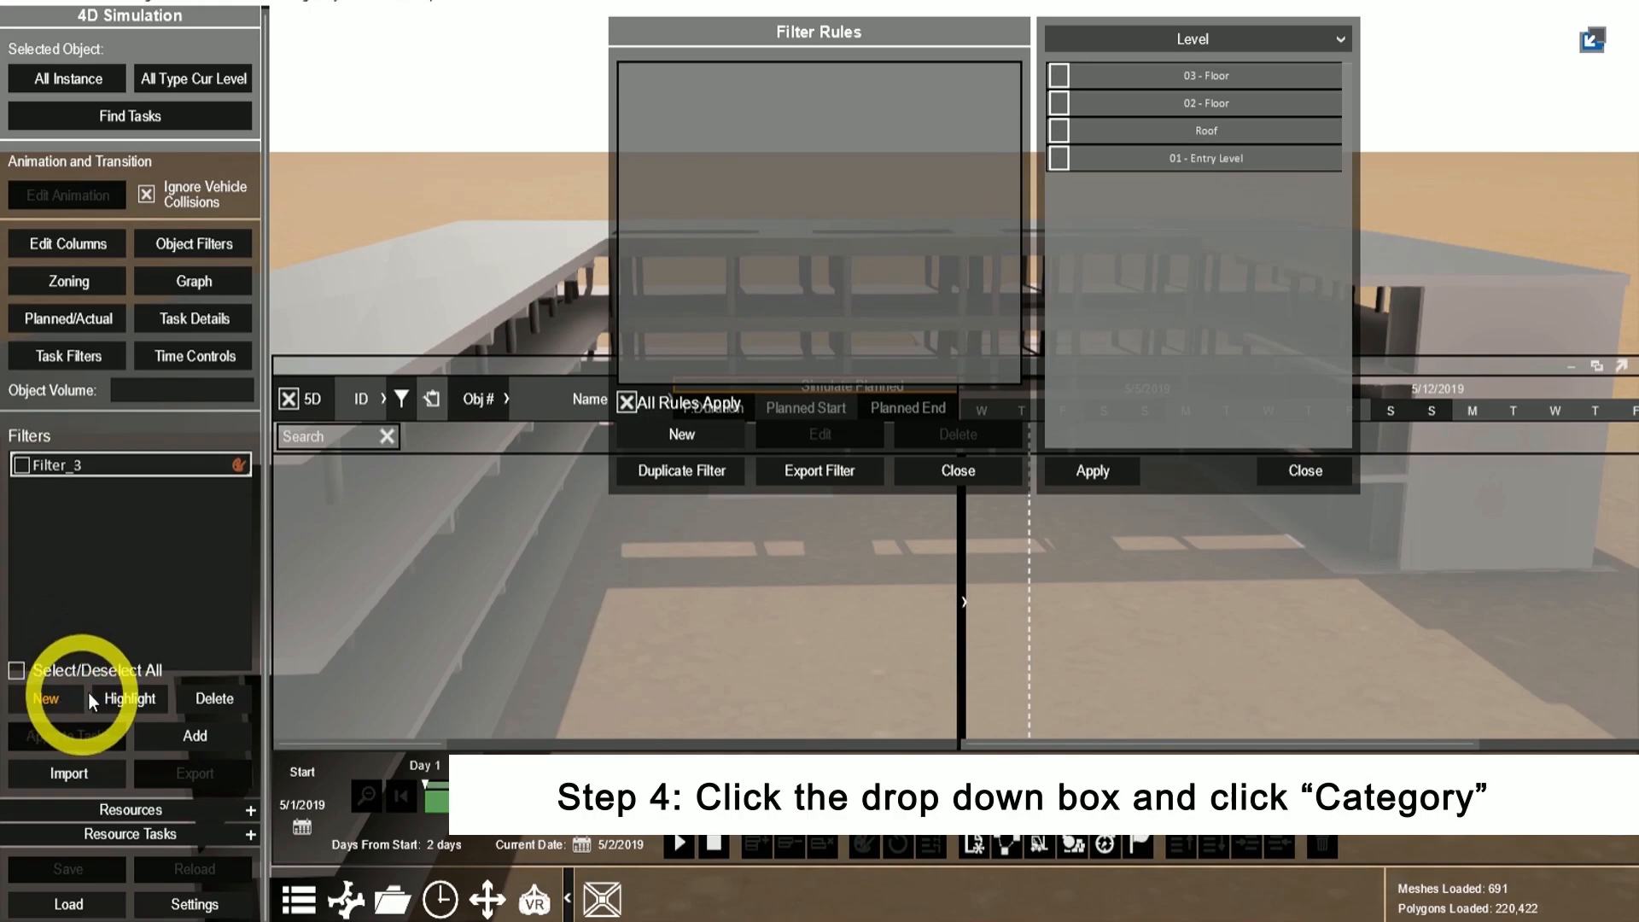
click(1343, 39)
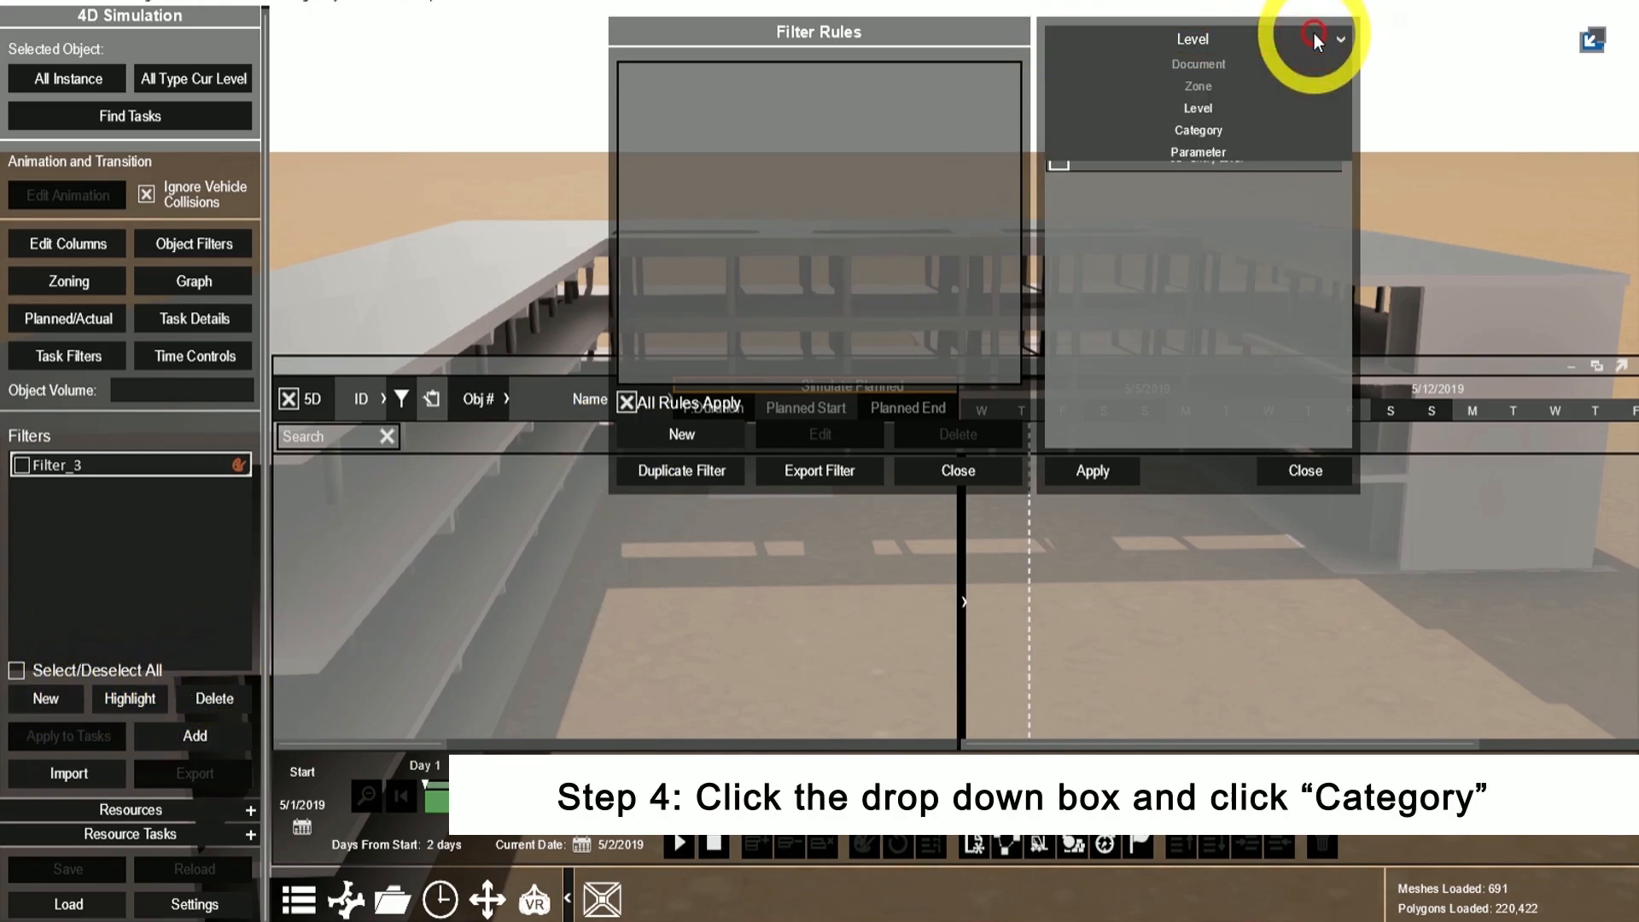
click(1198, 130)
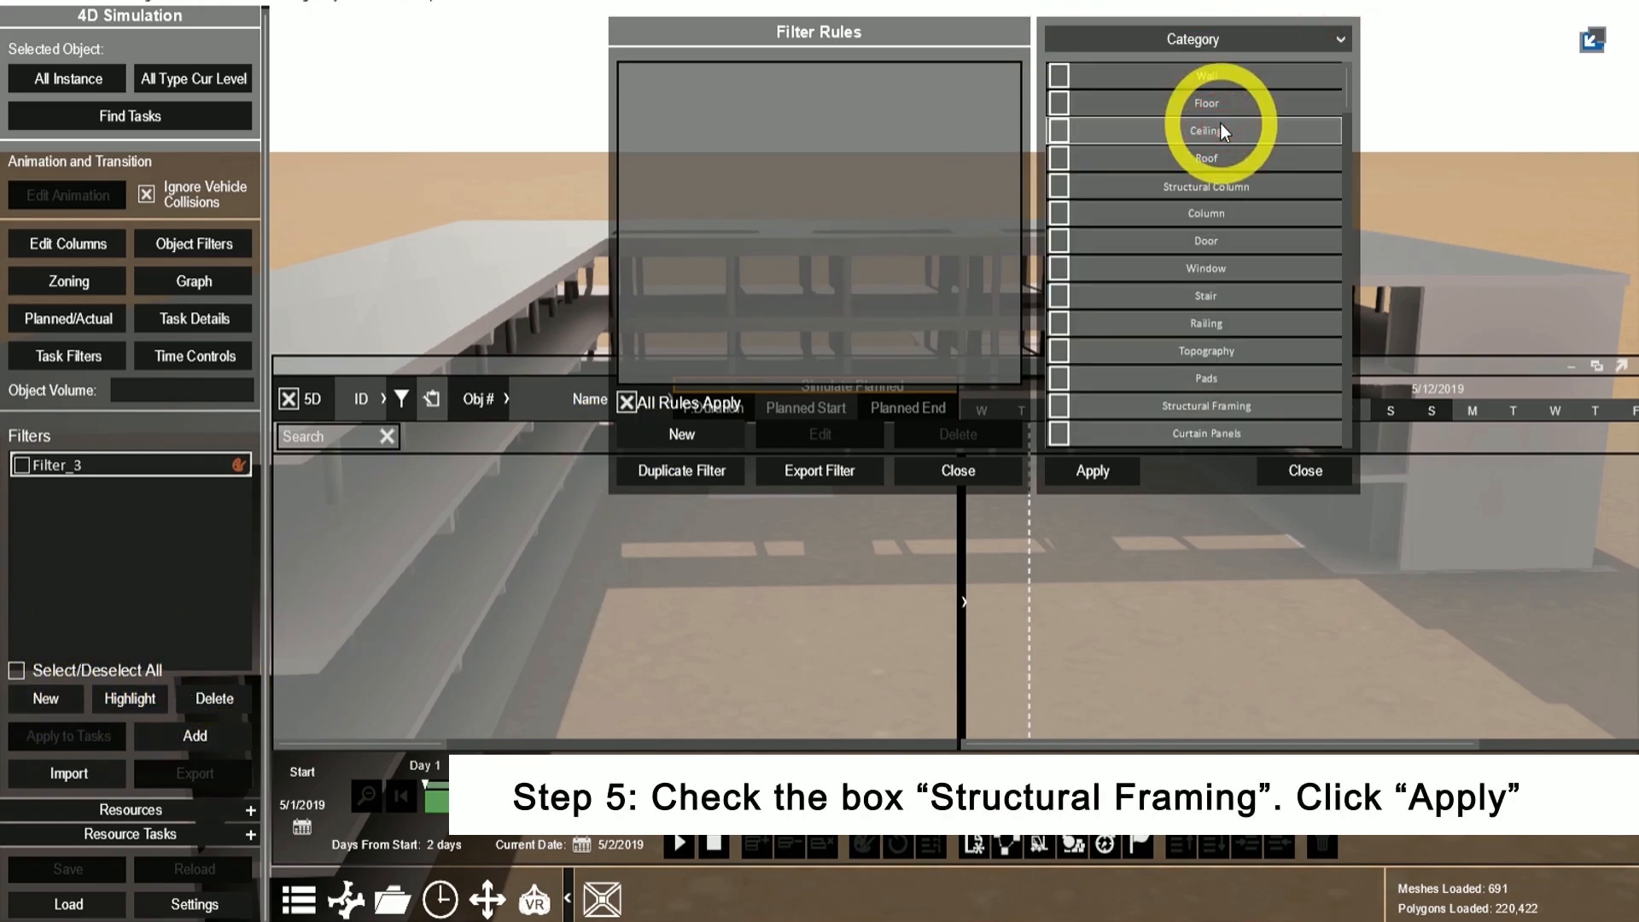
click(1063, 406)
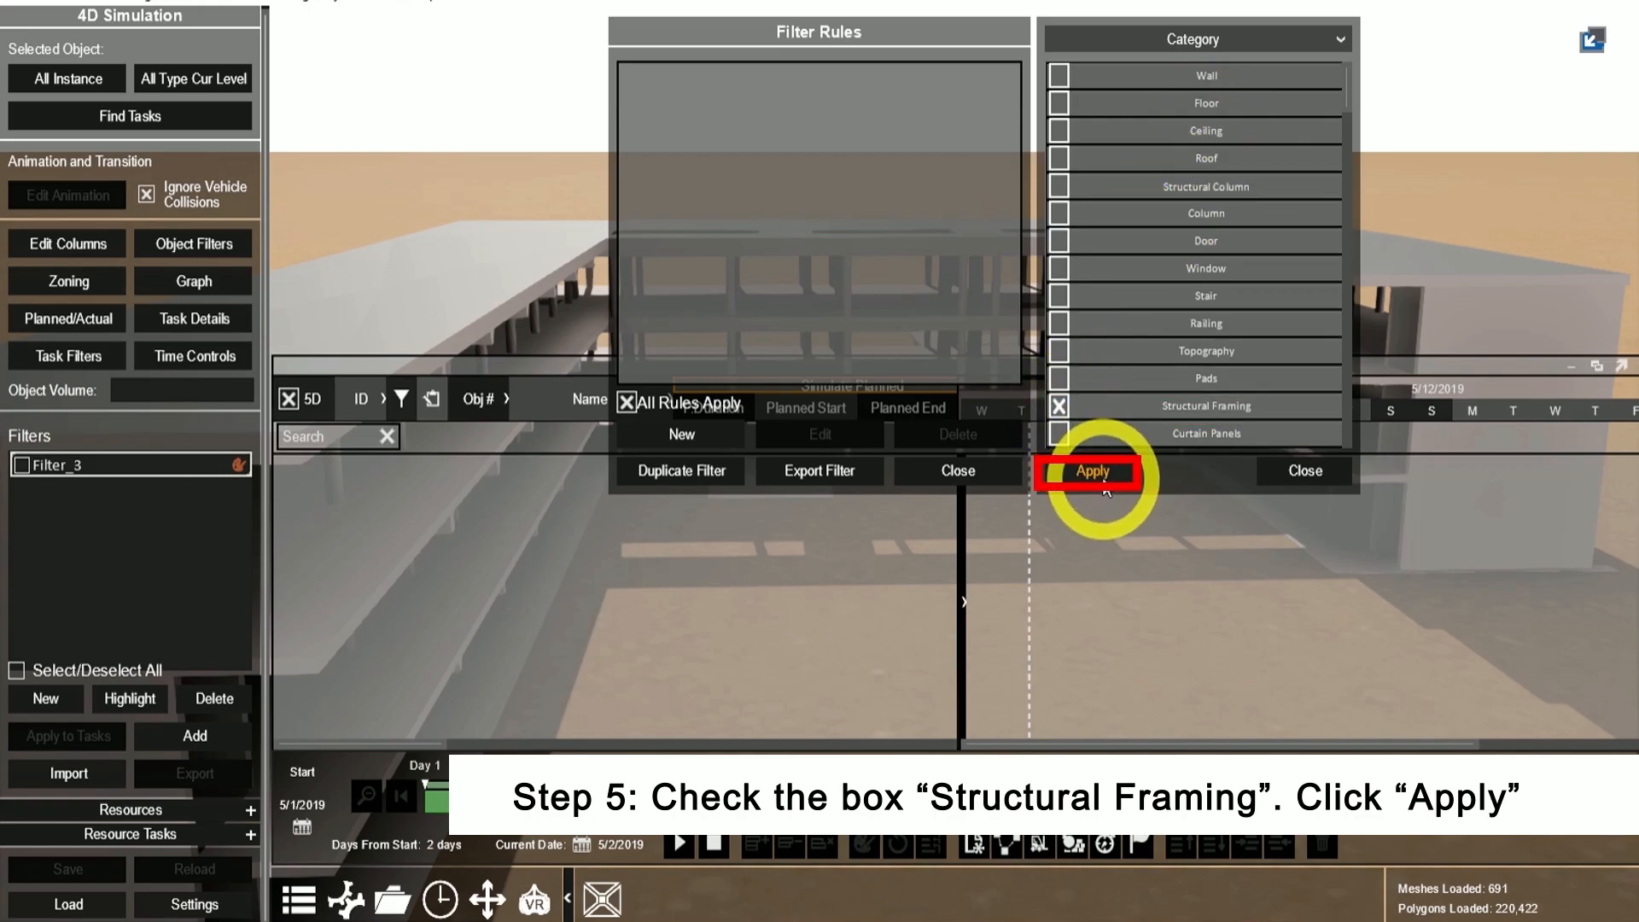
Apply the Structural Framing category rule and select a beam to view its Element Properties.
click(1092, 470)
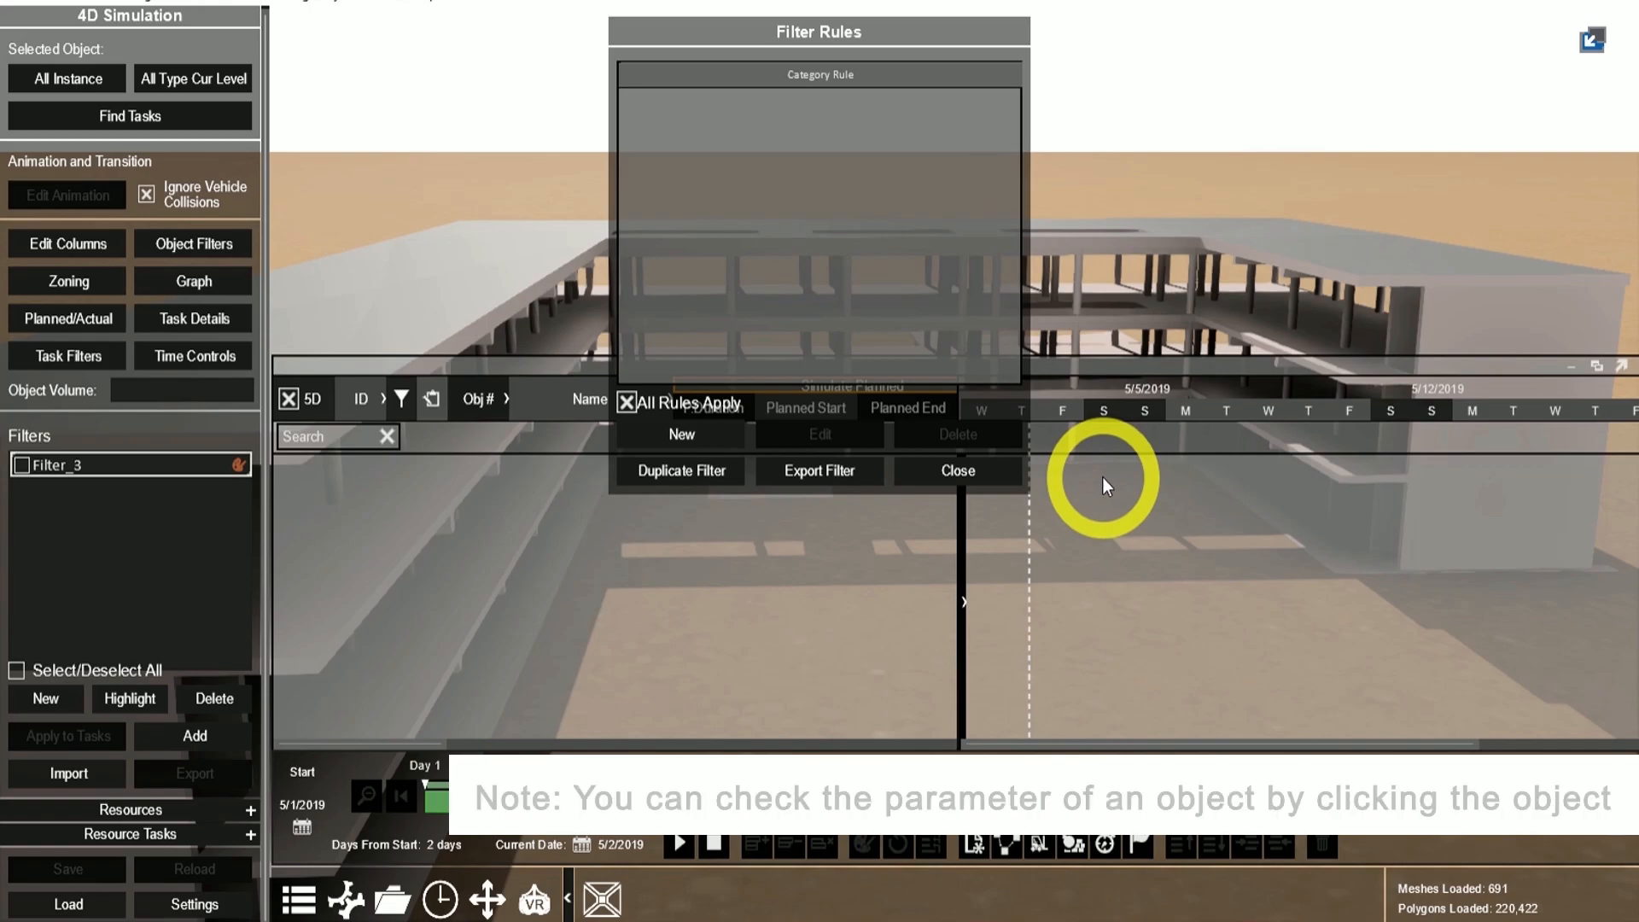
mouse_move(1223, 275)
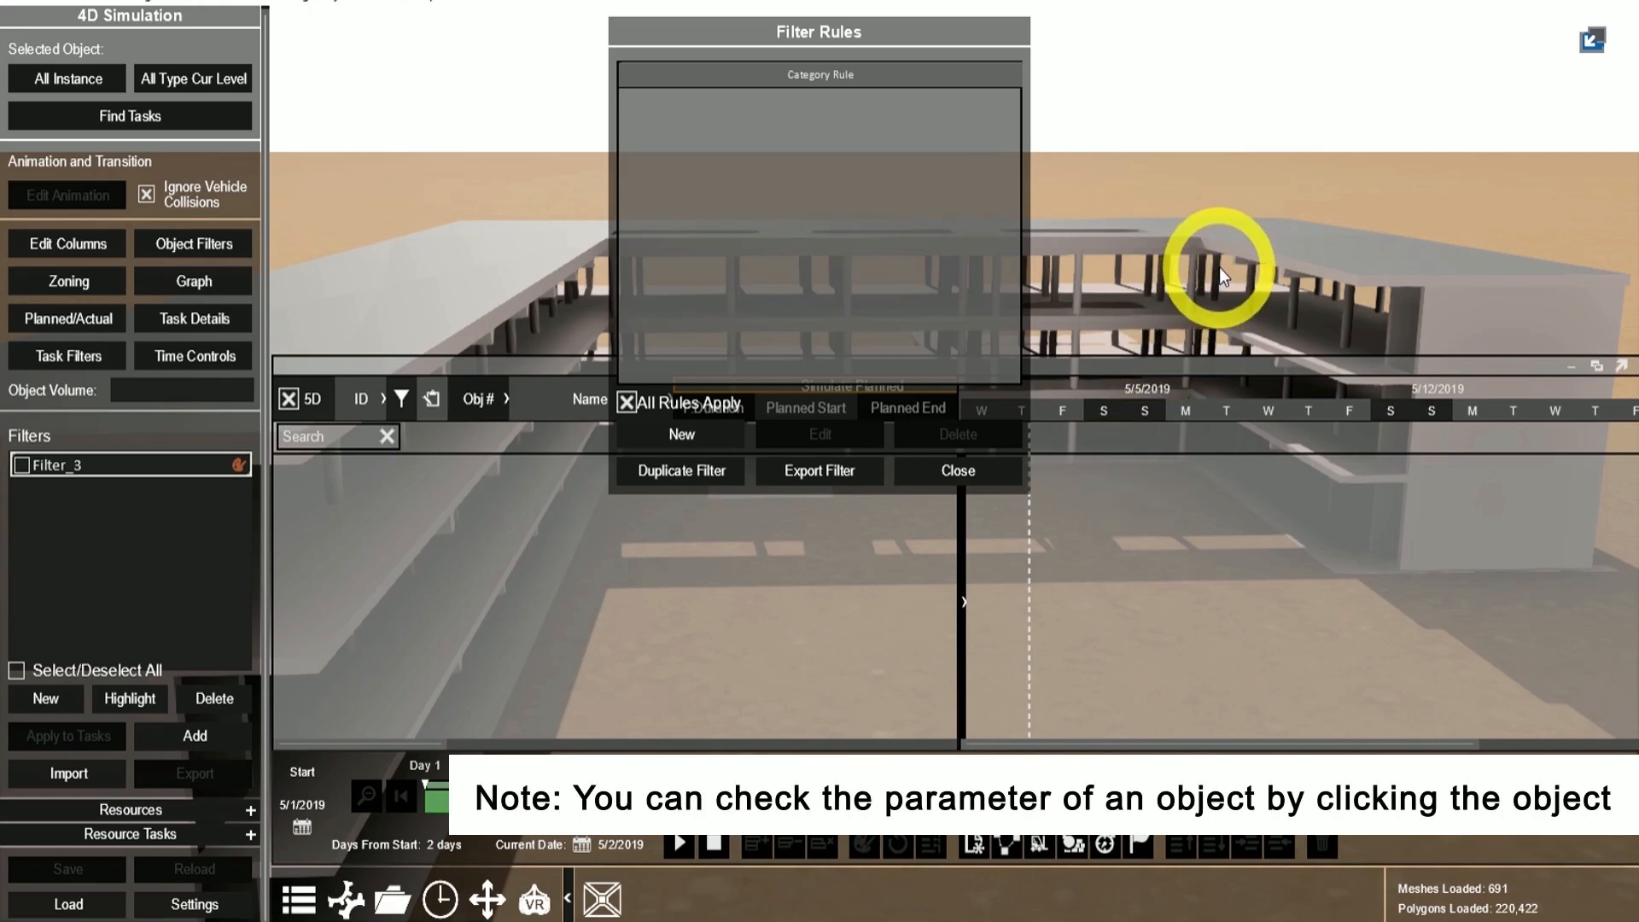
click(1233, 274)
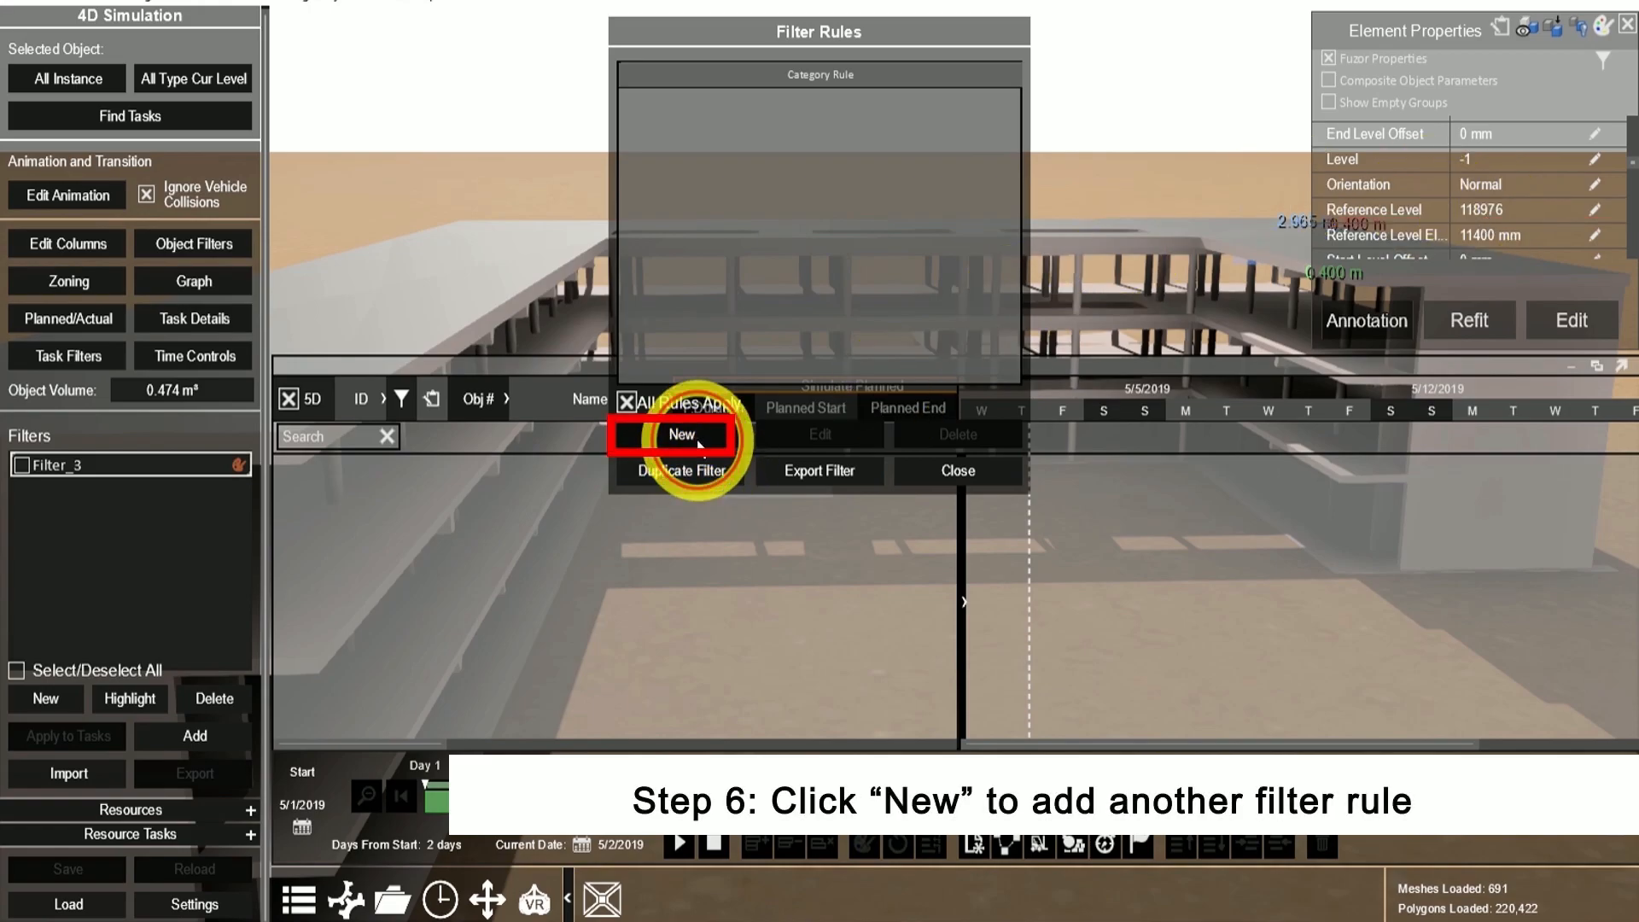
Add and apply a Parameter rule: Reference Level Equal To 118976.
click(680, 435)
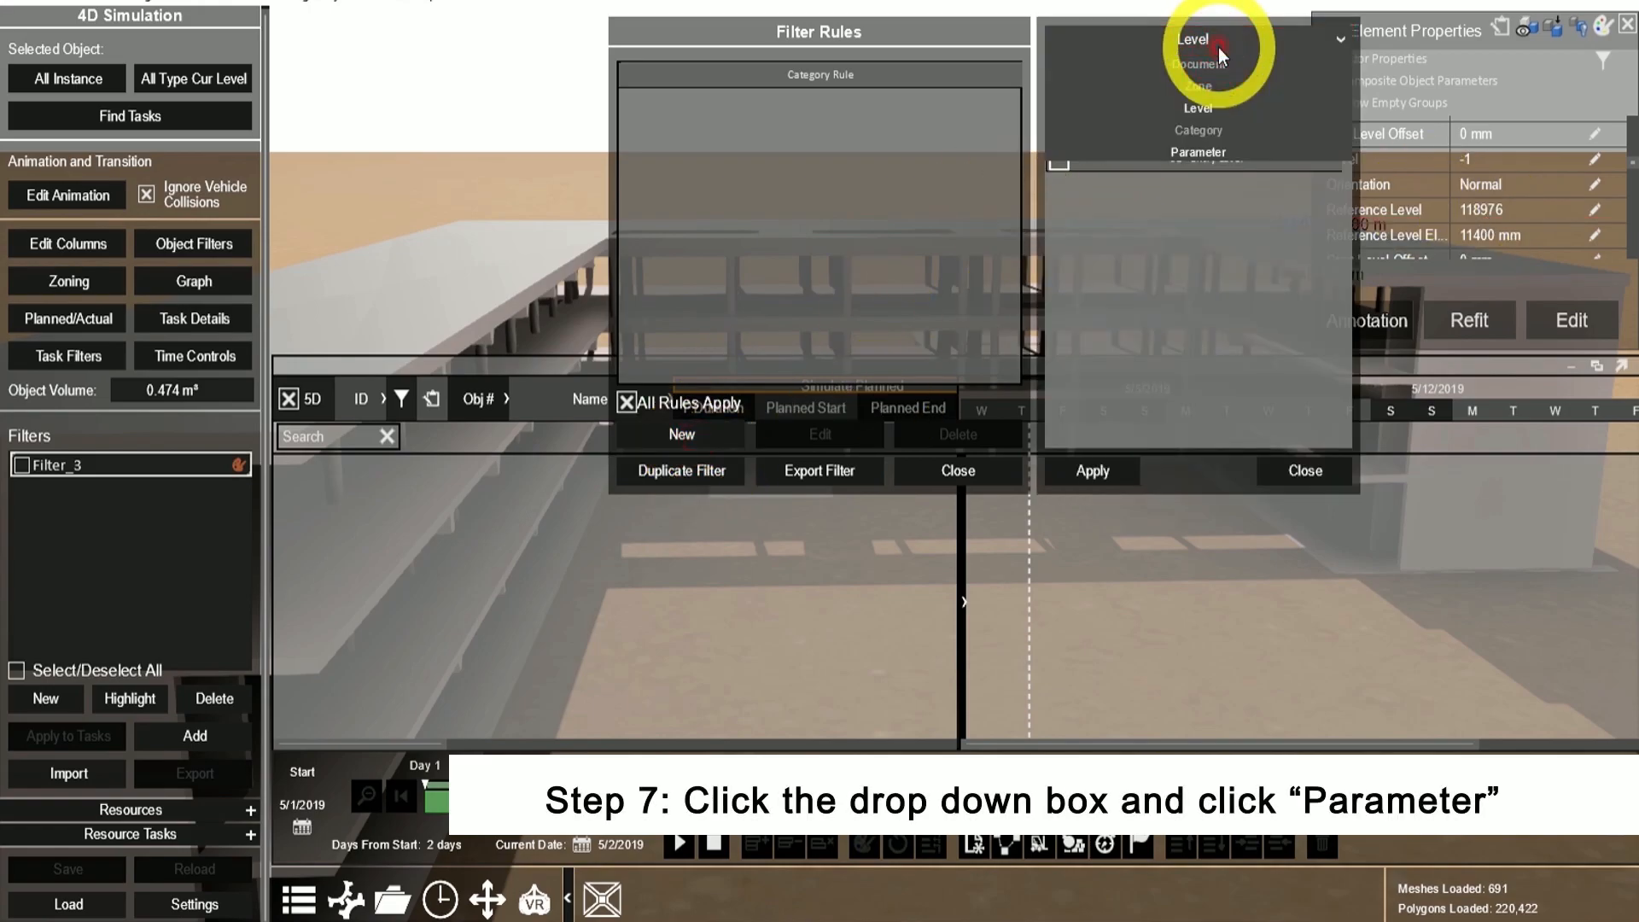
click(1197, 151)
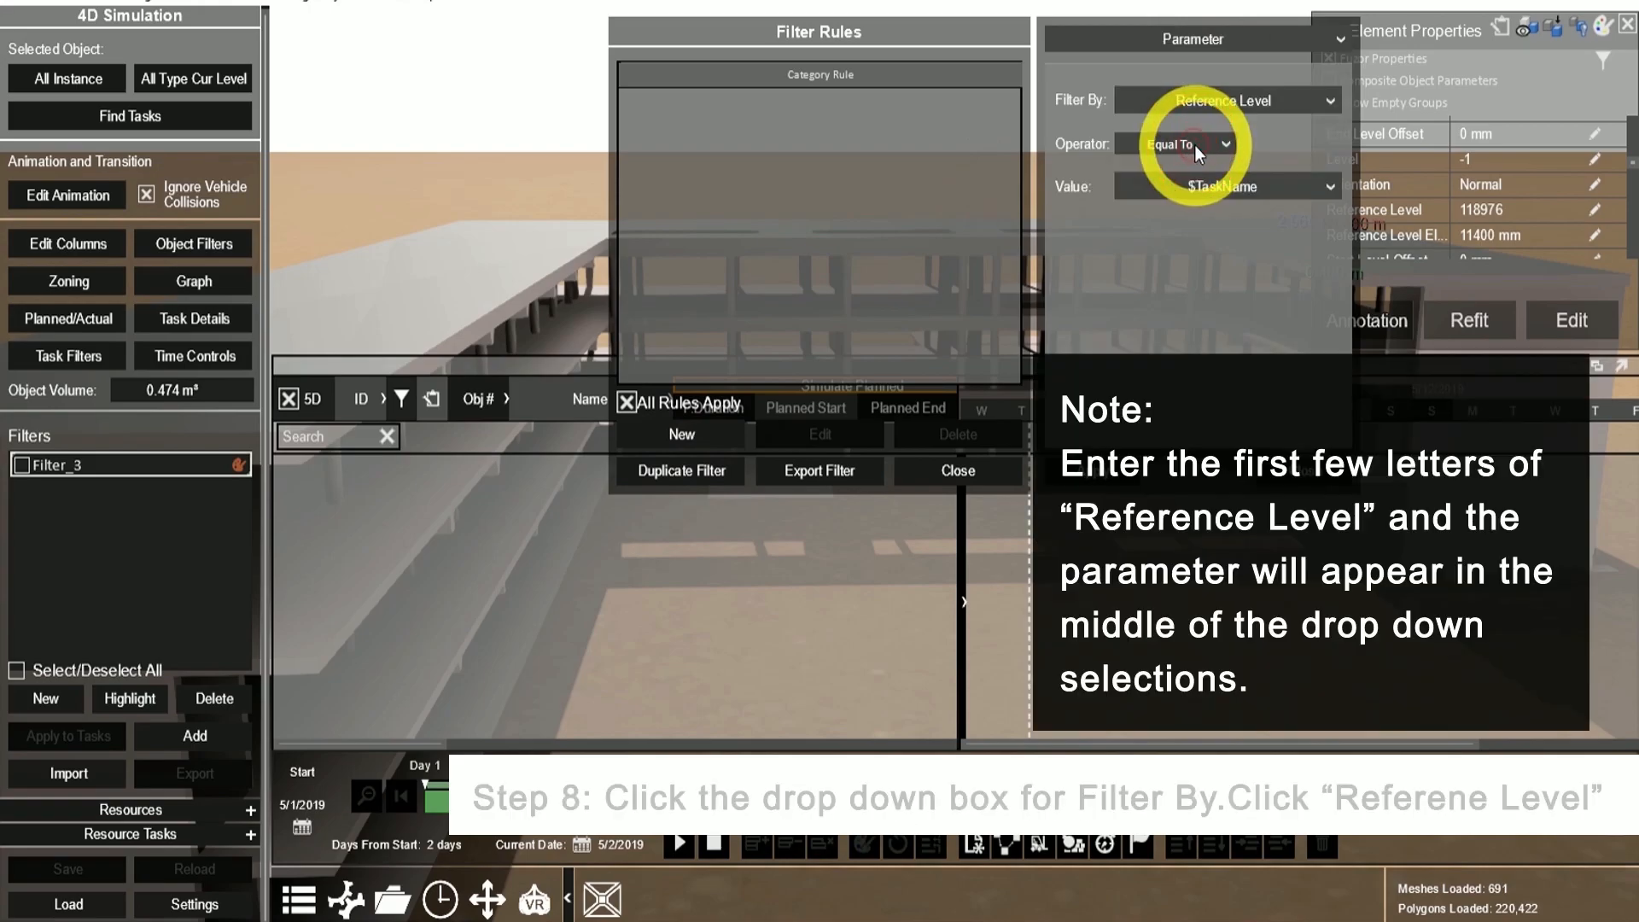
click(1225, 101)
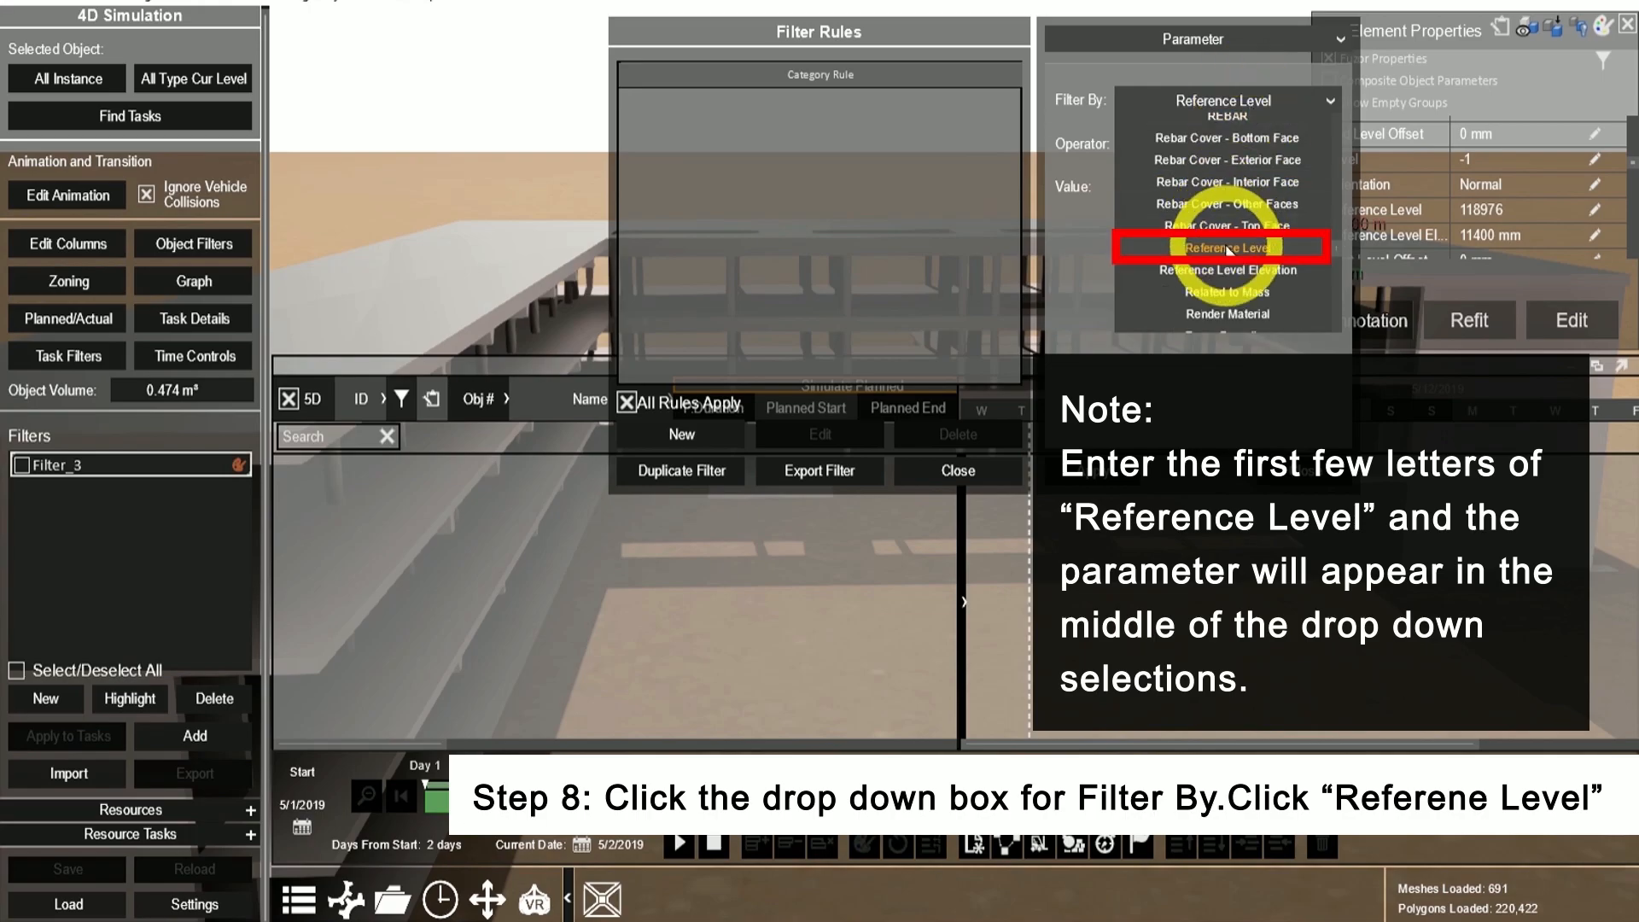
click(1228, 247)
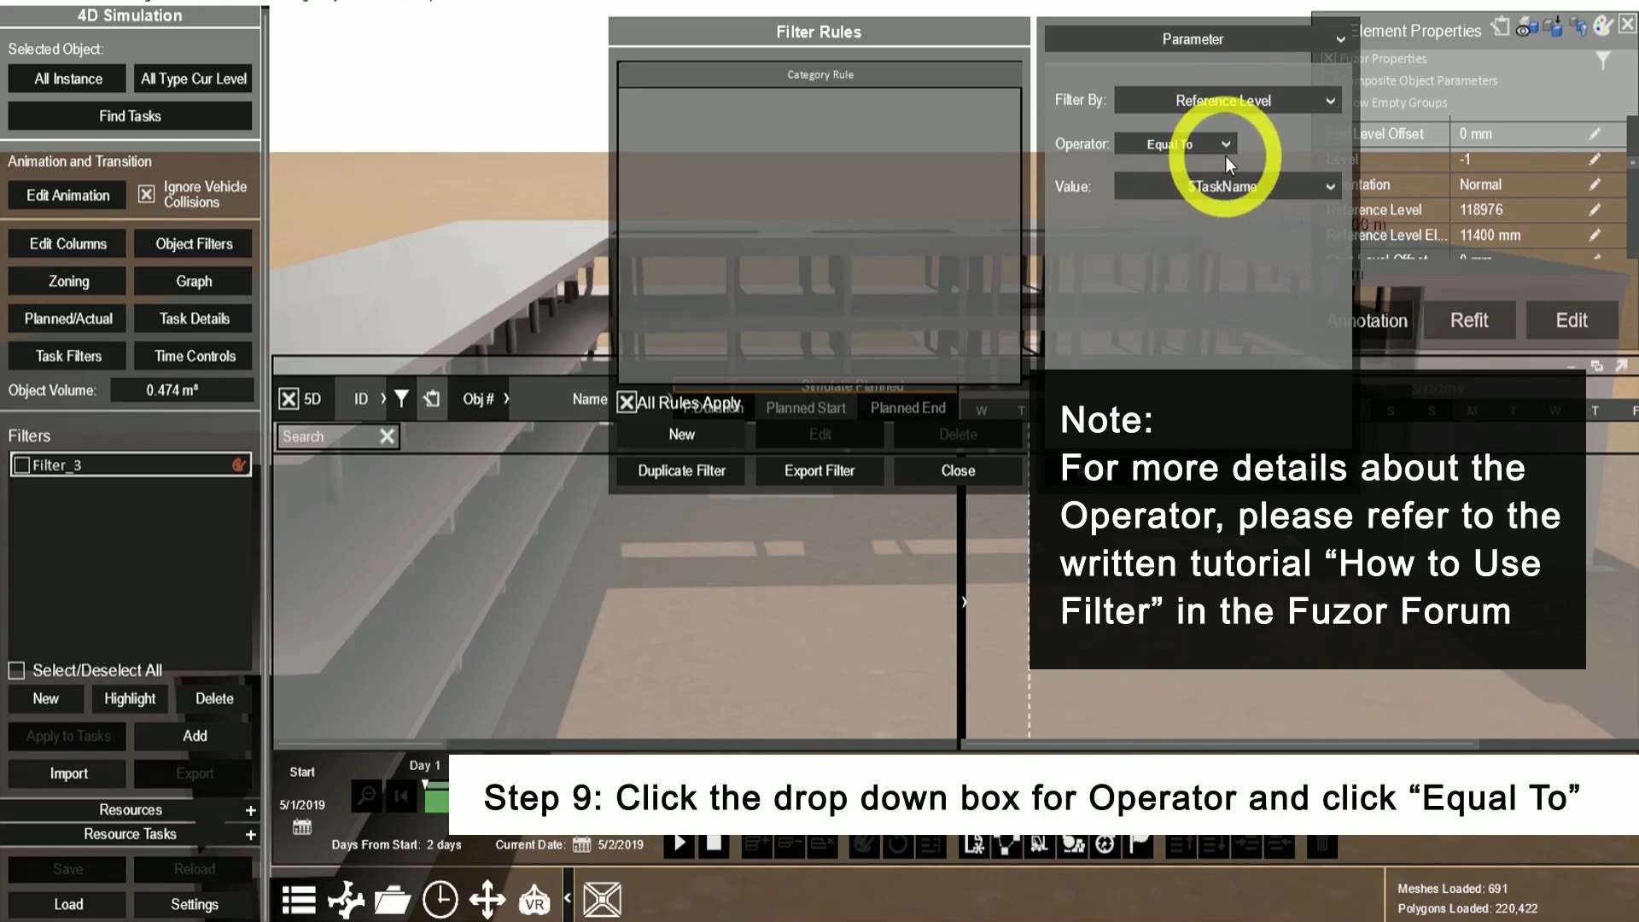
click(1234, 143)
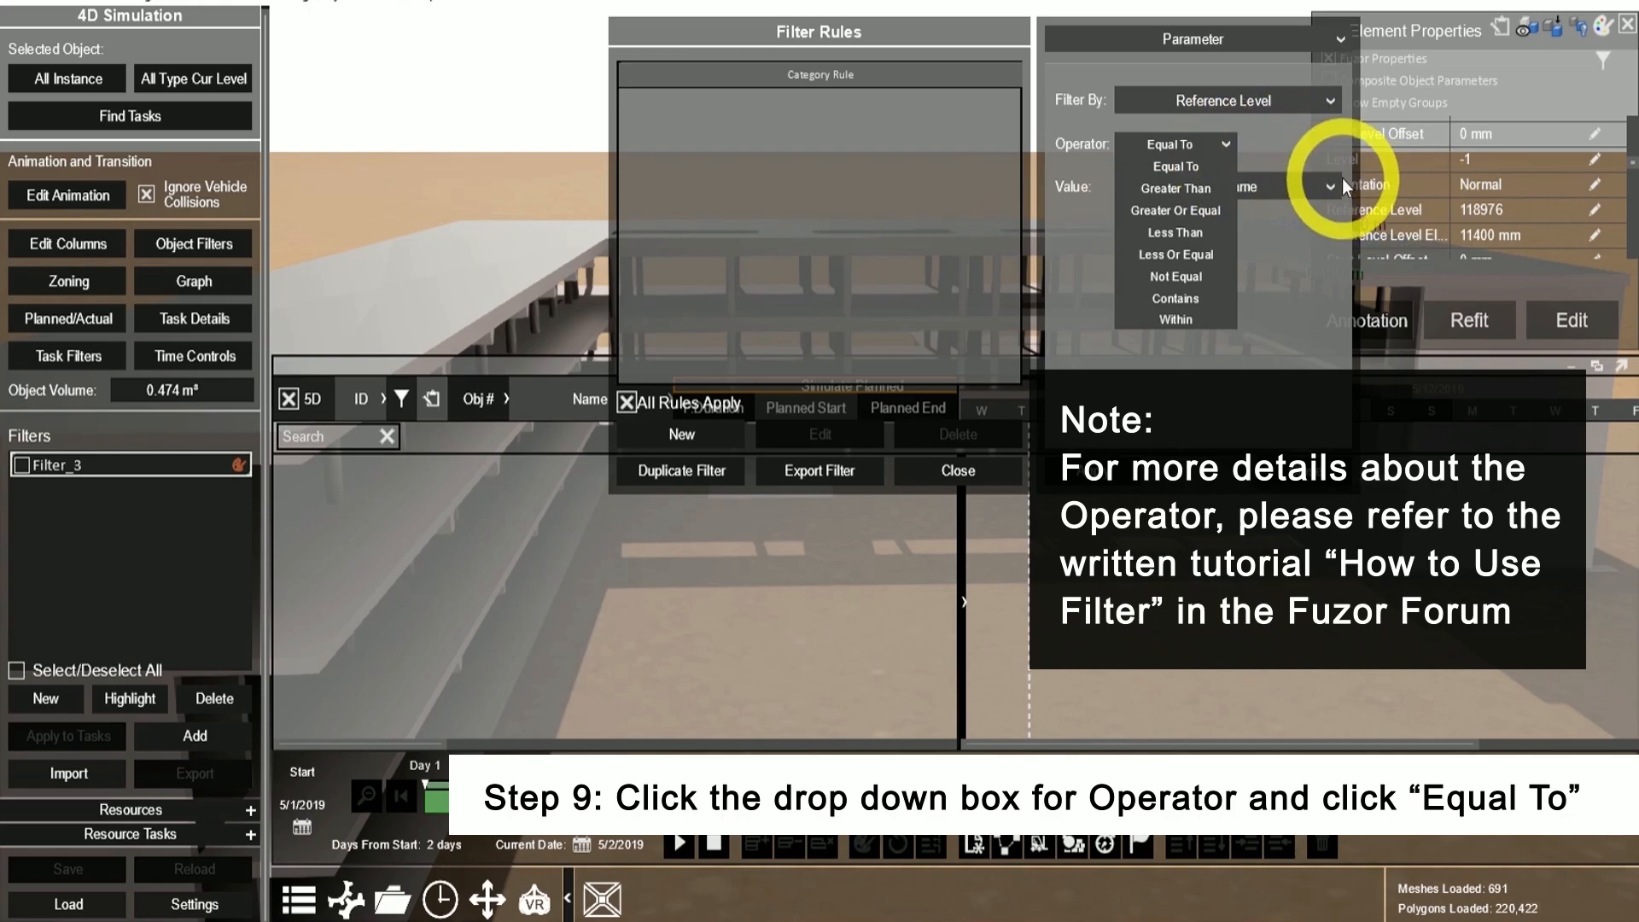
click(1175, 165)
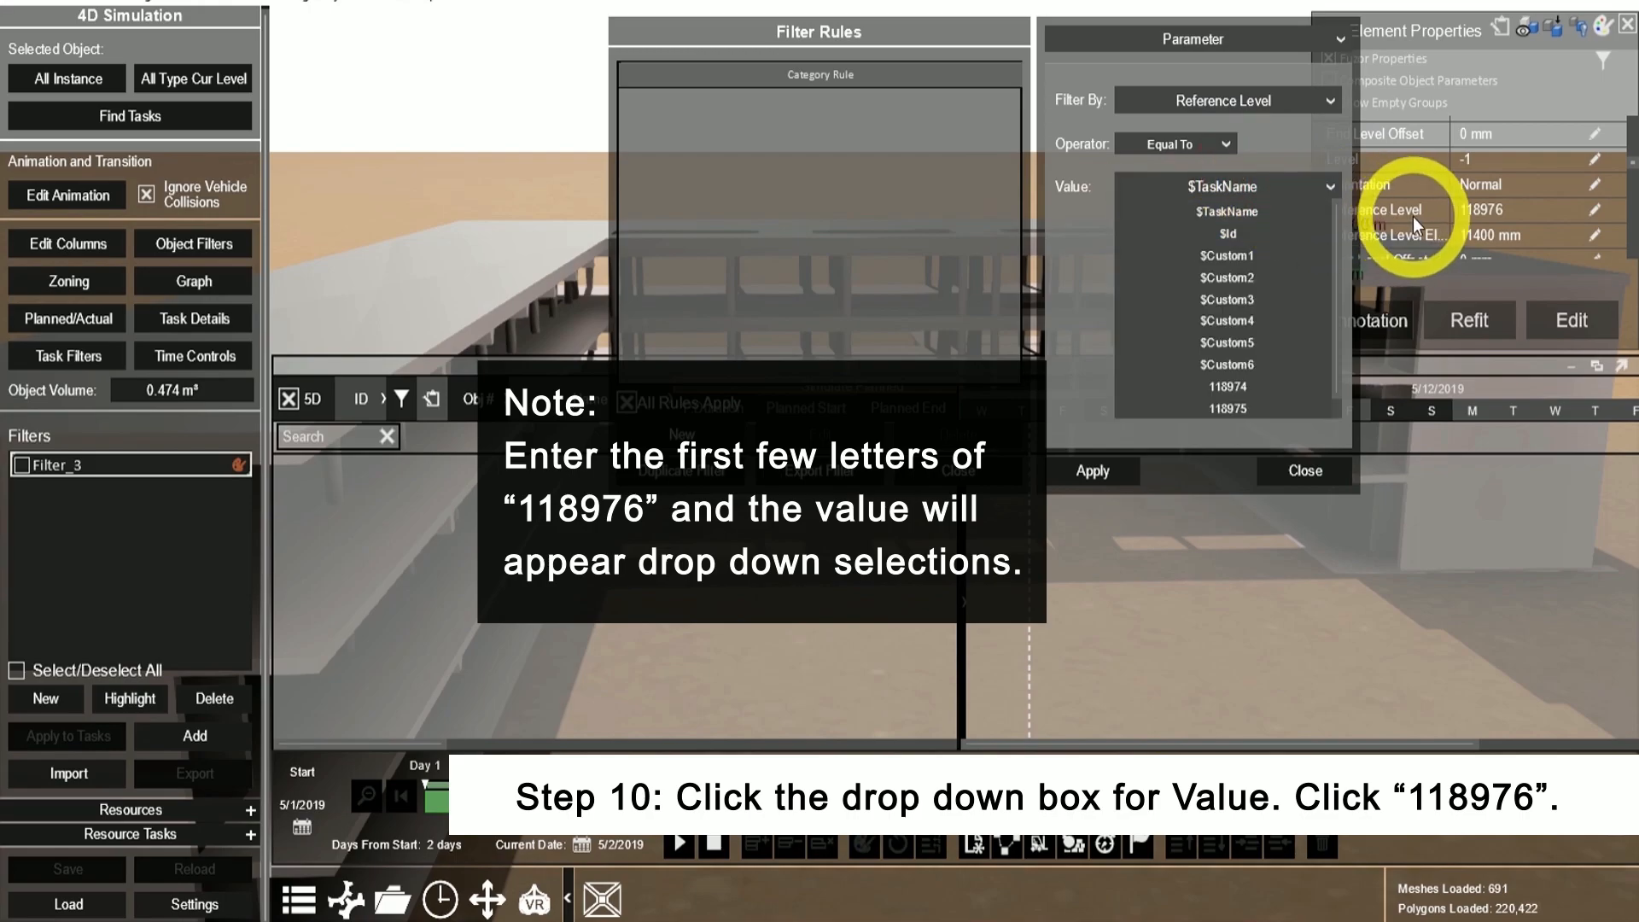
scroll(down, 3)
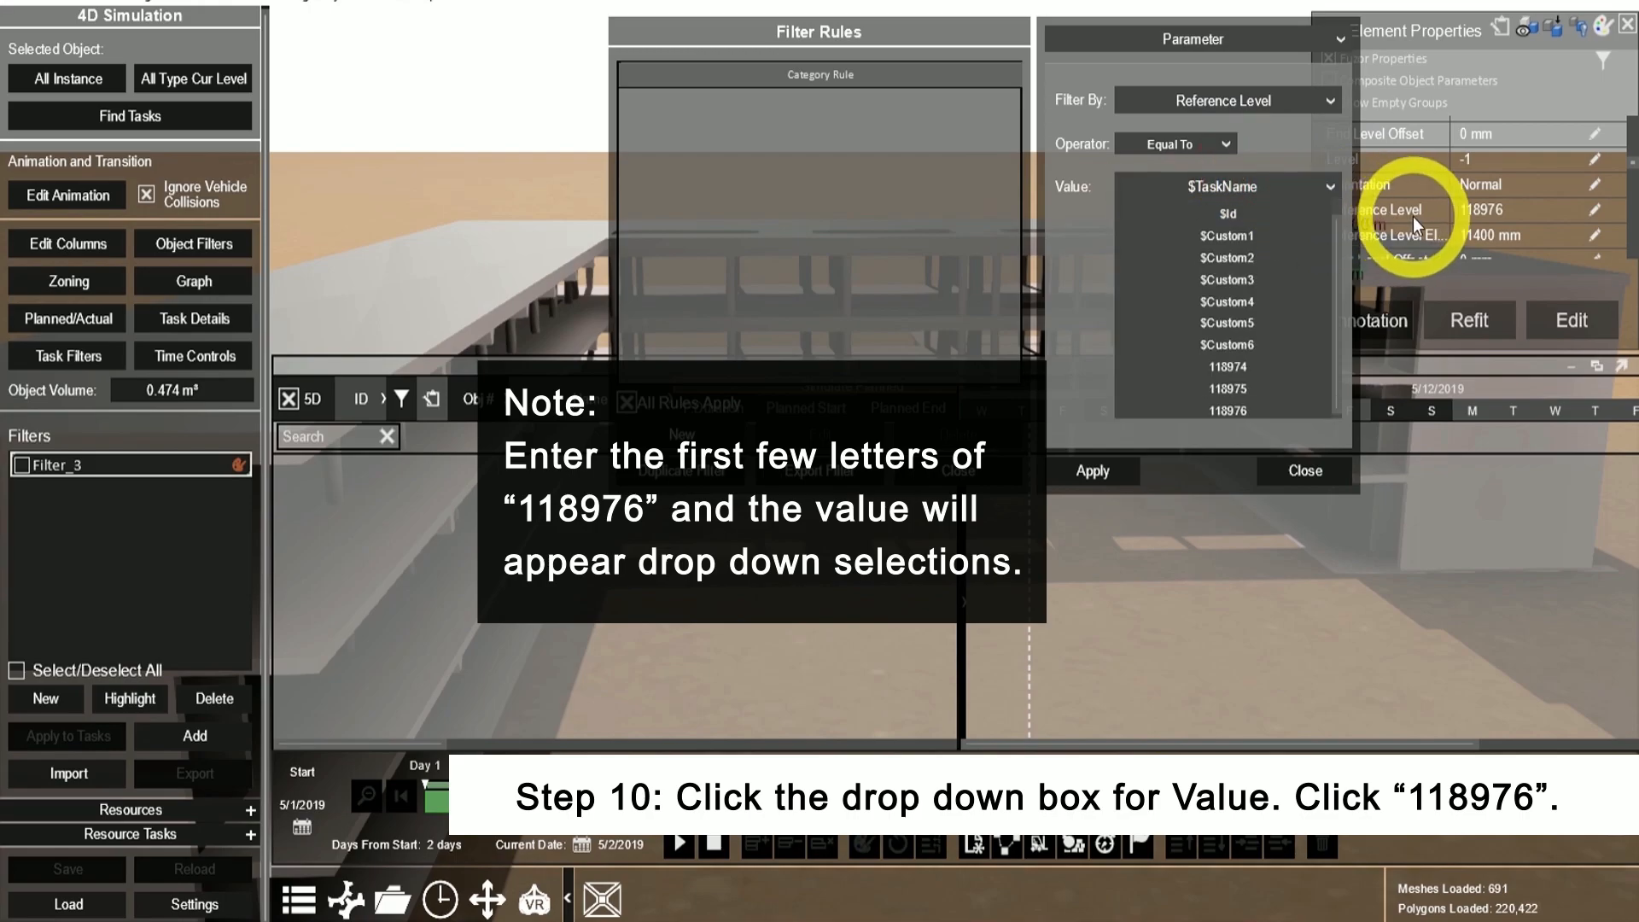
click(1227, 410)
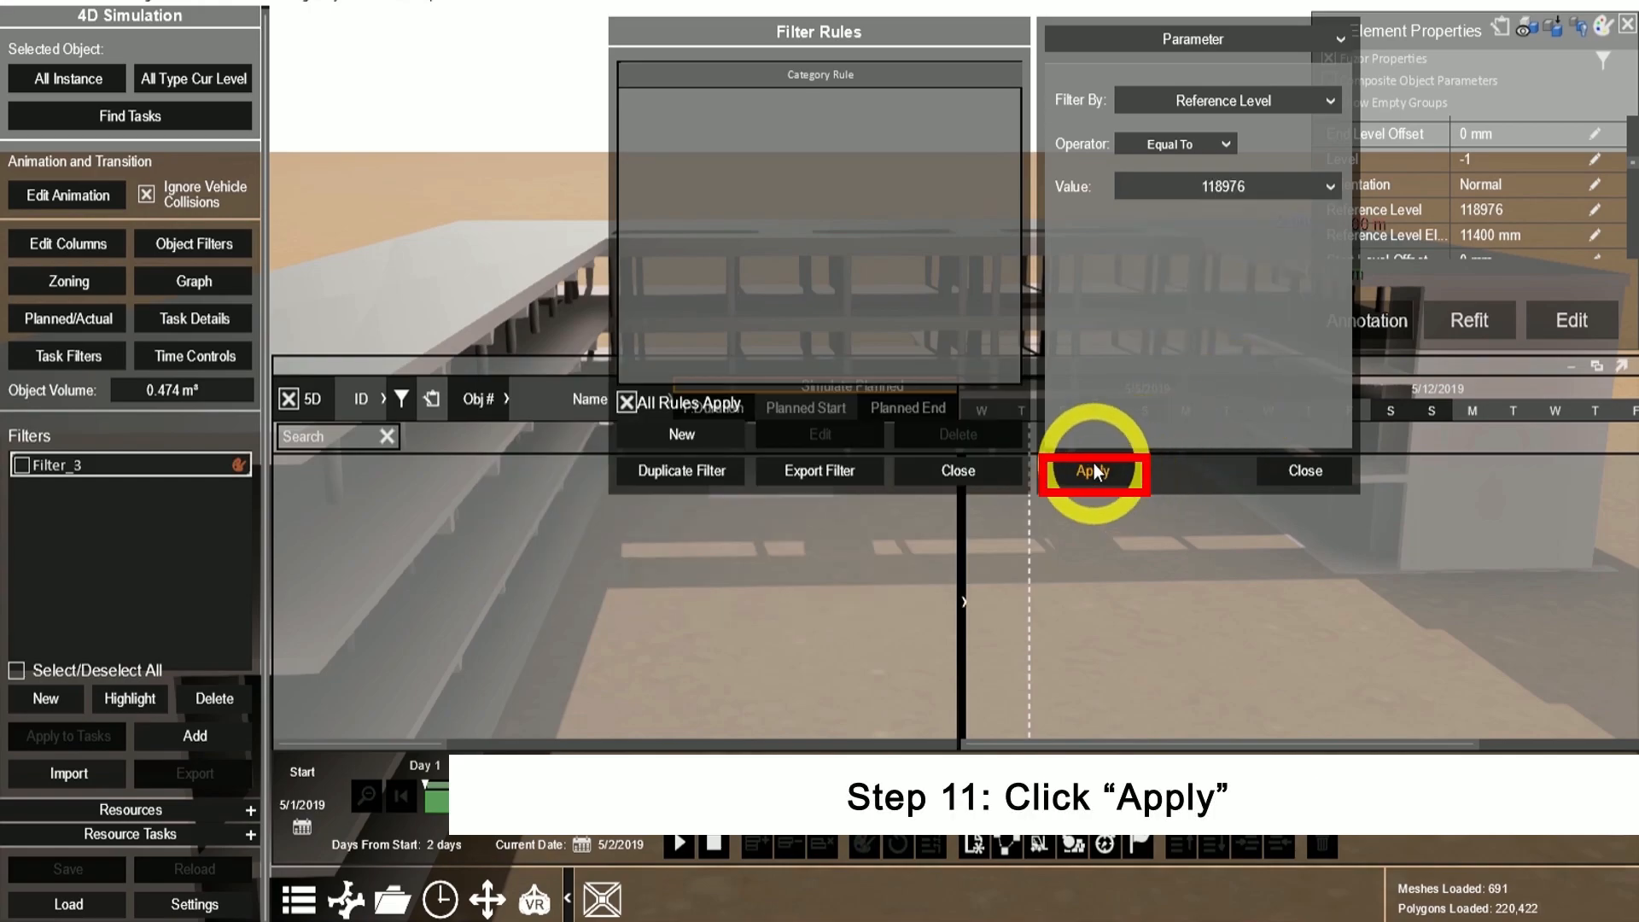
click(1090, 470)
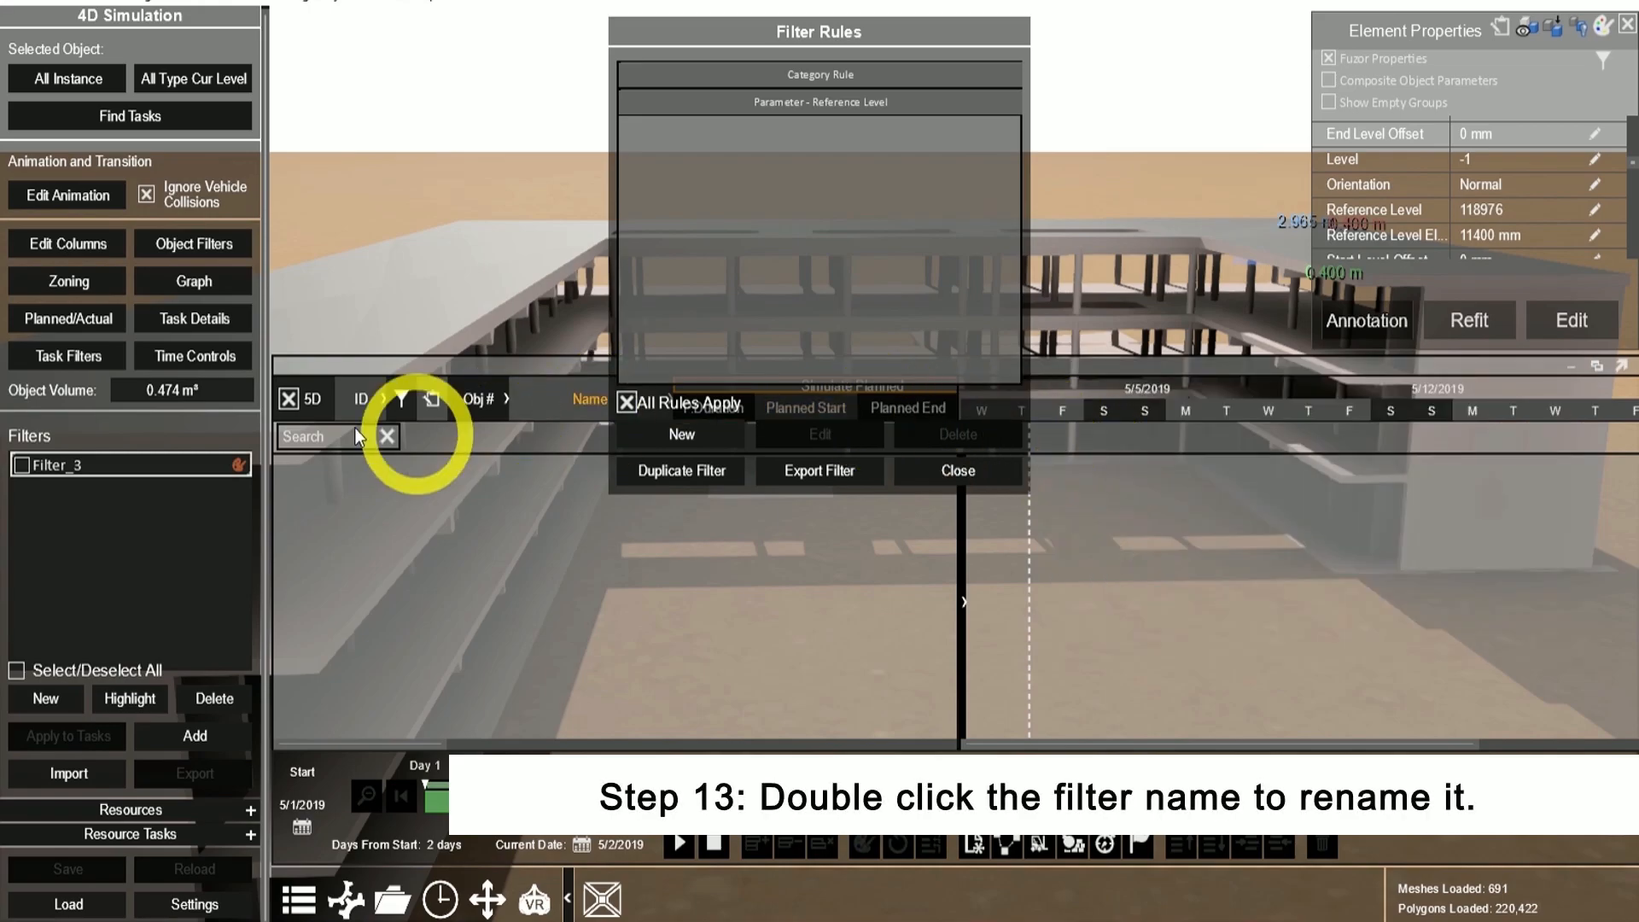
Rename the filter '3F Structural Framing', highlight its matching objects, and close the rules.
double_click(104, 464)
text(3F Structural Framing)
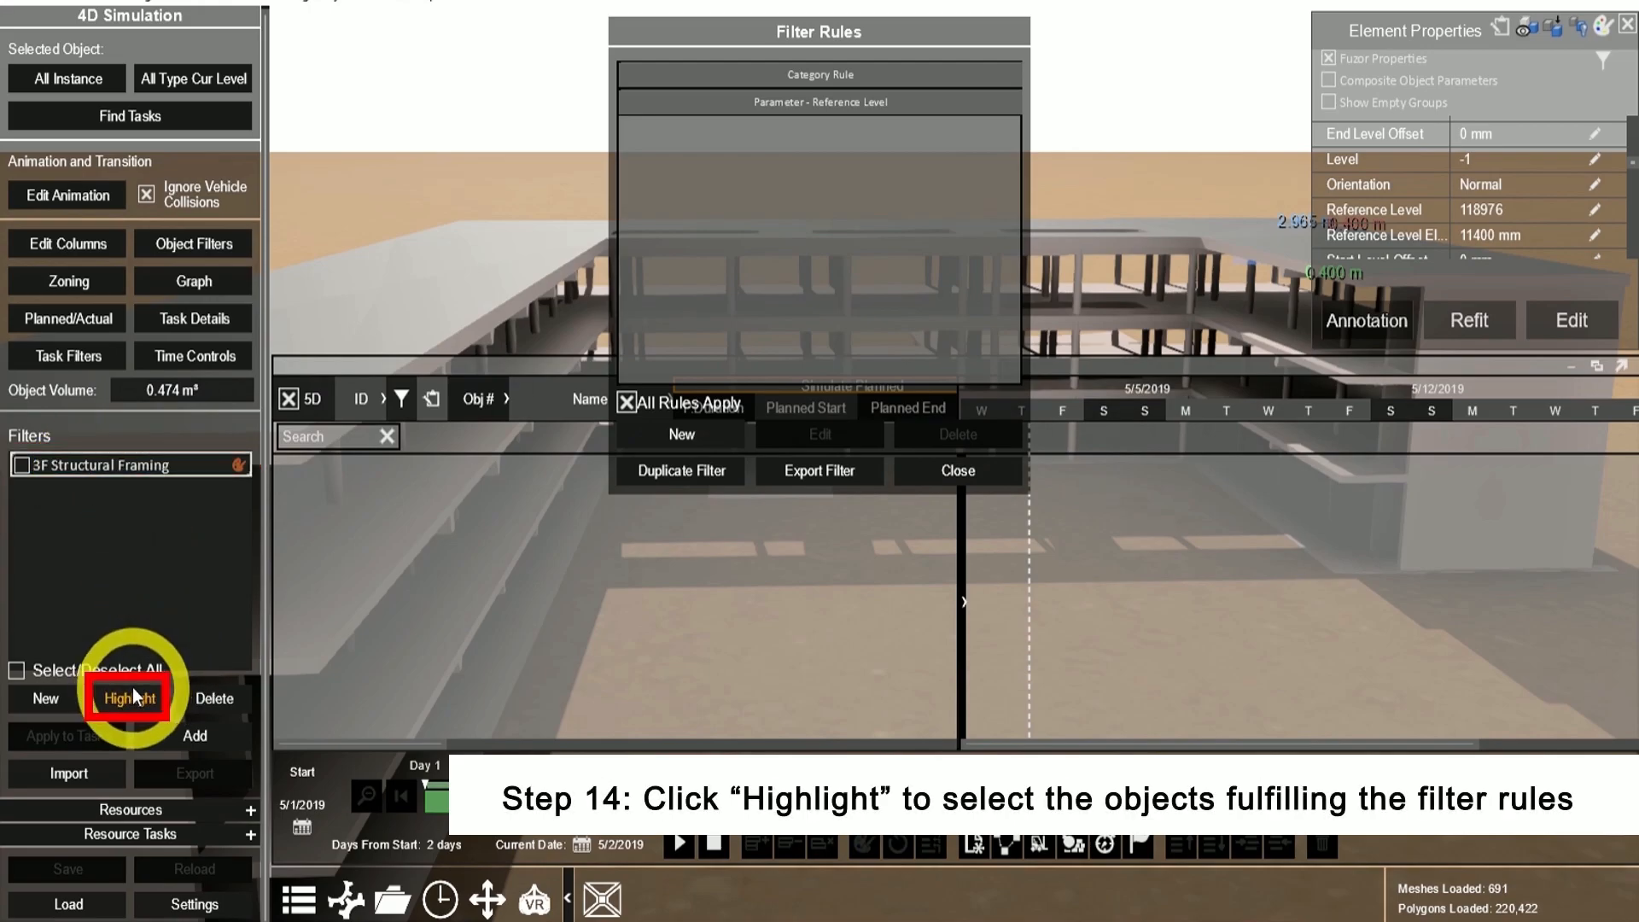
click(130, 698)
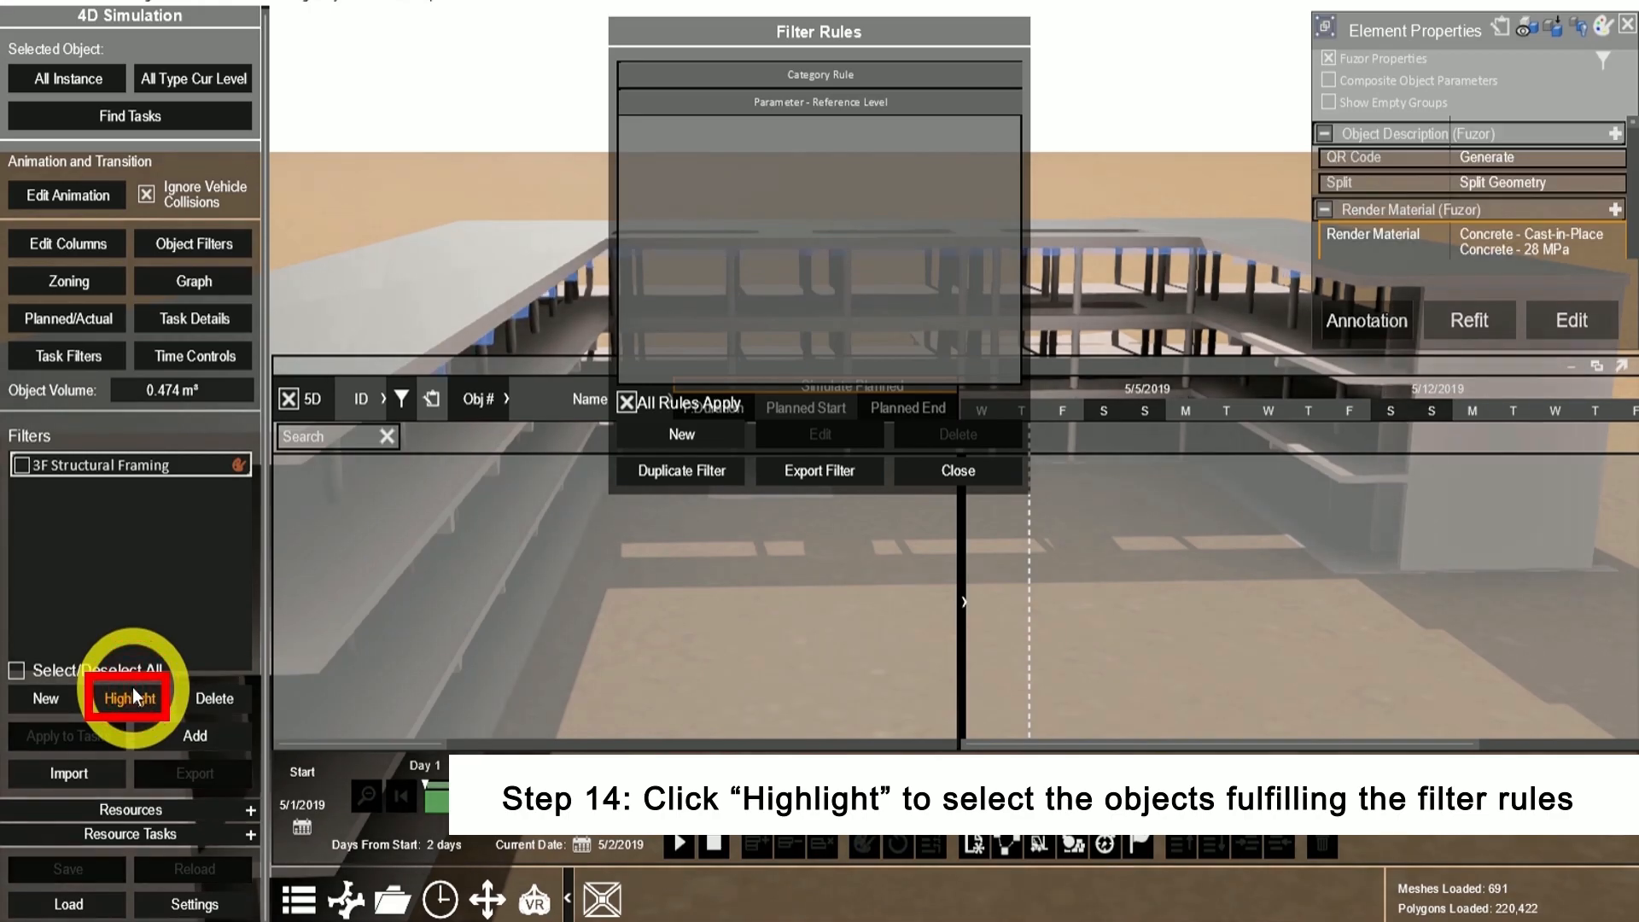
click(129, 699)
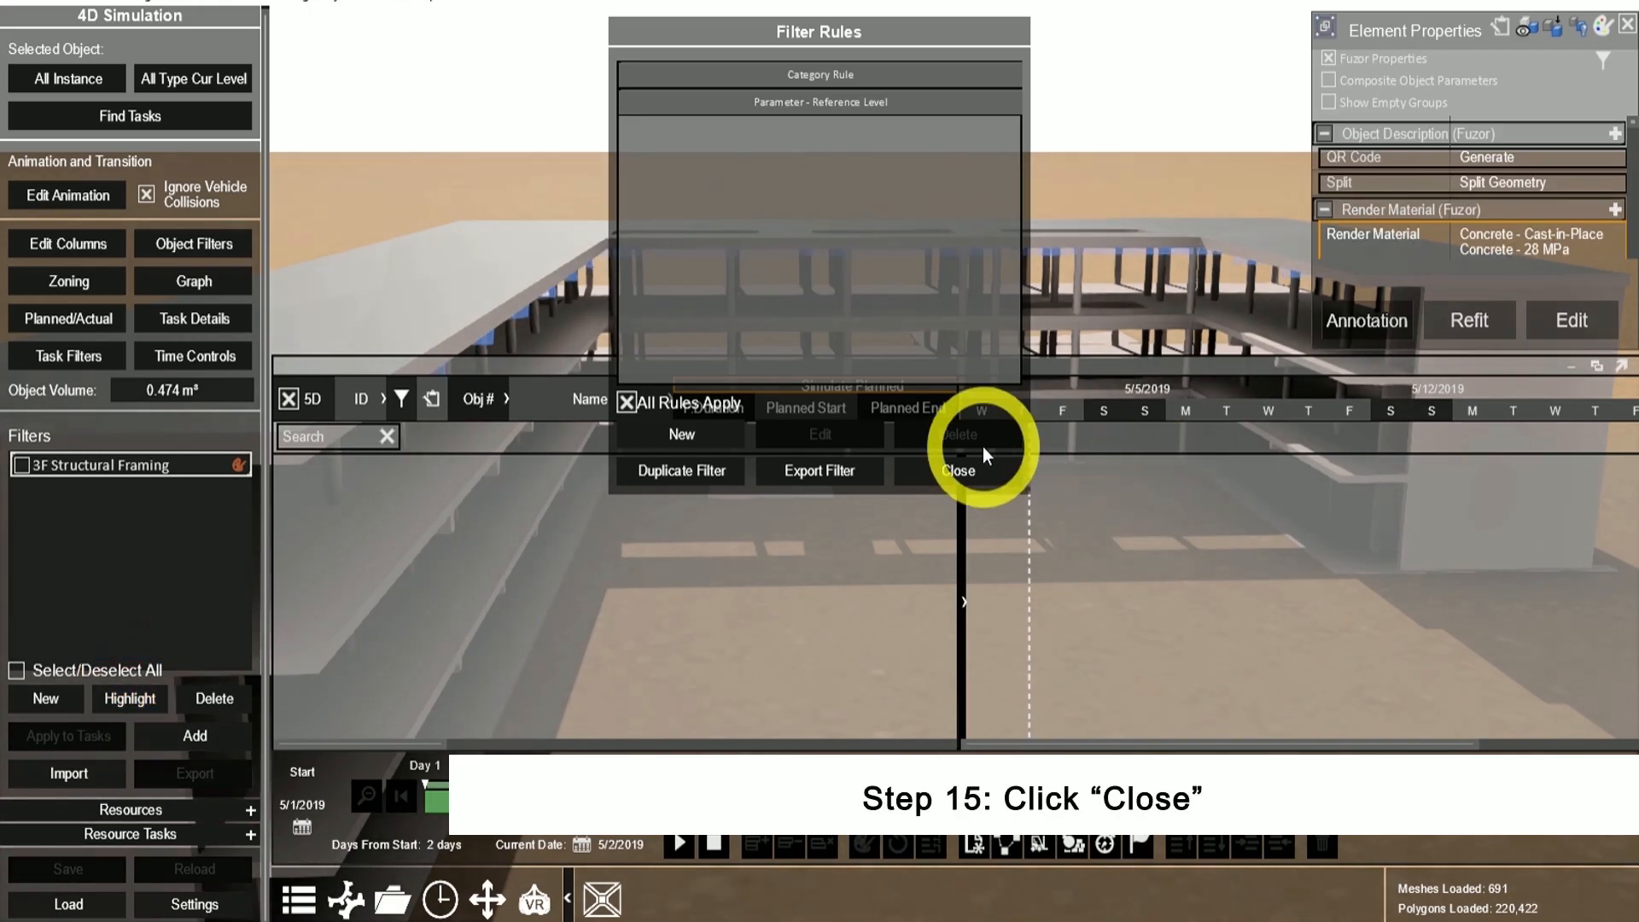
click(954, 470)
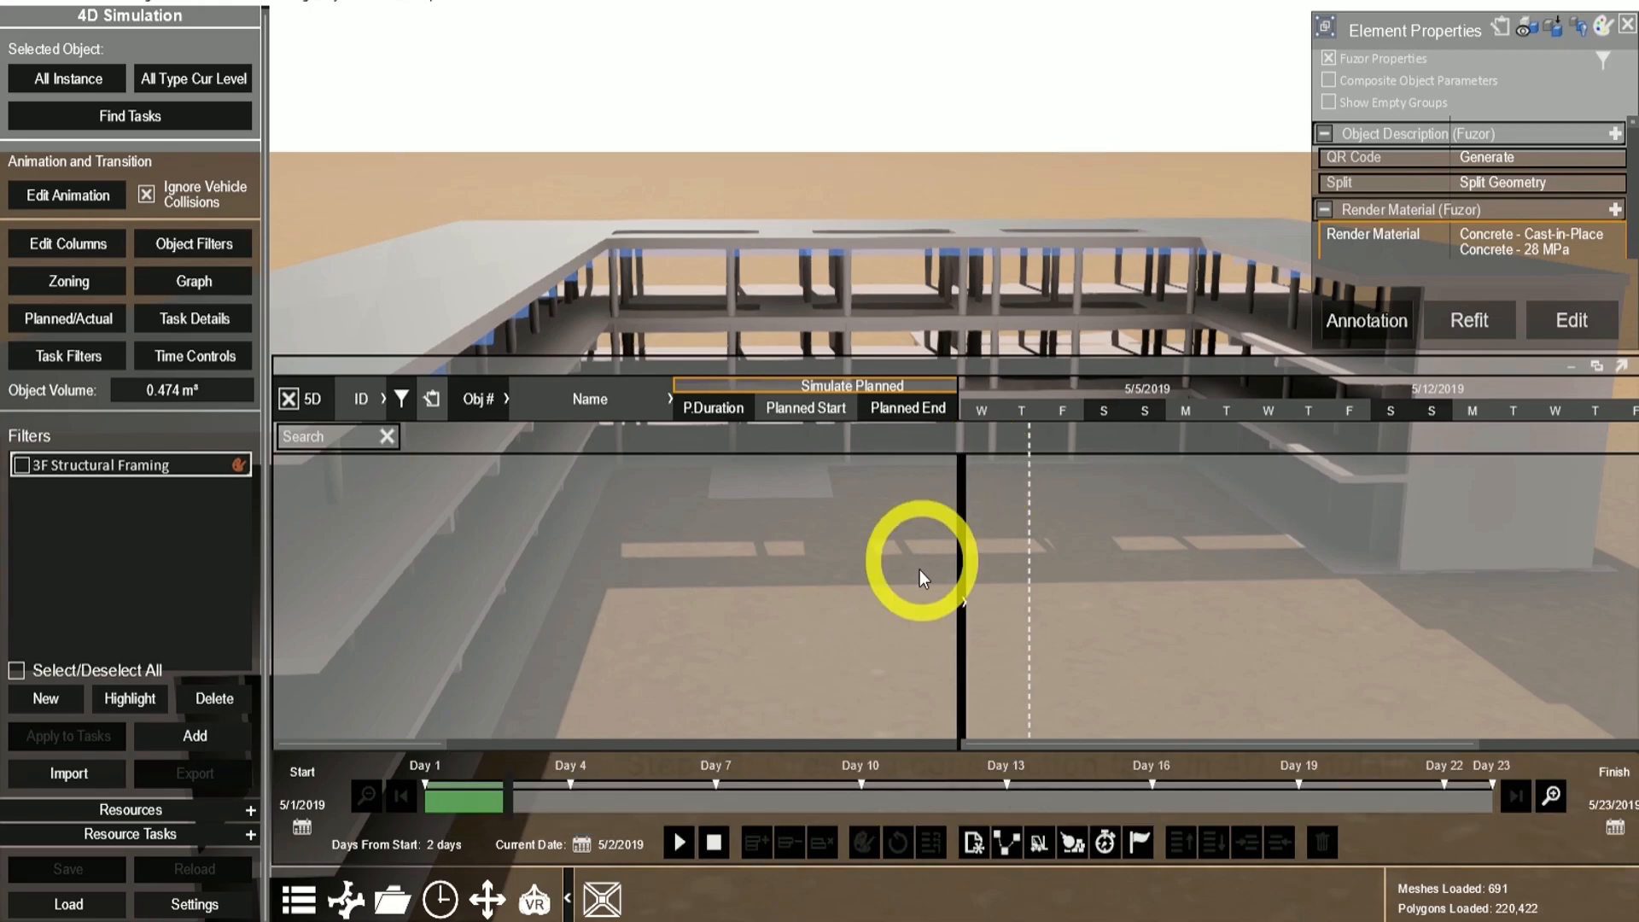
Create New Construction Task_3 and add the 119 highlighted framing objects to it.
click(979, 843)
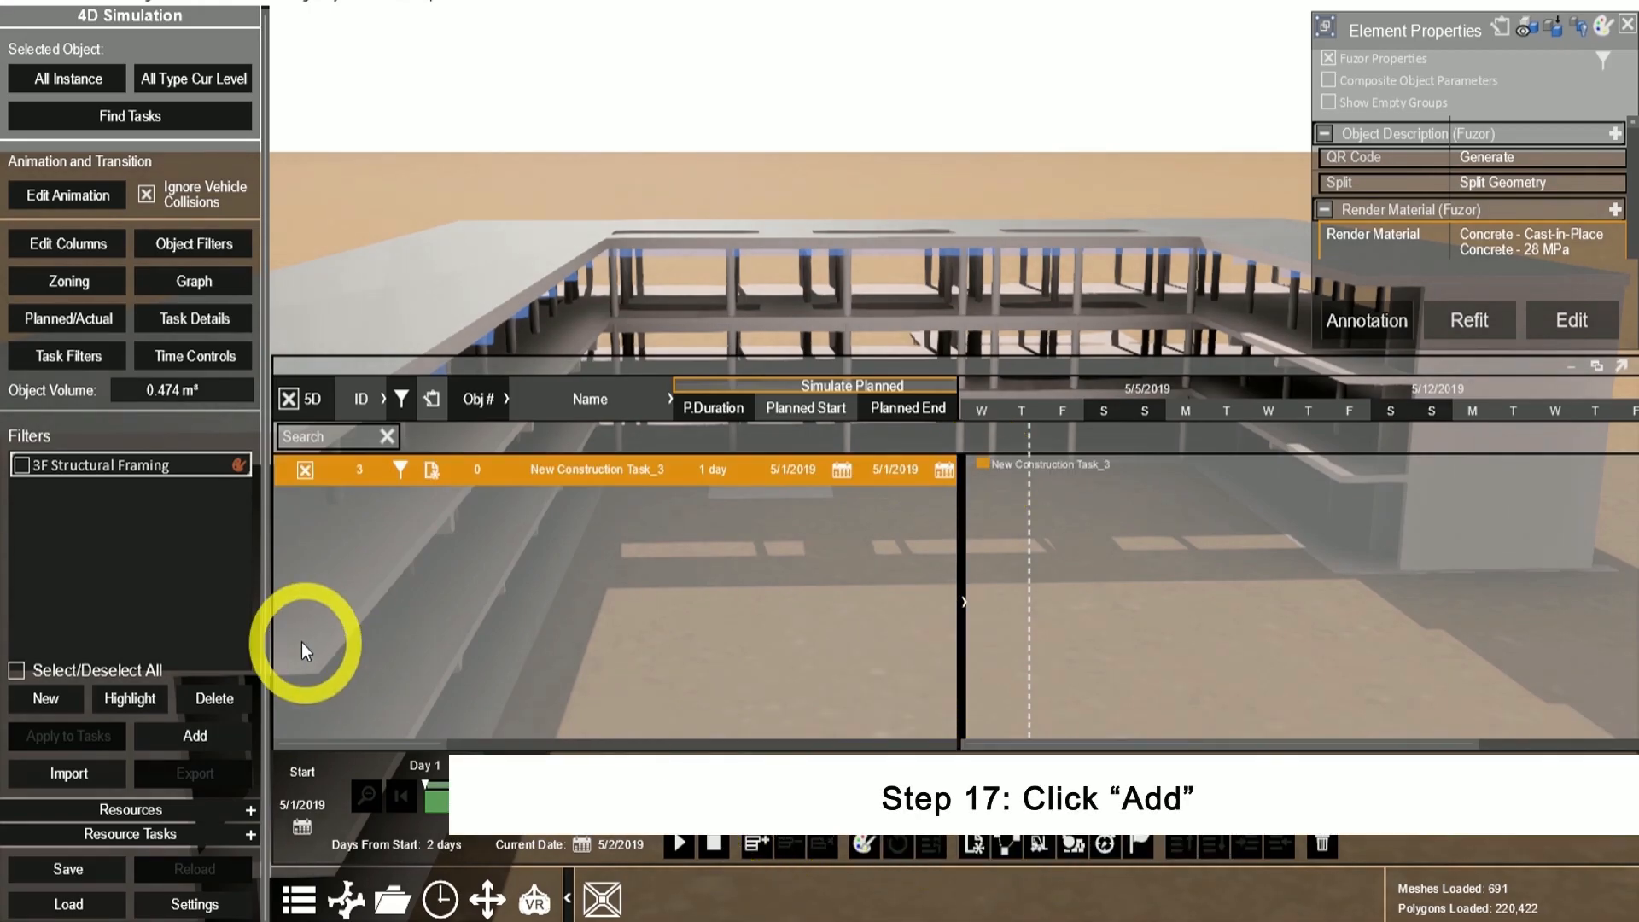
click(195, 736)
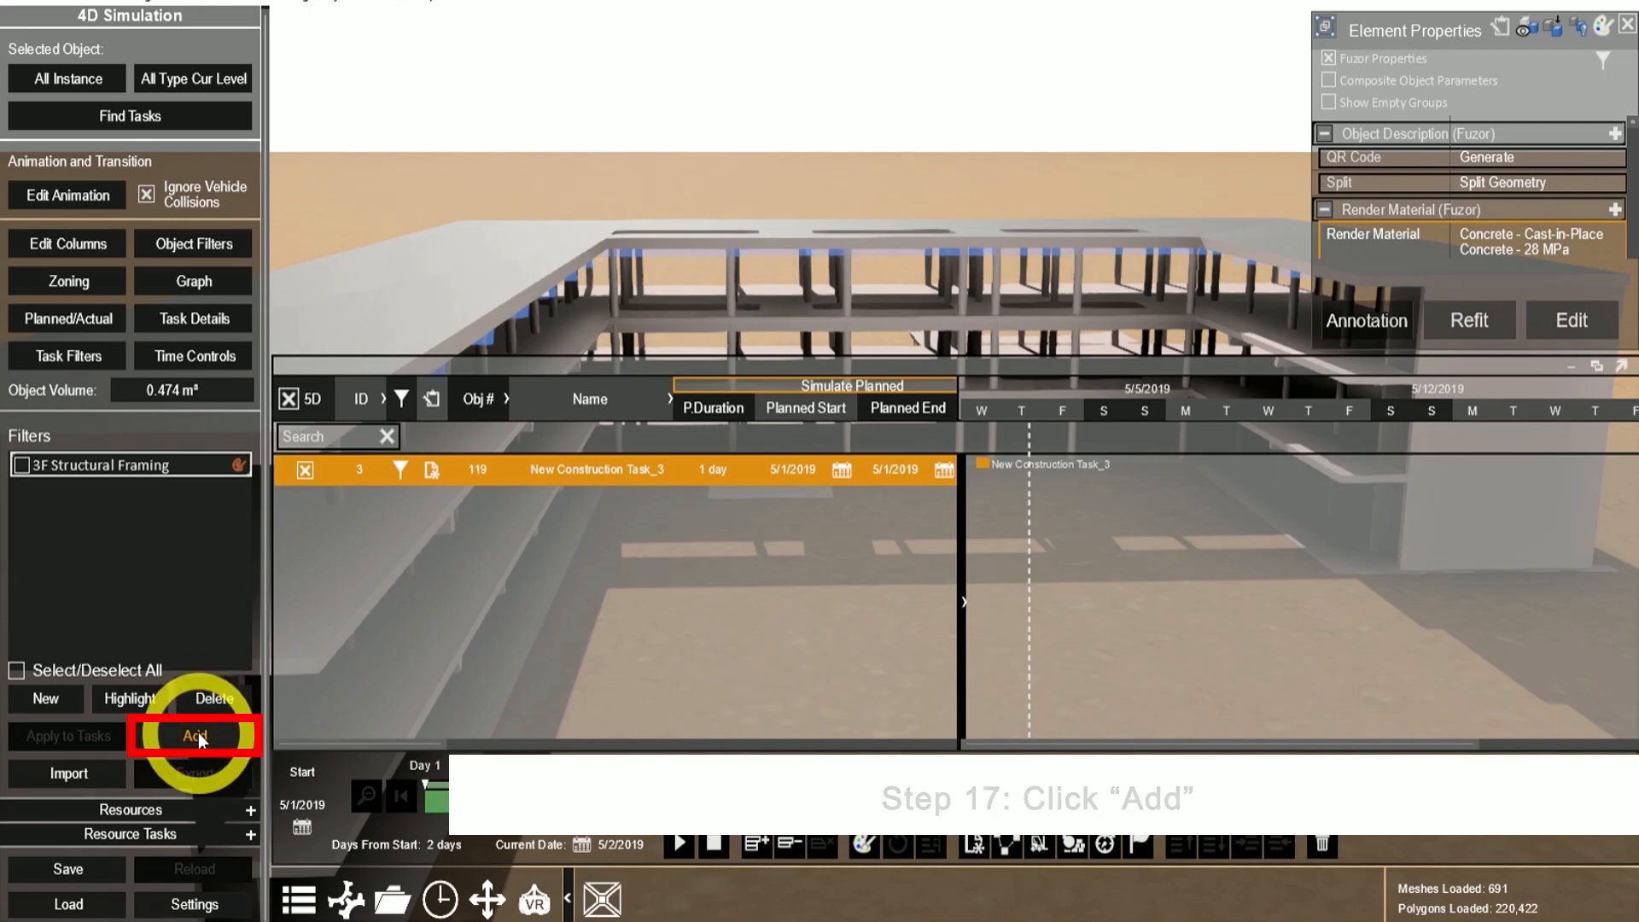
click(196, 736)
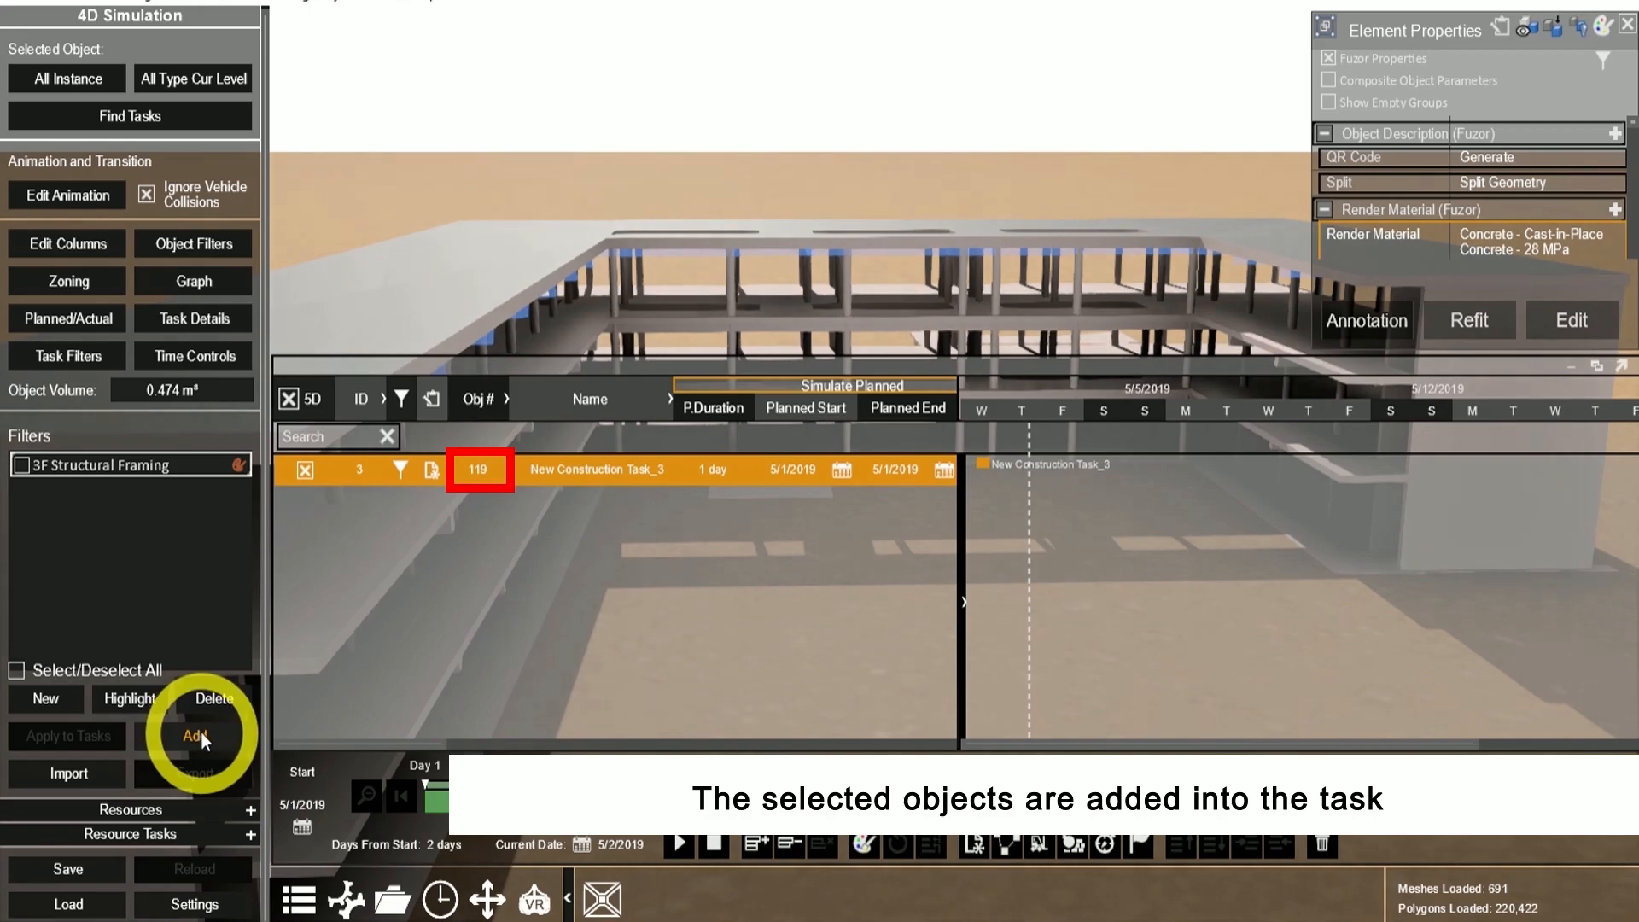
Remove the 3F Structural Framing objects from the task, confirming with Yes.
click(402, 468)
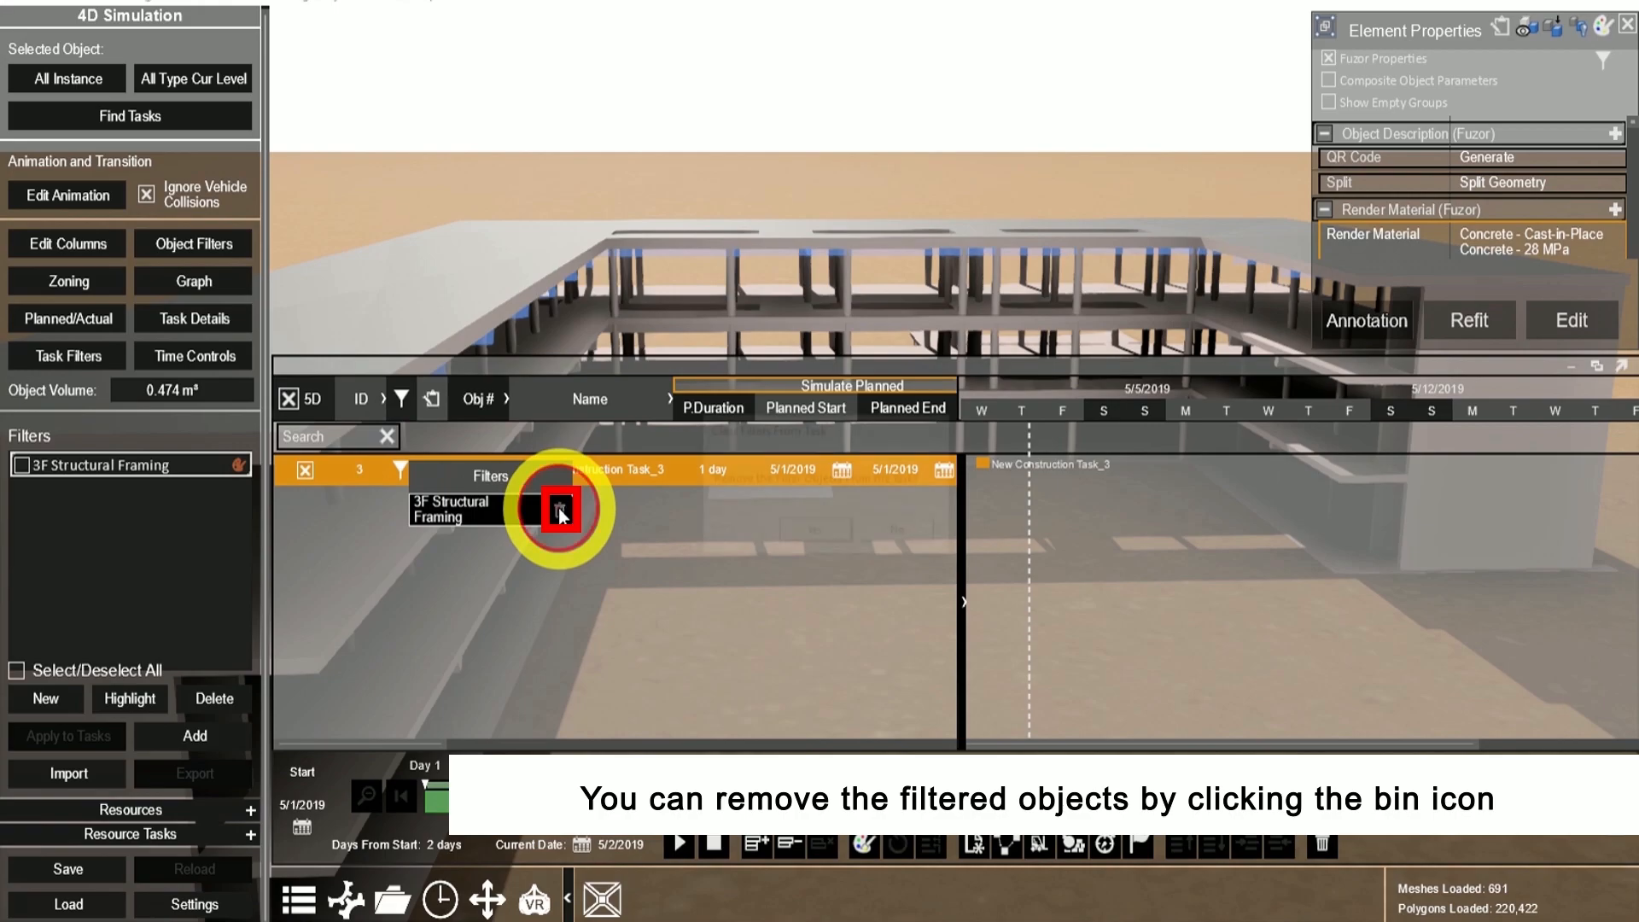
click(559, 513)
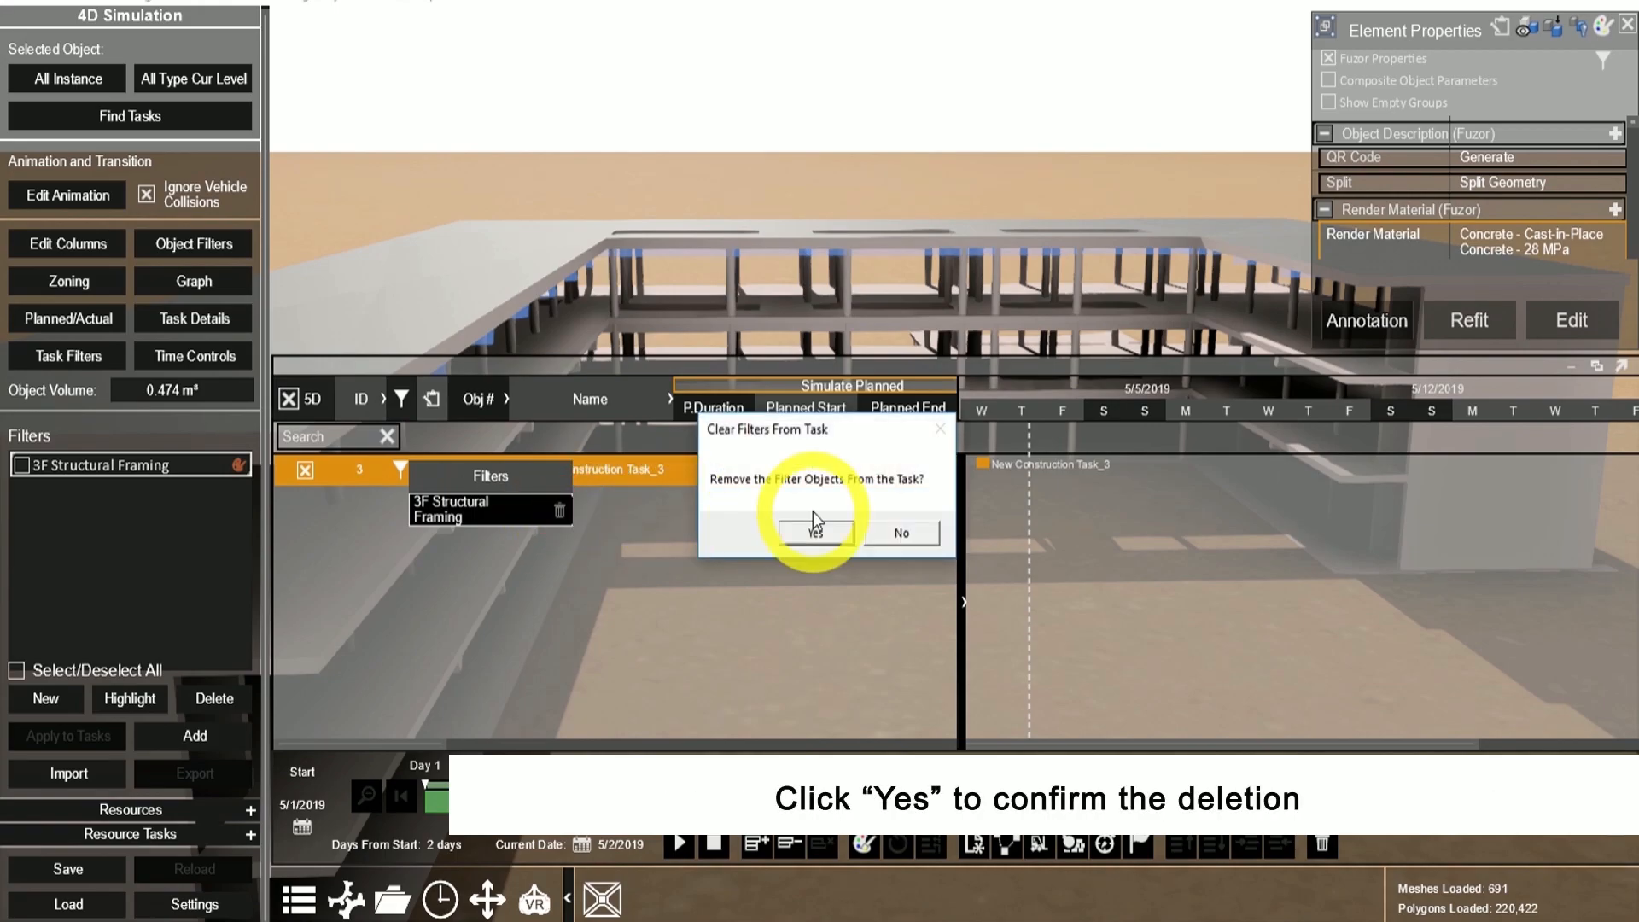
click(815, 533)
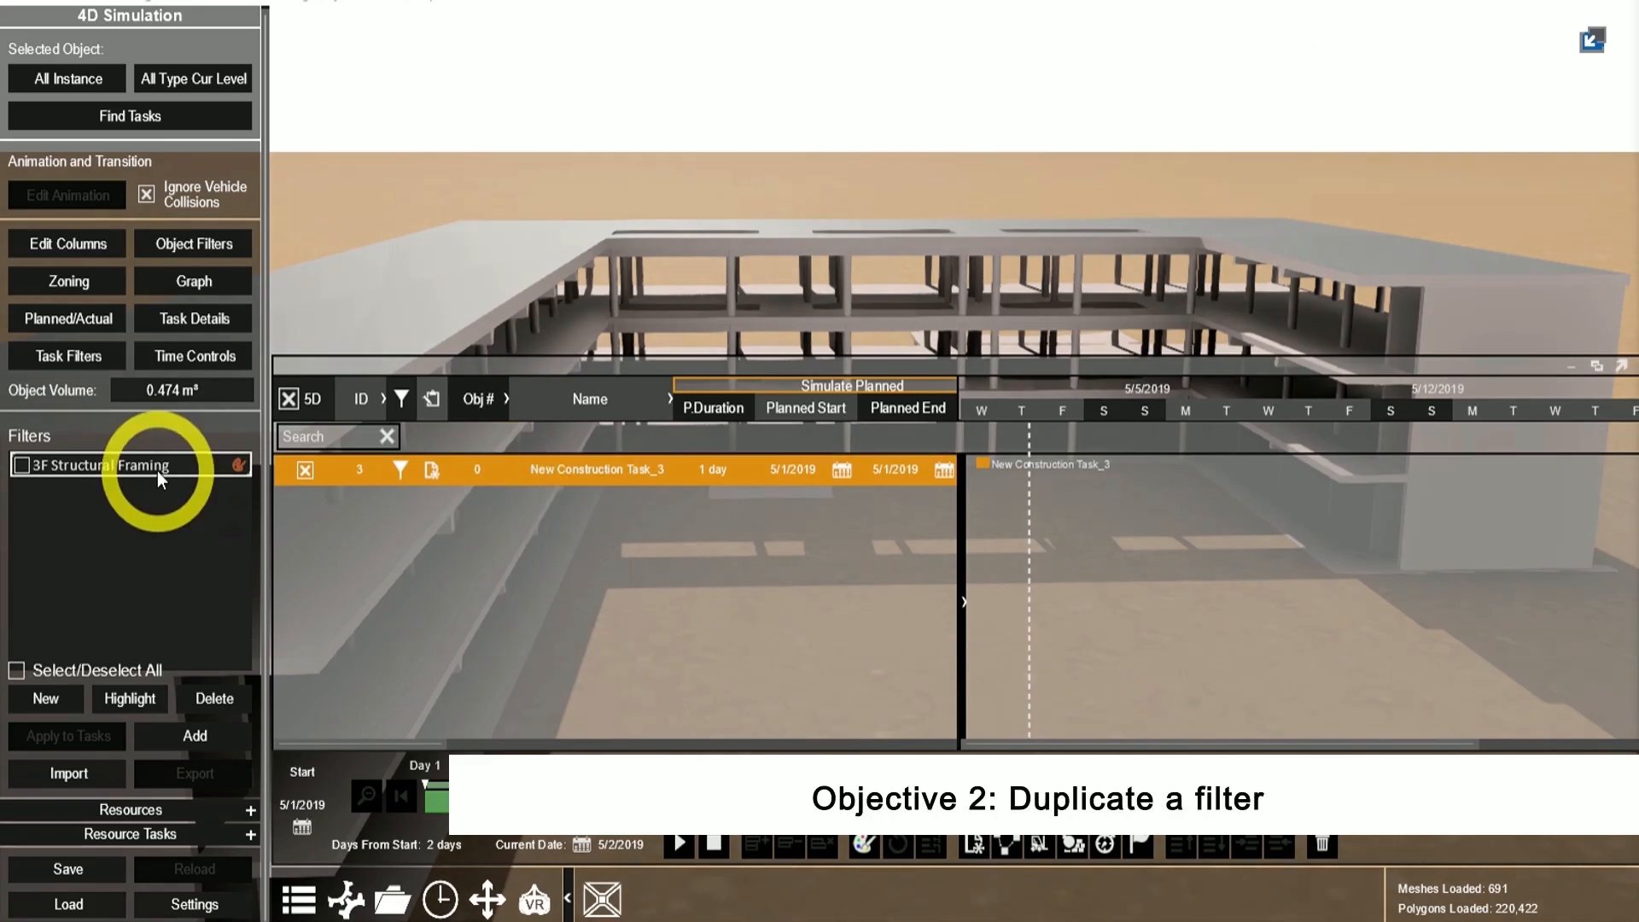
Duplicate 3F Structural Framing into '3F Structural Framing - Copy' and close its rules.
click(99, 466)
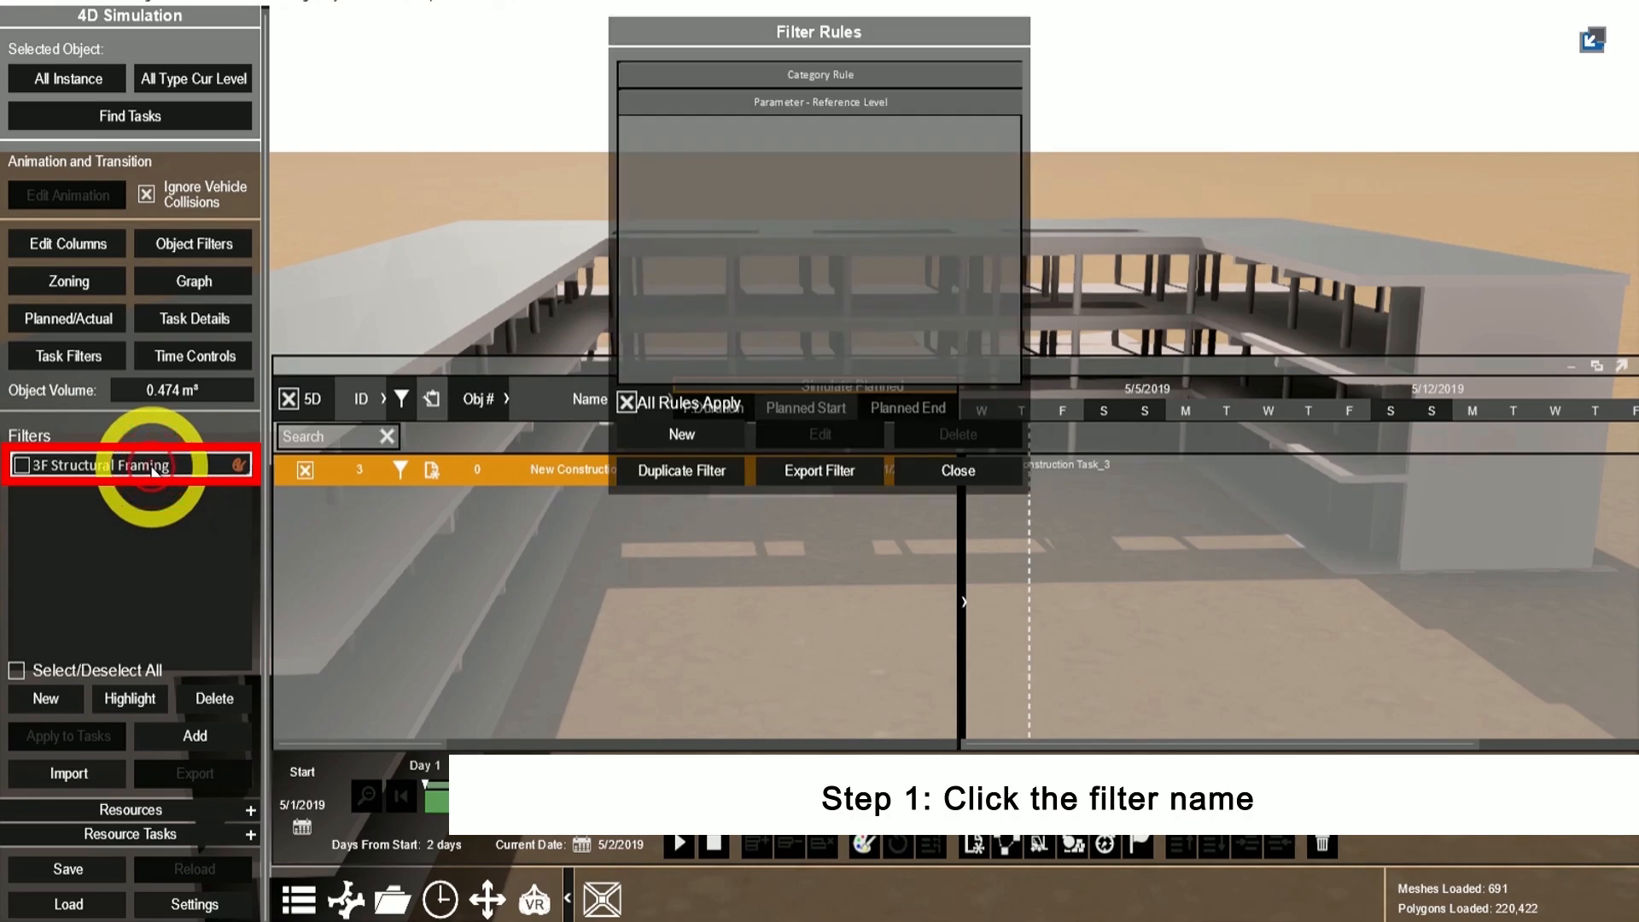
click(680, 471)
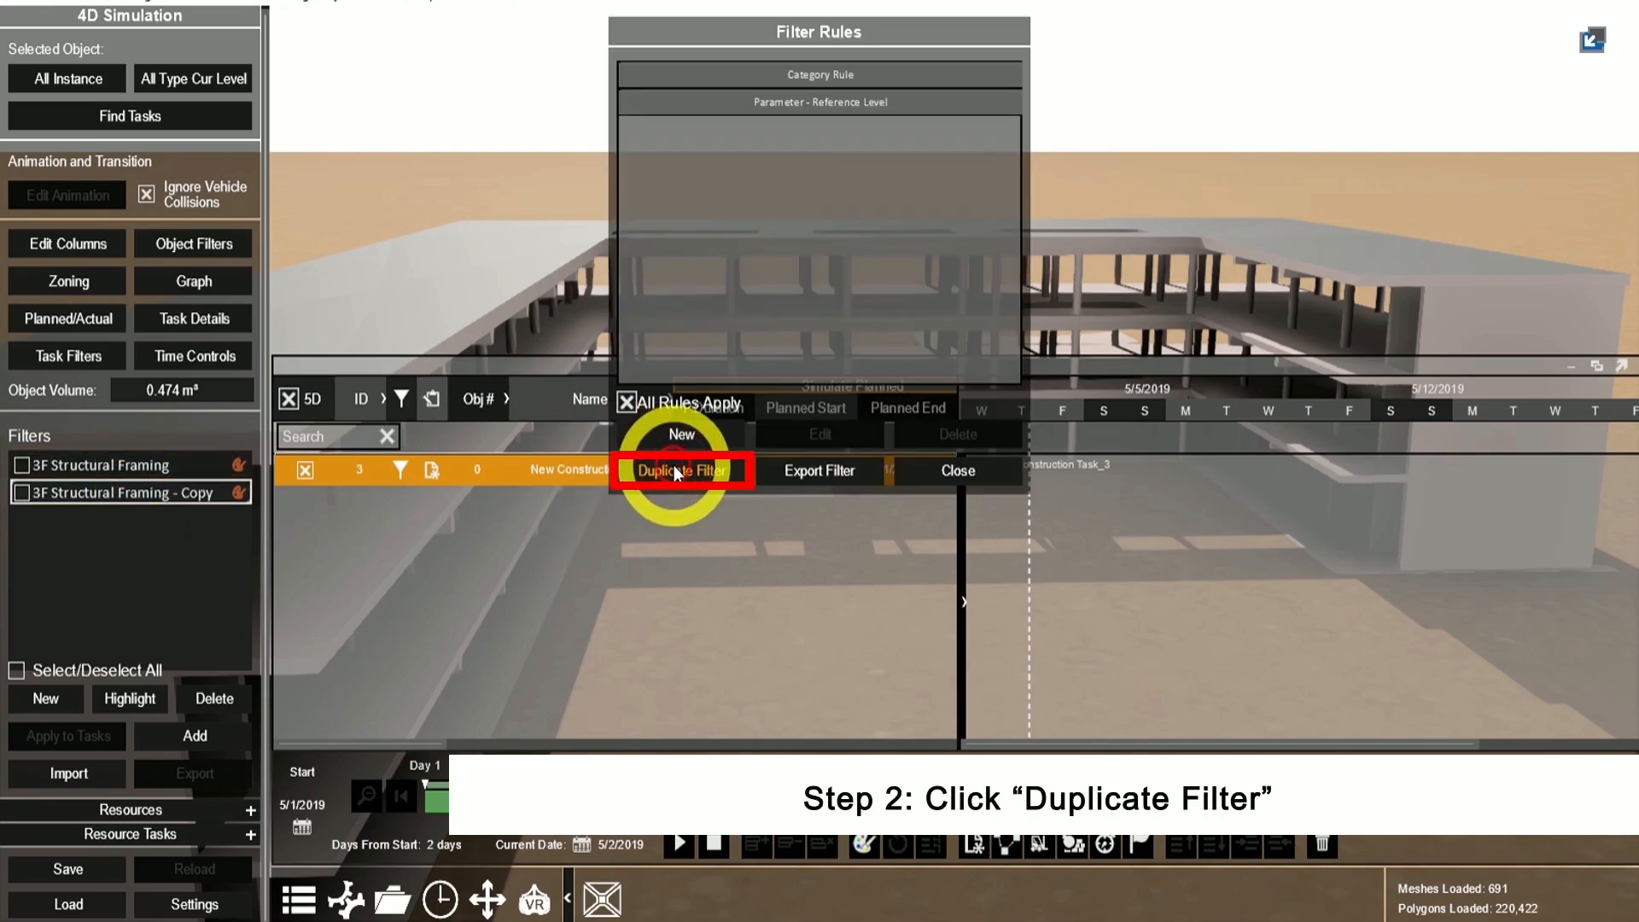
click(681, 470)
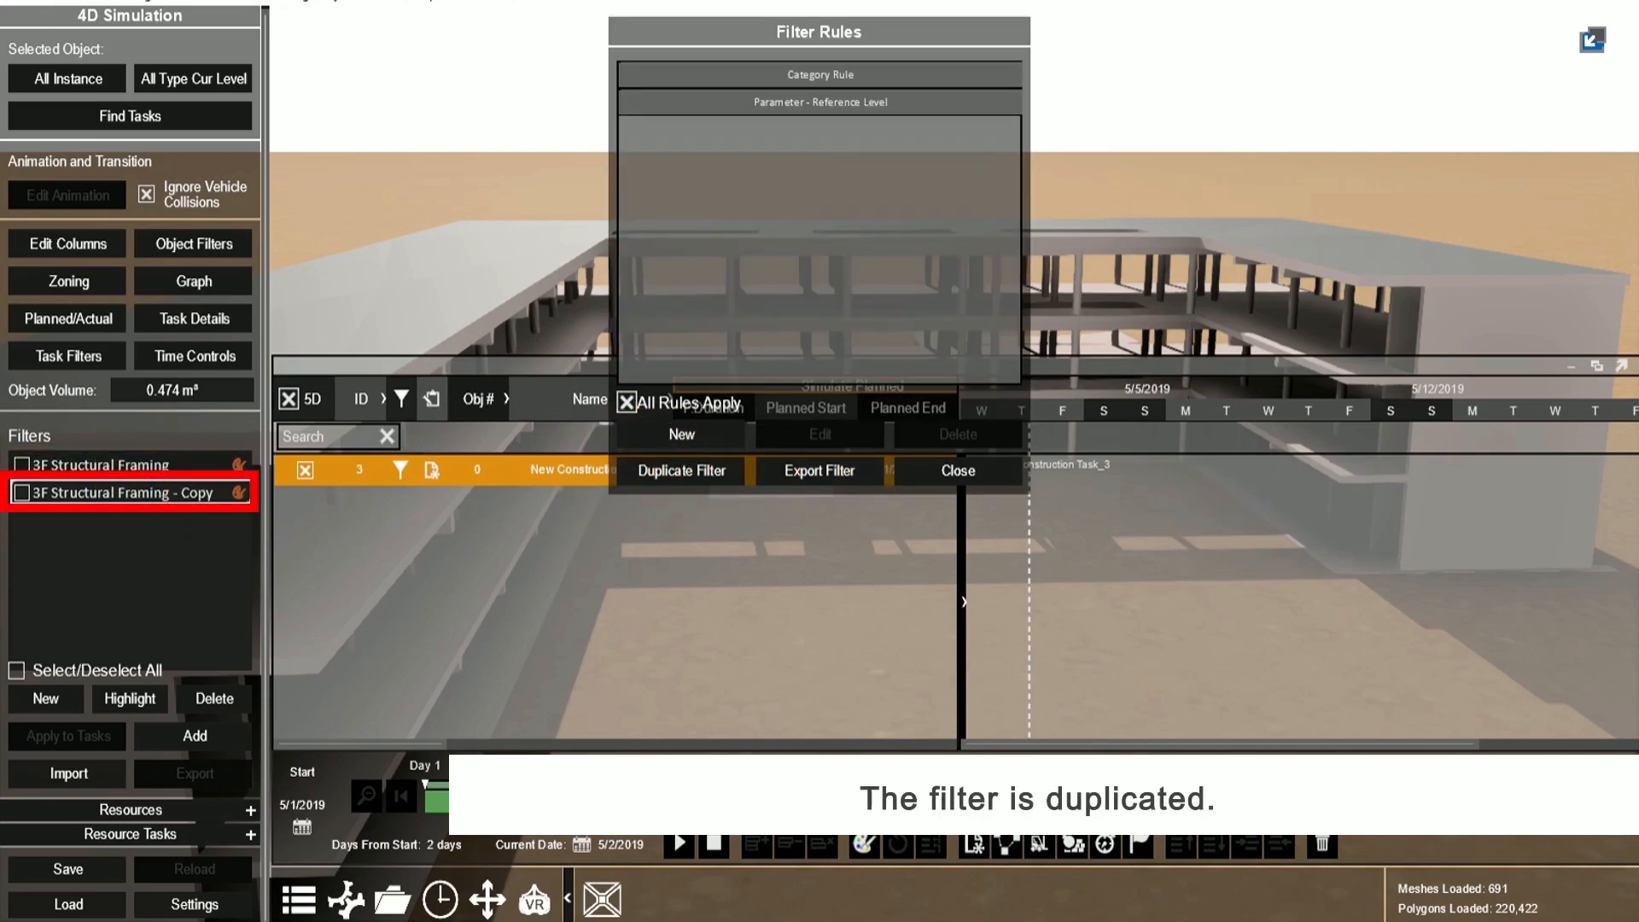
click(953, 470)
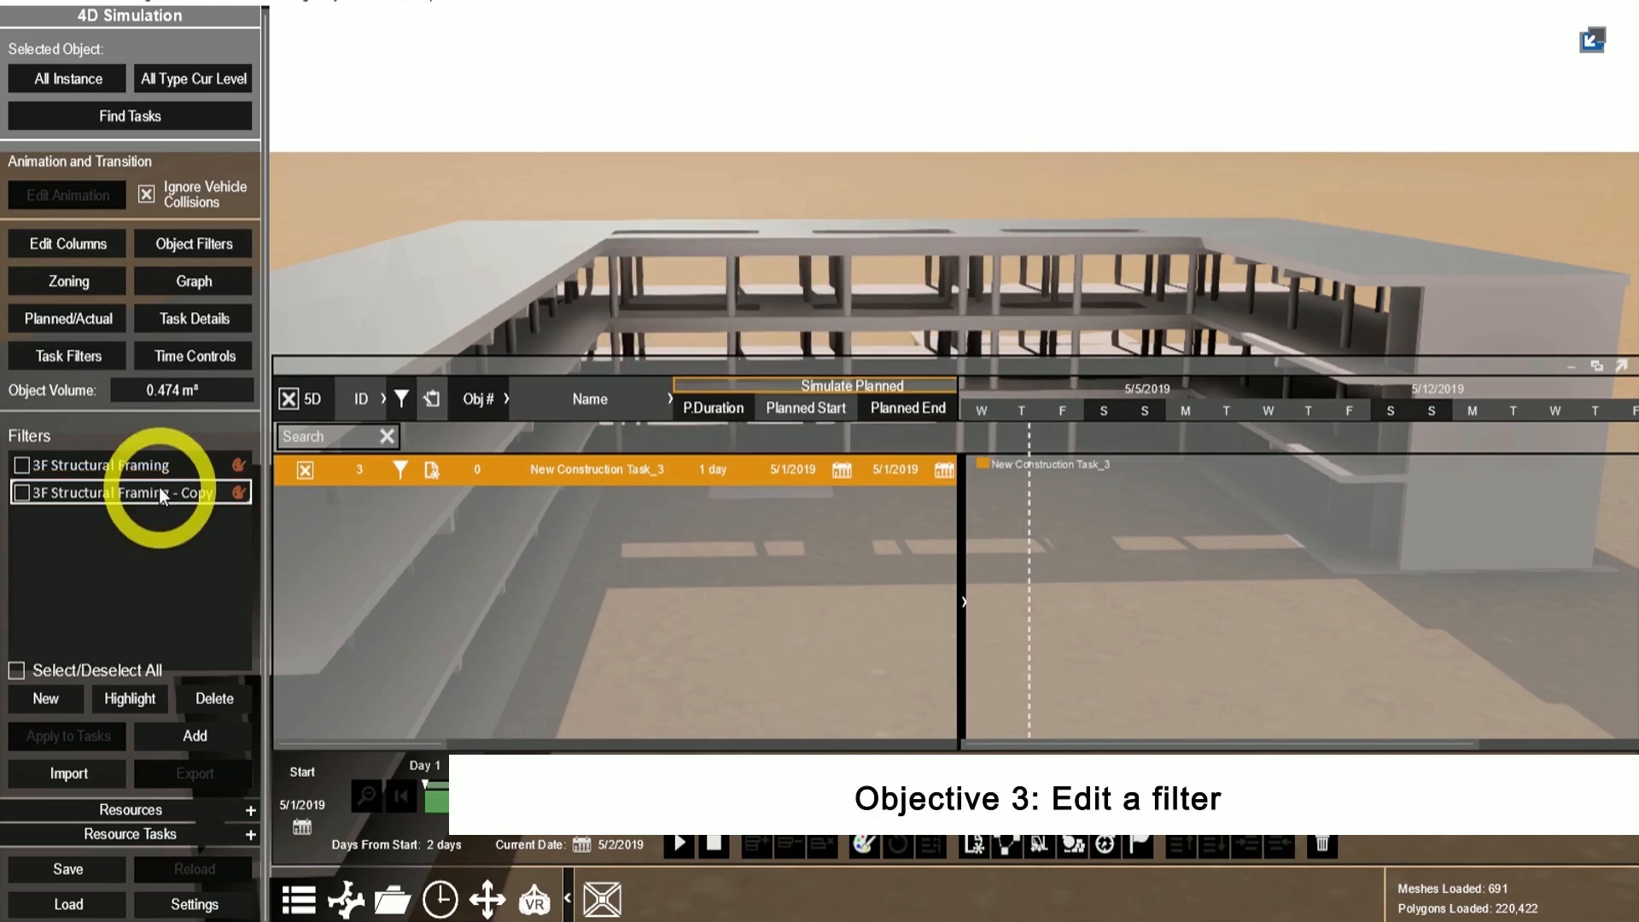
Rename the copy '2F Structural Framing' and change its Reference Level value to 118975.
double_click(115, 492)
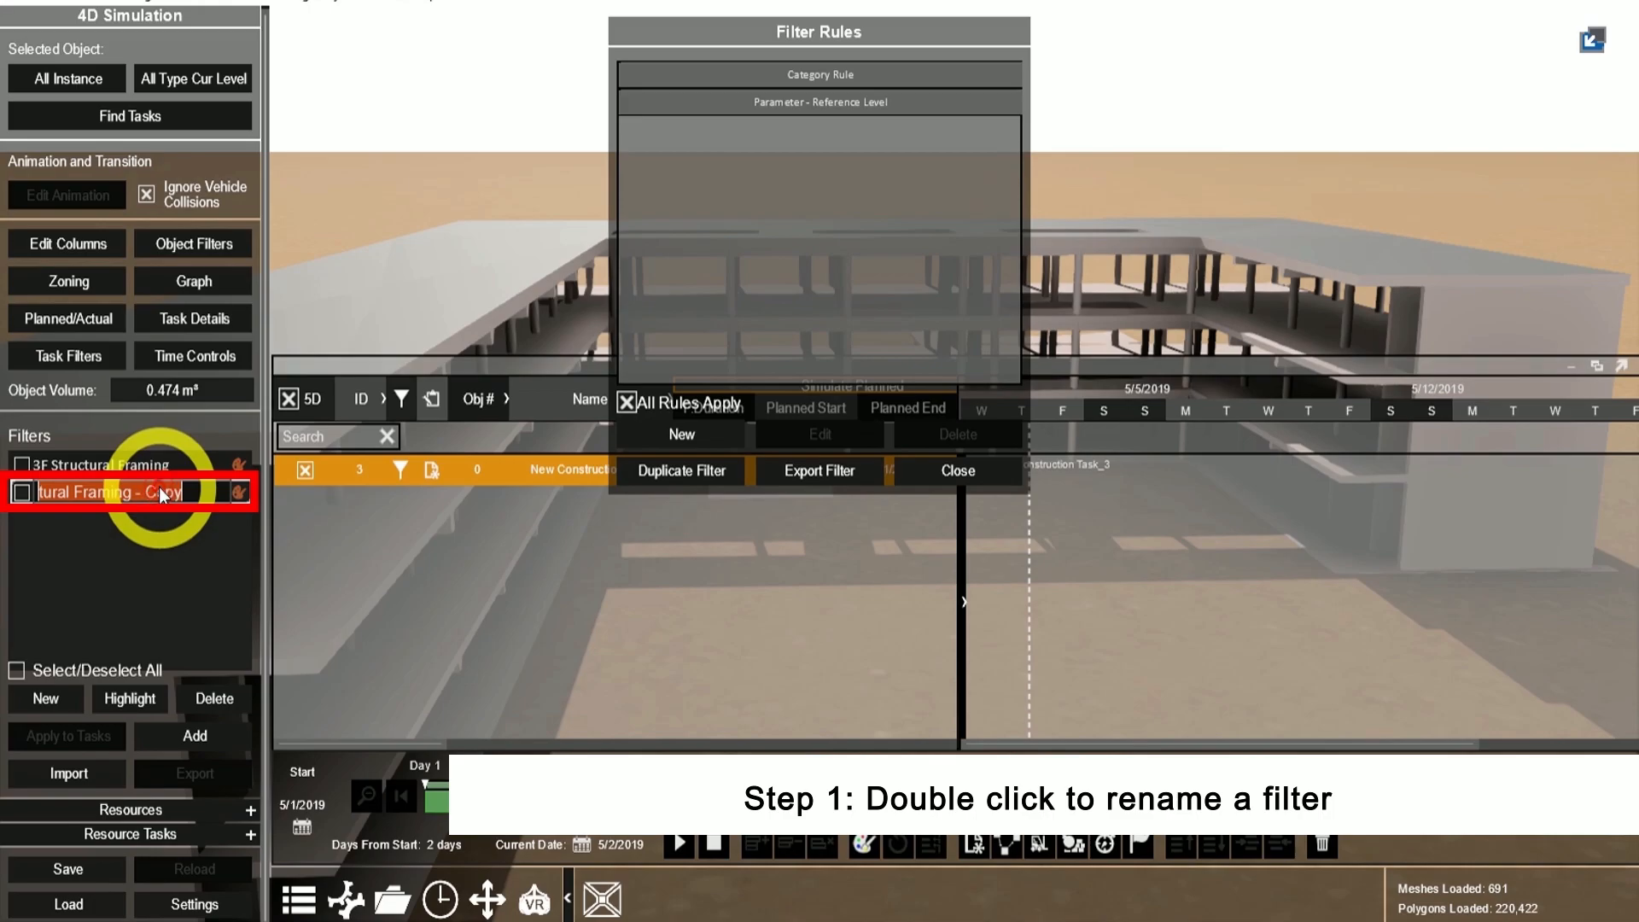
click(819, 101)
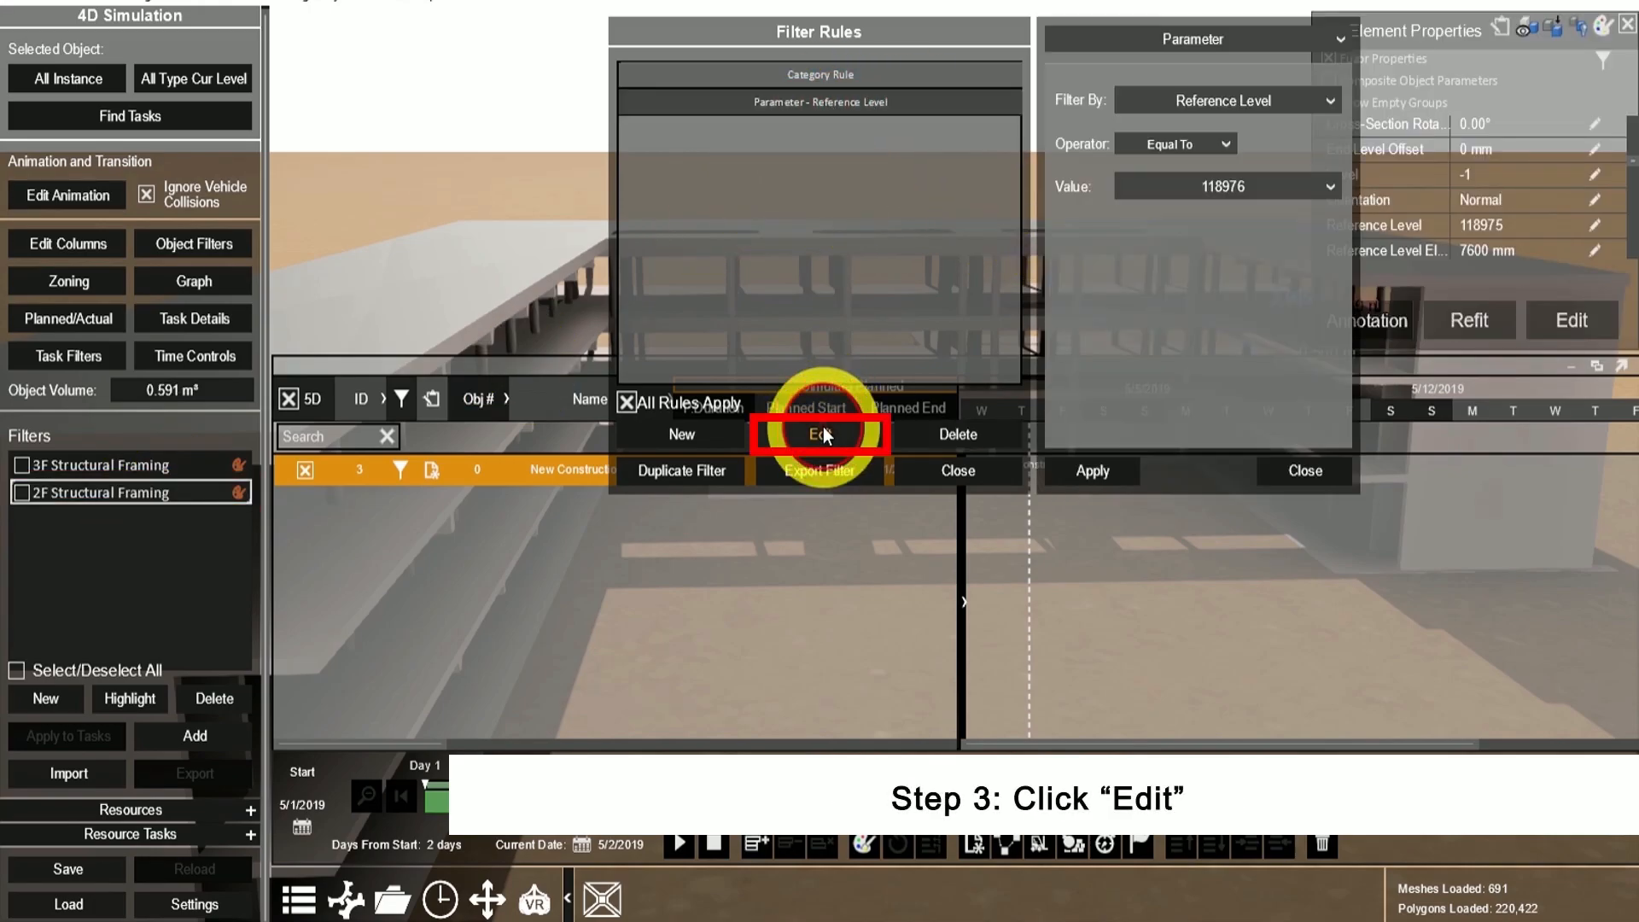
click(1226, 186)
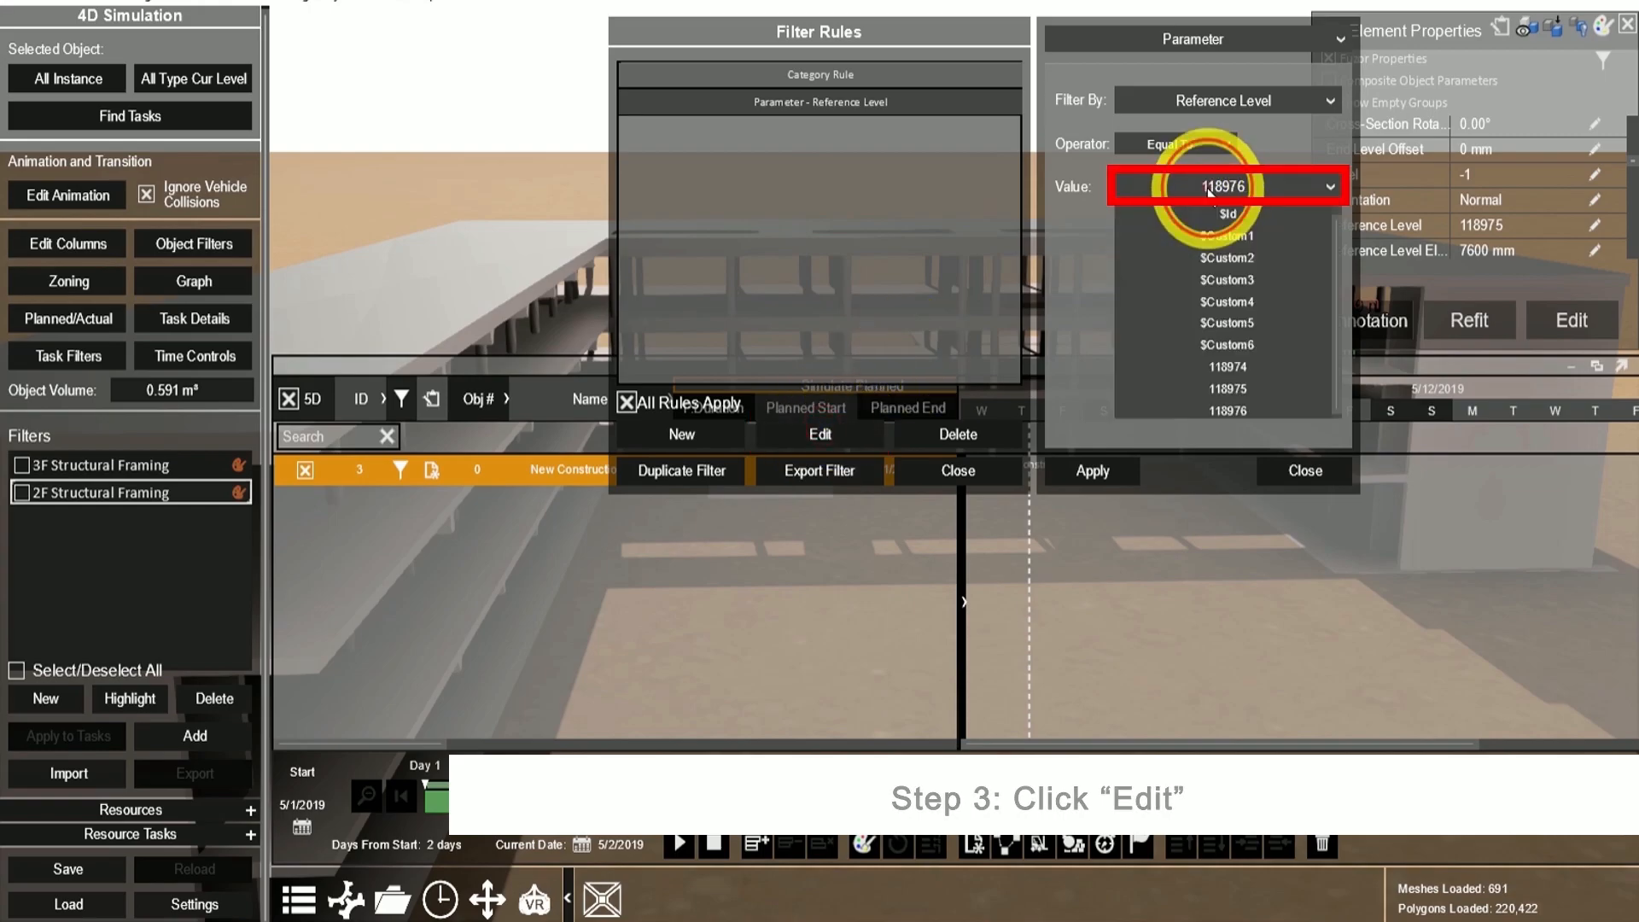
click(1226, 387)
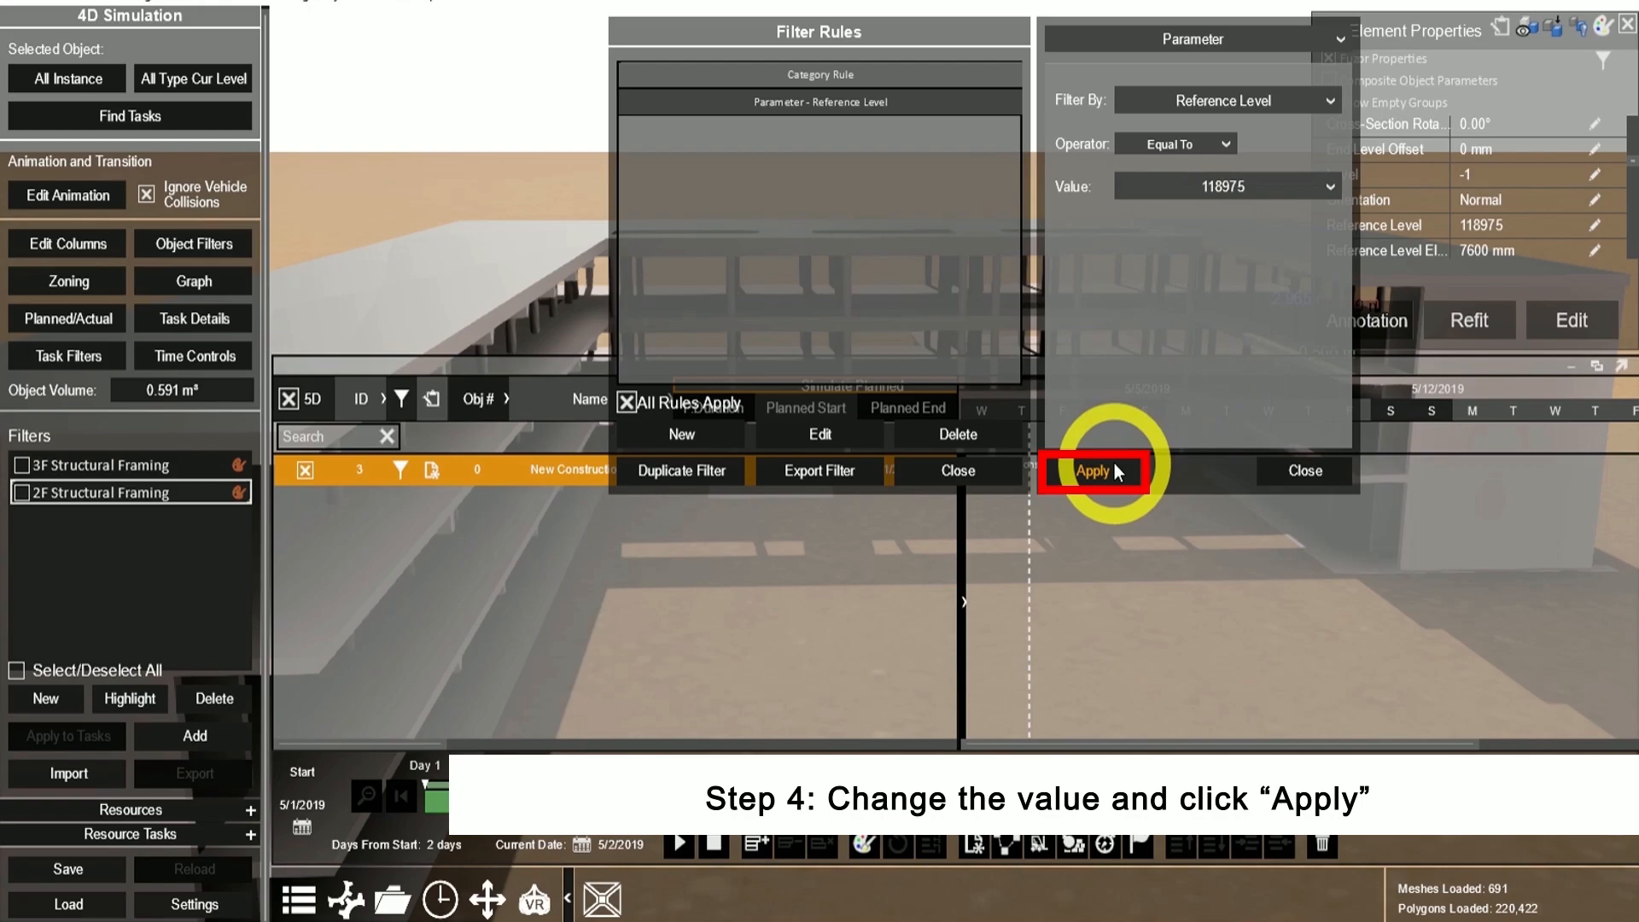
click(1093, 470)
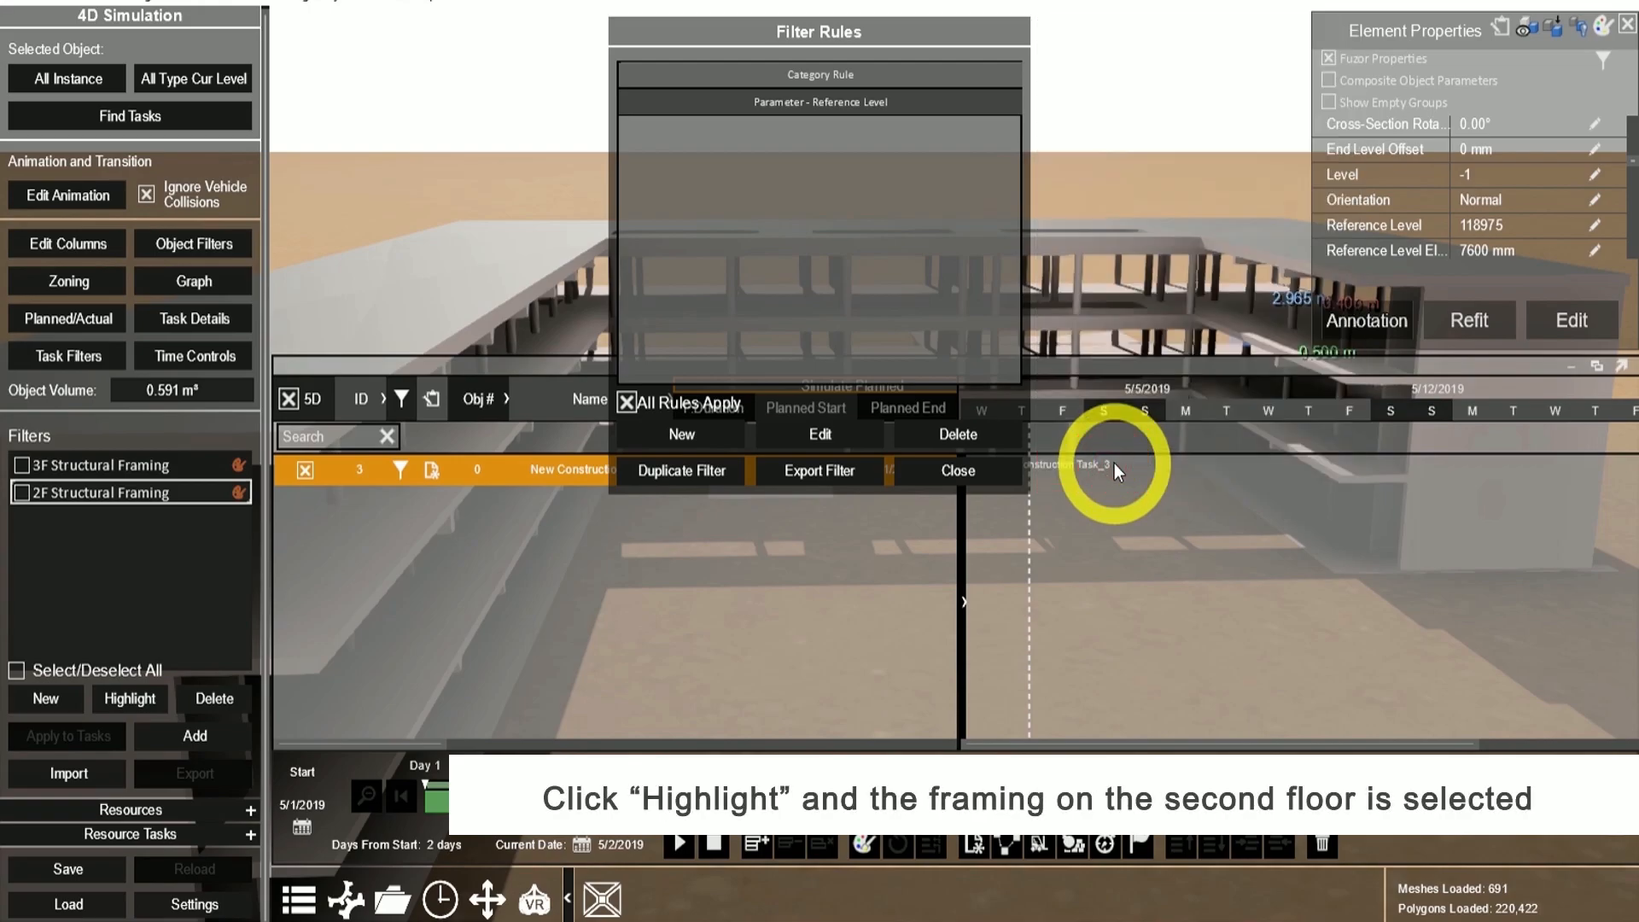
Highlight the second-floor framing the filter matches and delete its Category rule.
click(129, 699)
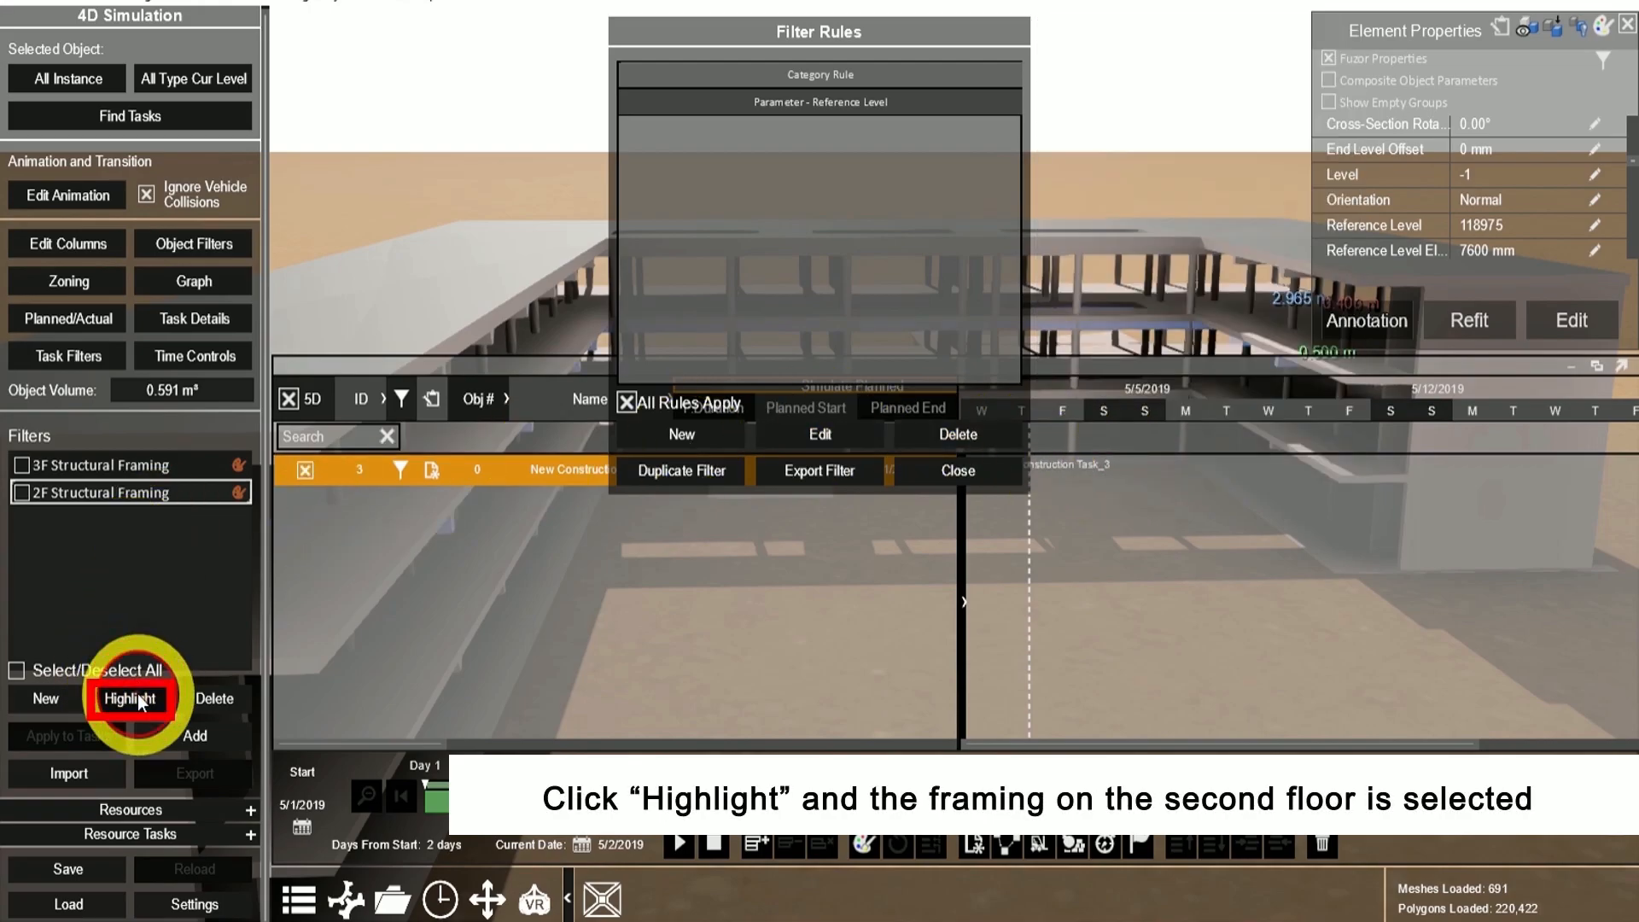
click(130, 698)
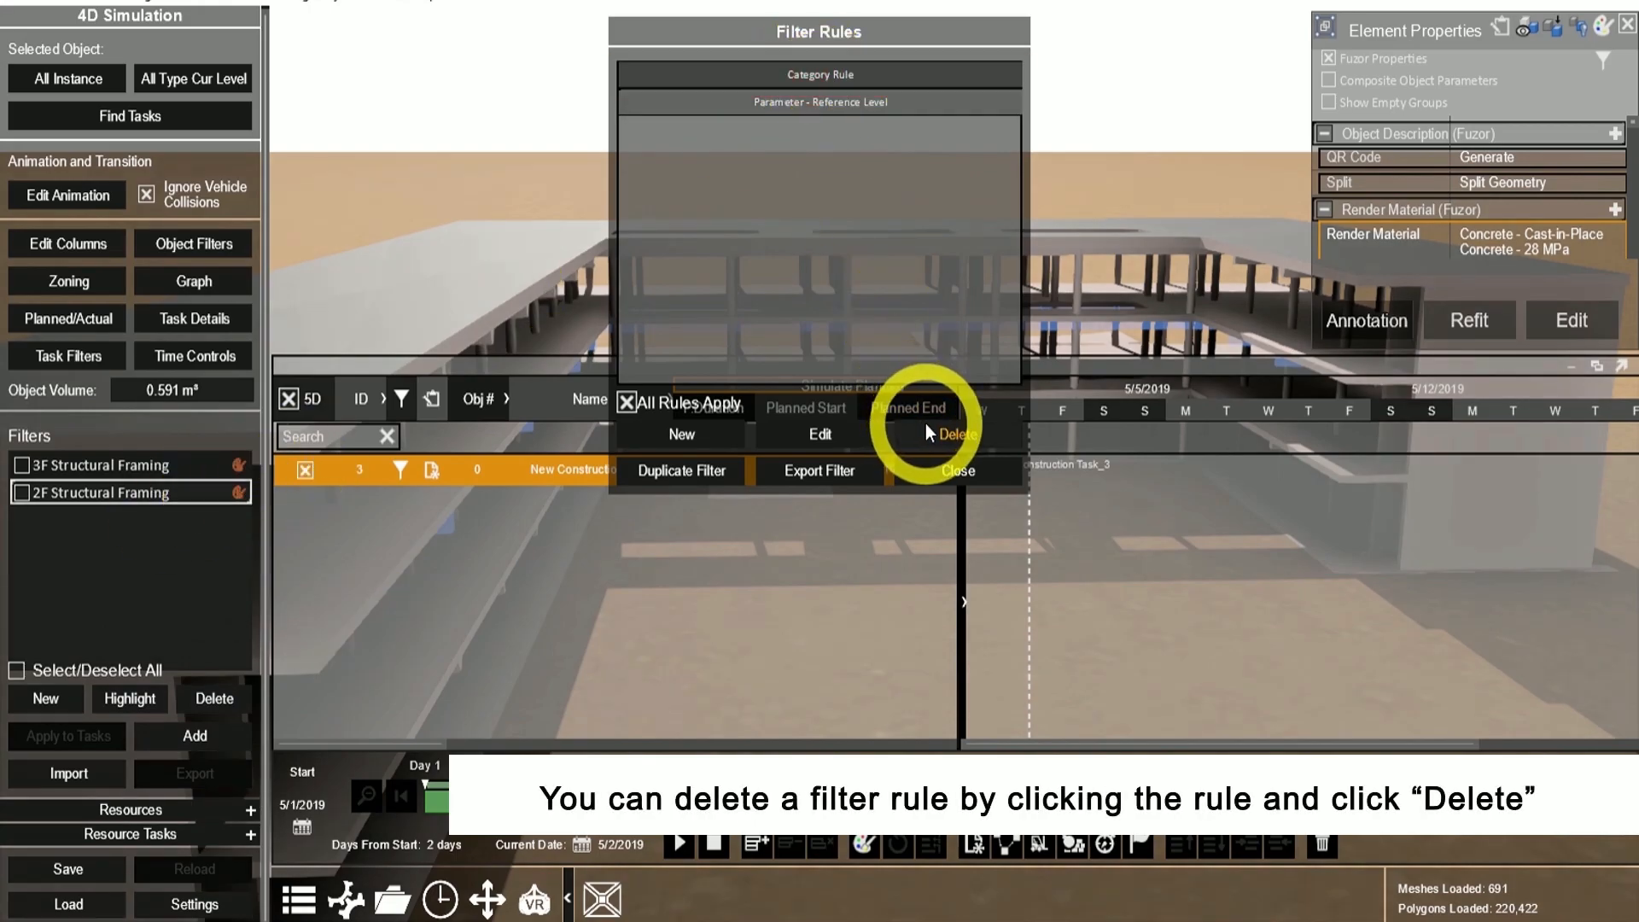
click(954, 435)
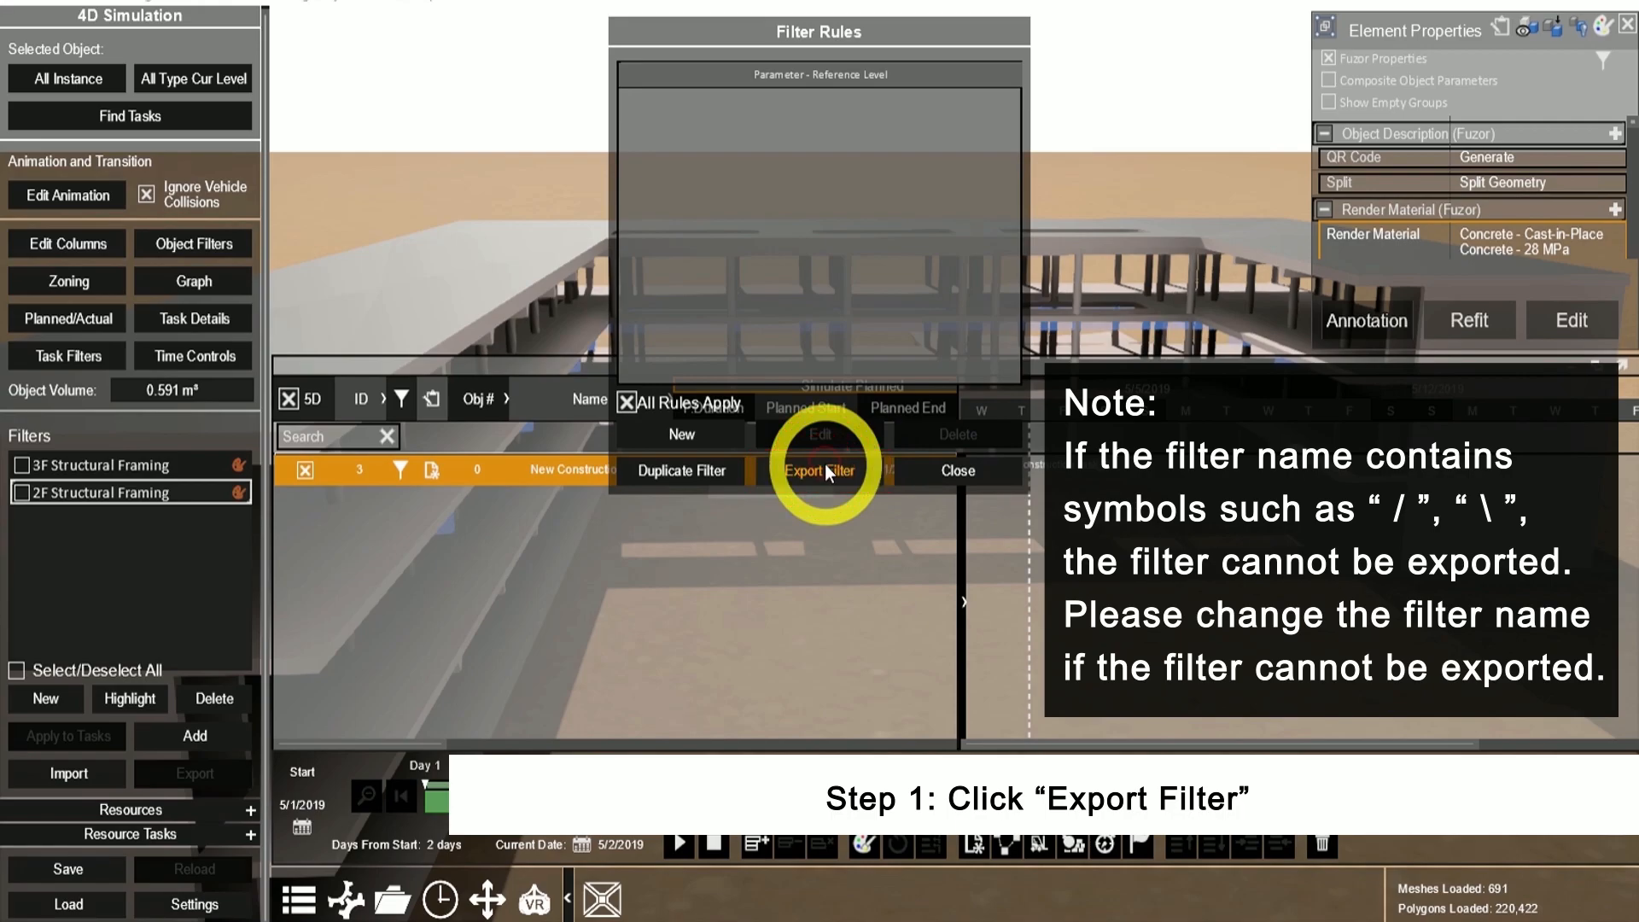
Export 2F Structural Framing as an FSF file into Desktop\Filter and close its rules.
click(820, 470)
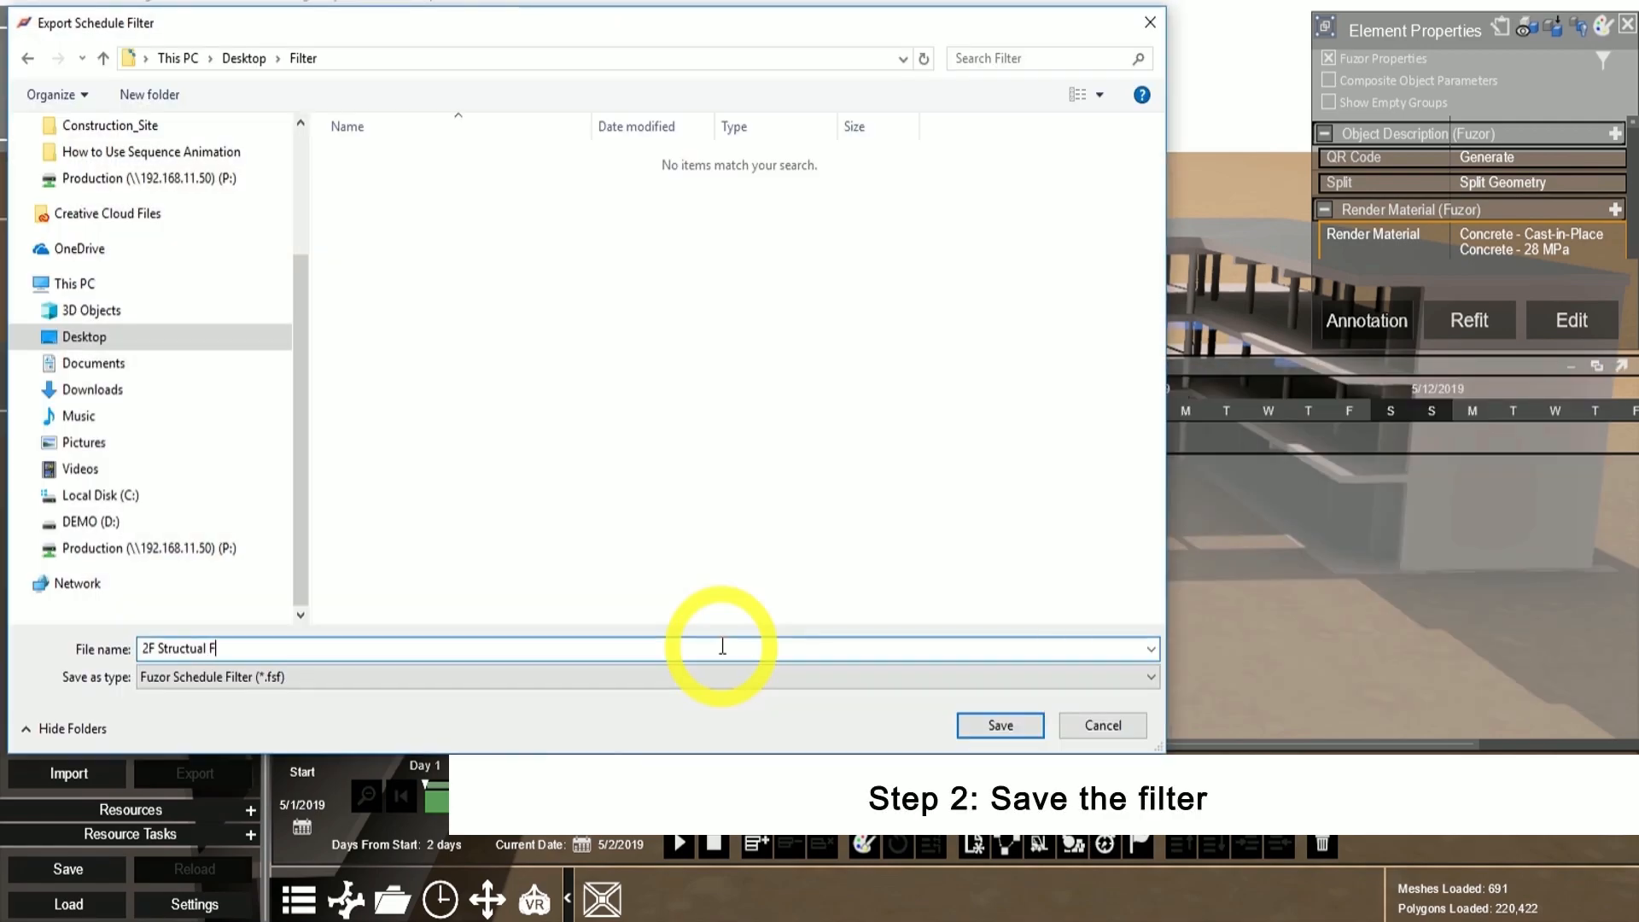
click(998, 726)
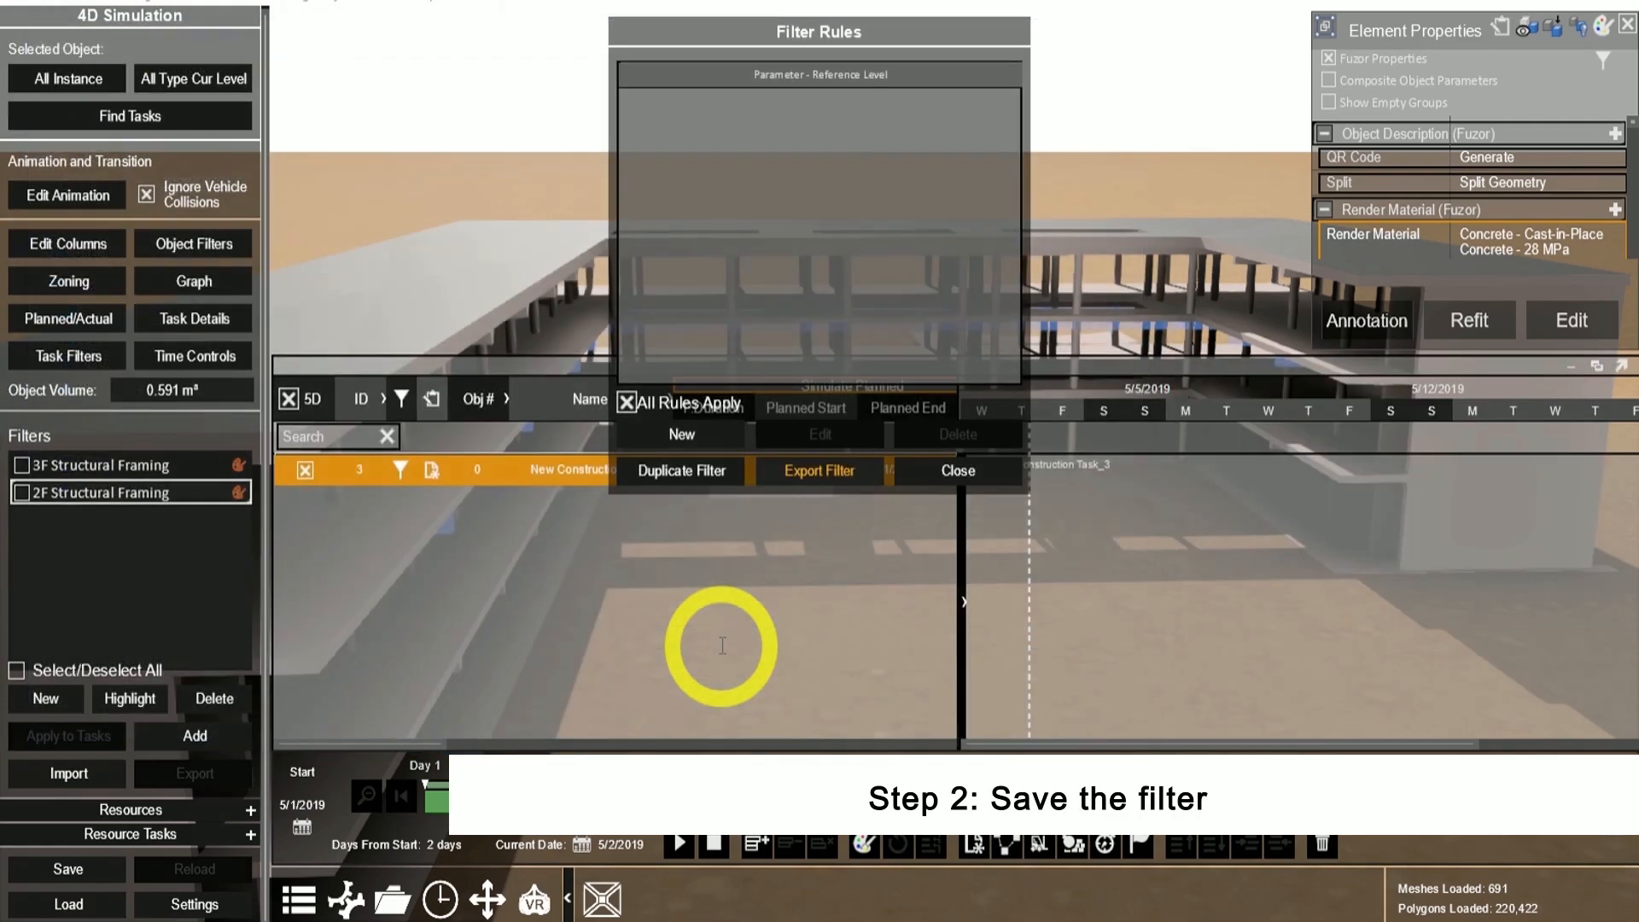
click(818, 471)
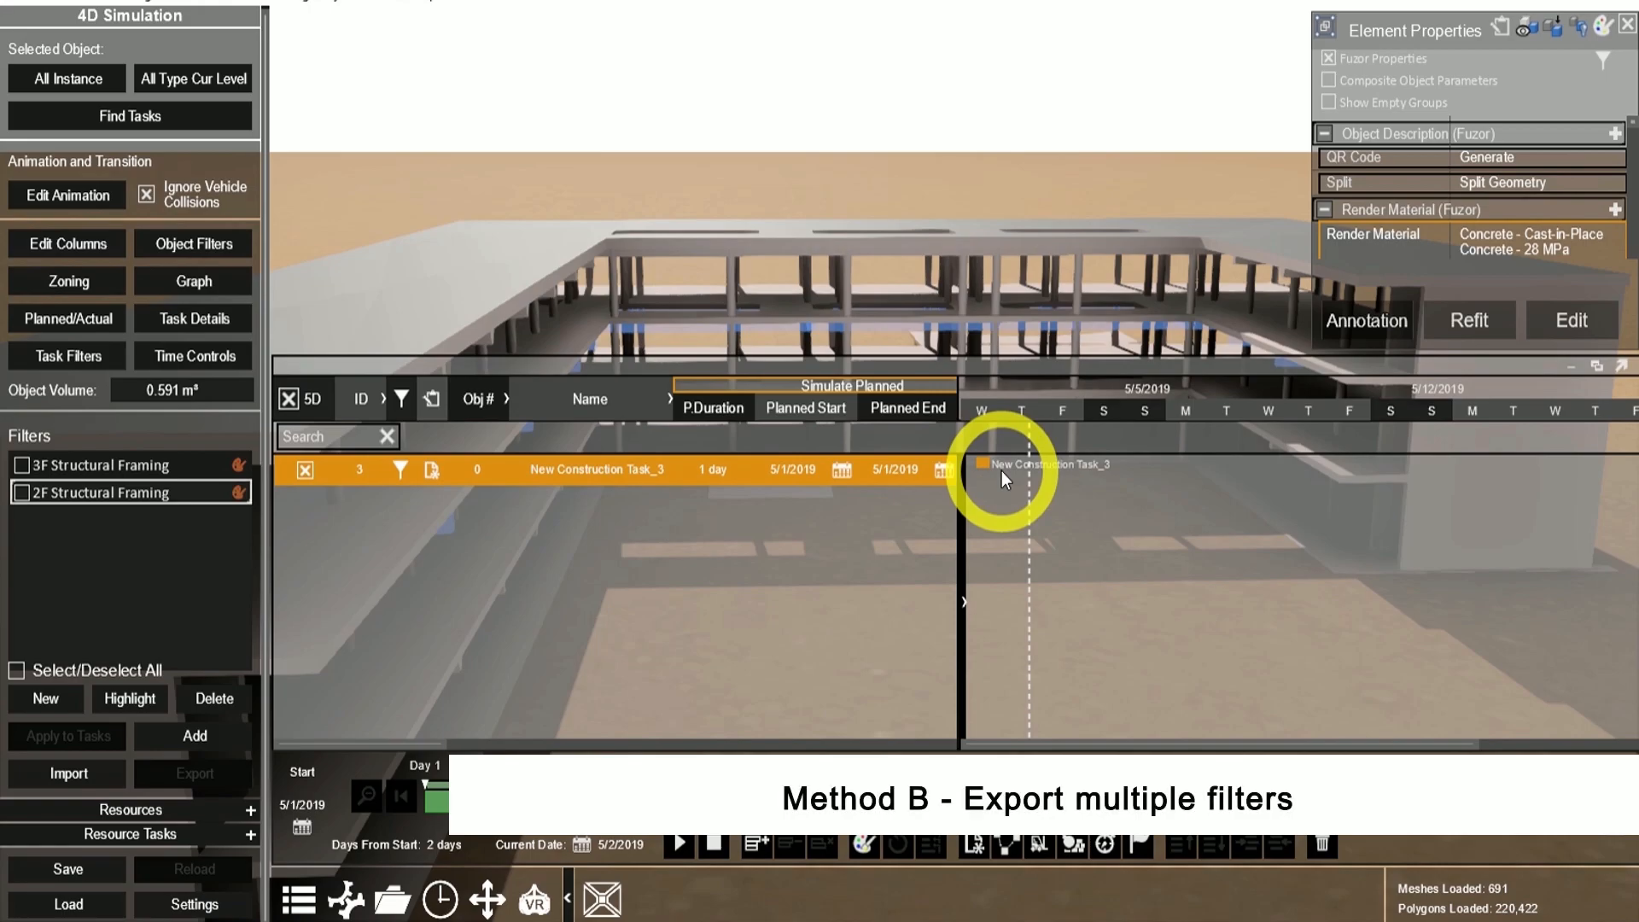
mouse_move(20, 498)
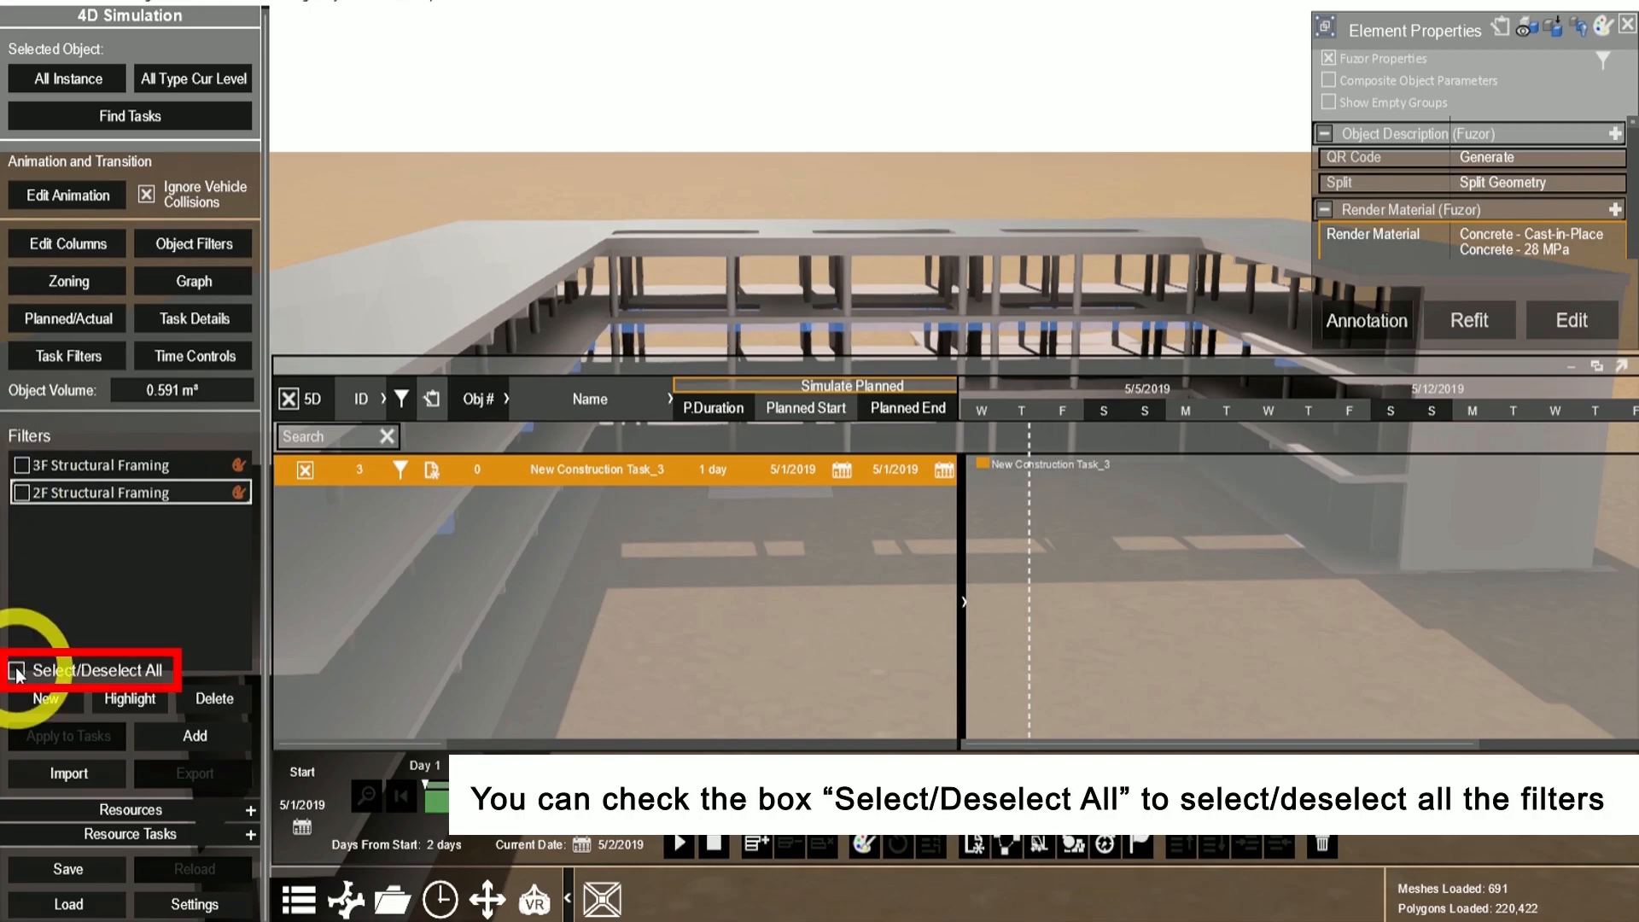
Select both Structural Framing filters and export them into the Desktop\Filter folder.
click(15, 669)
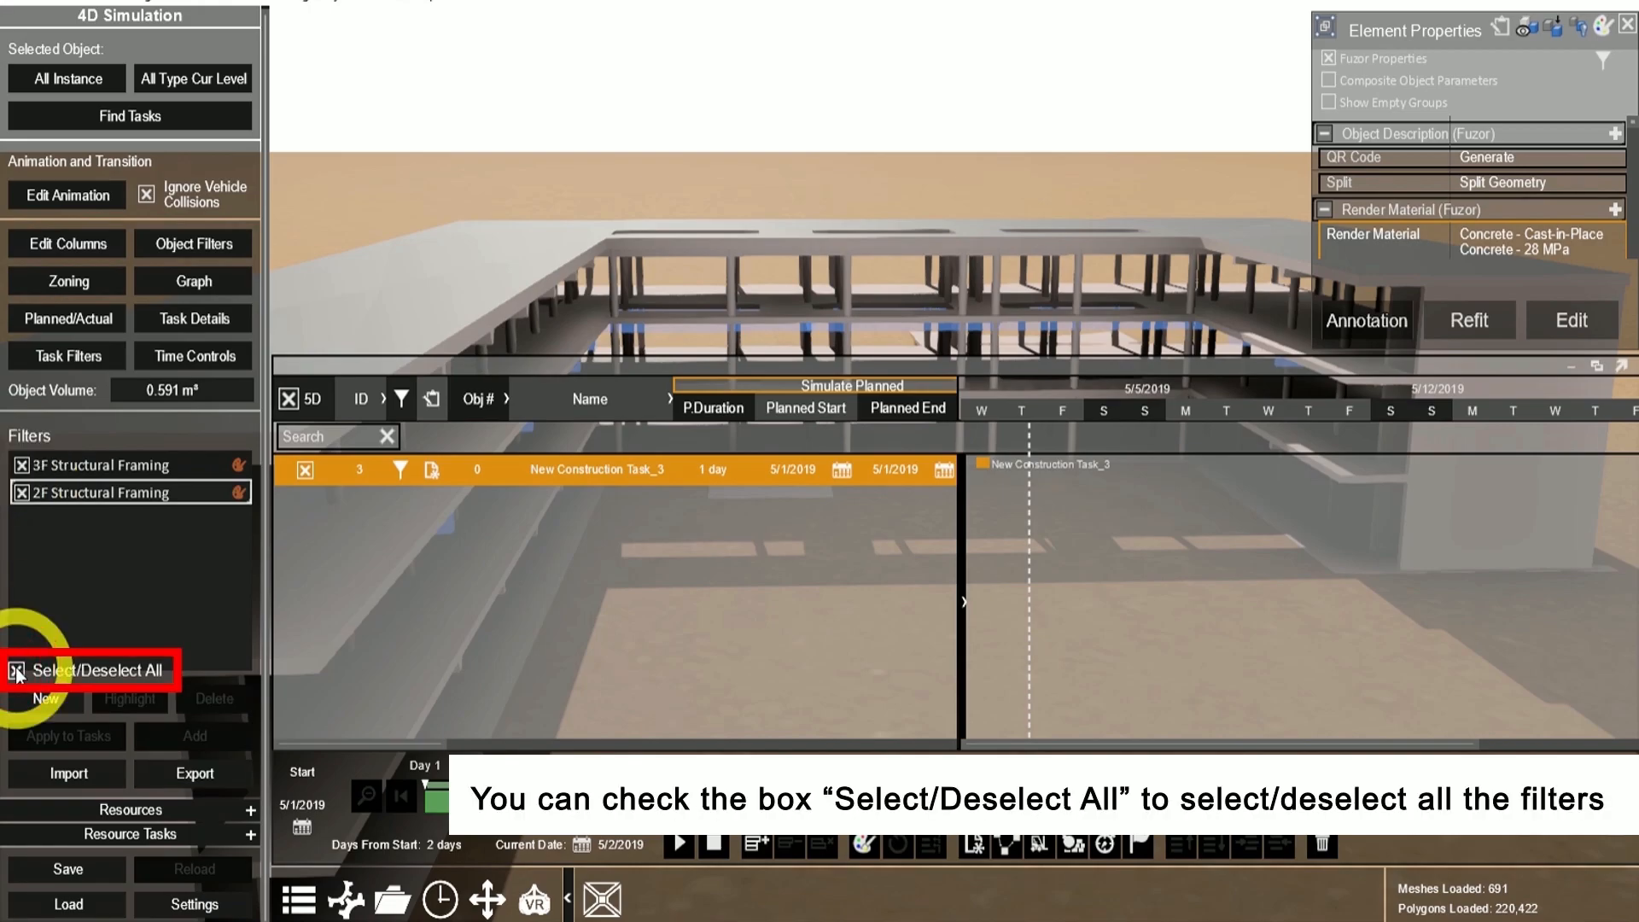
click(17, 670)
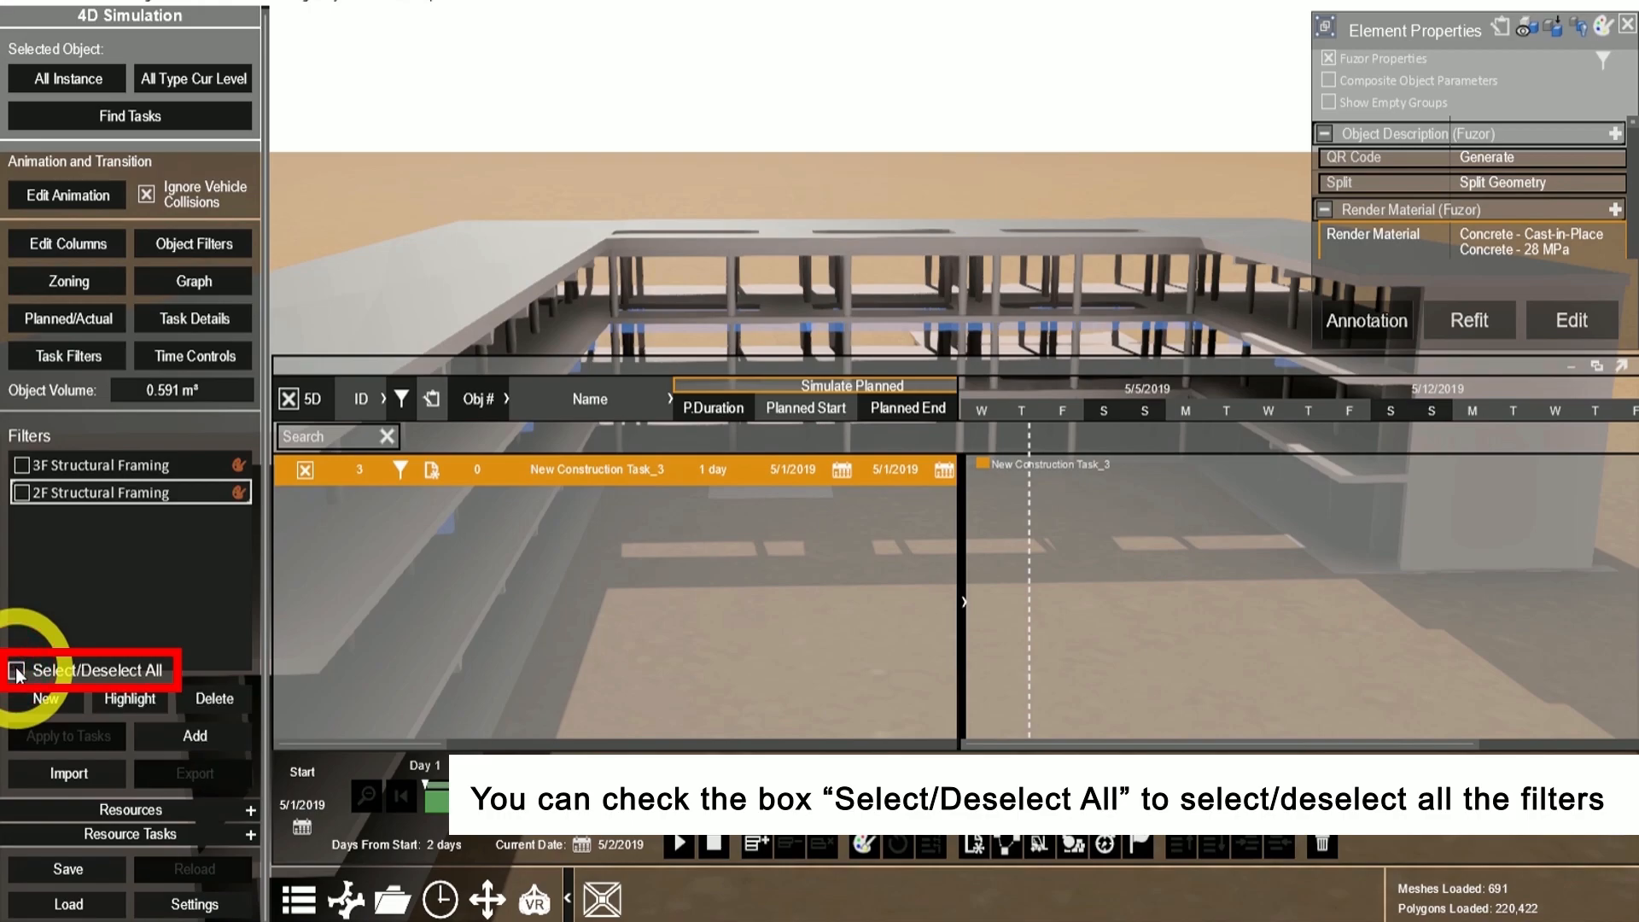
click(17, 670)
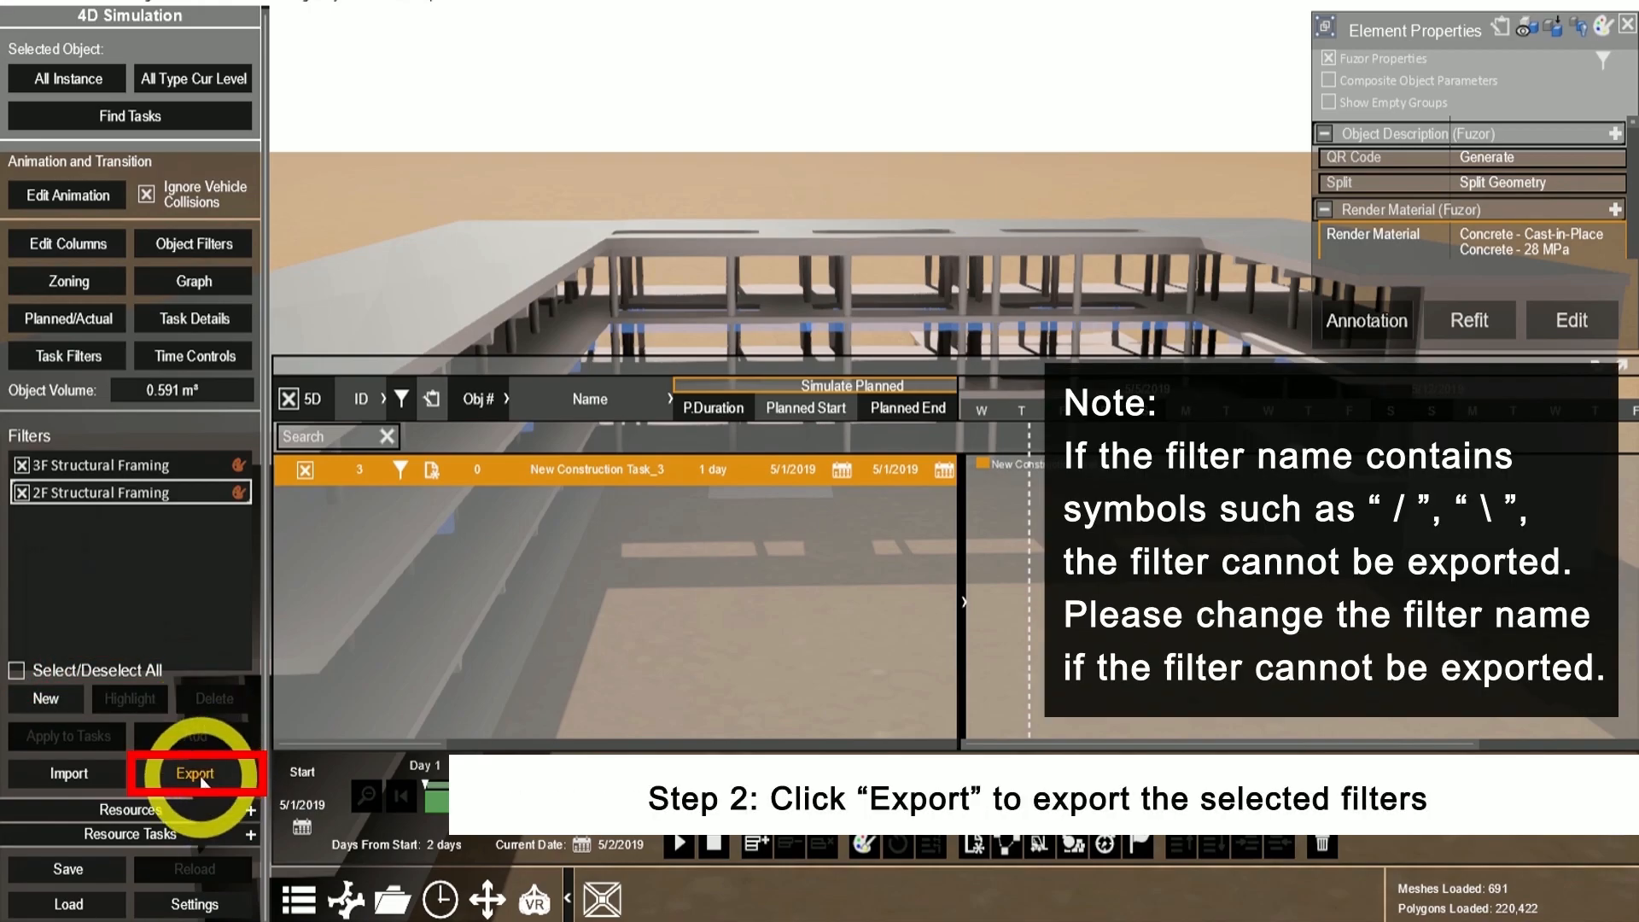
click(195, 773)
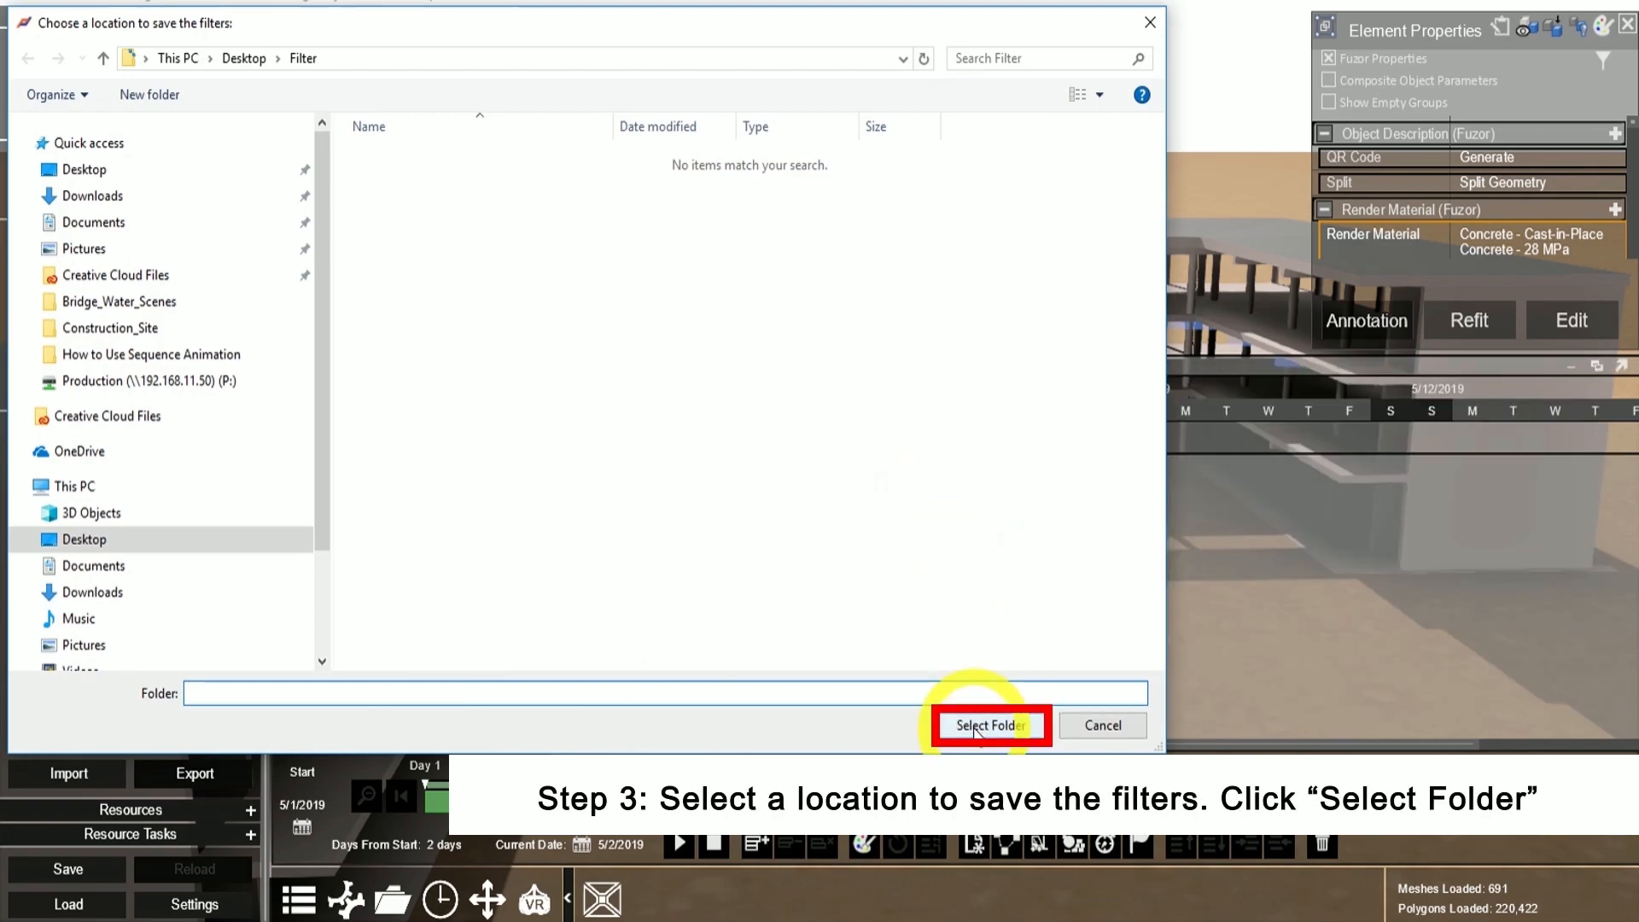
click(989, 725)
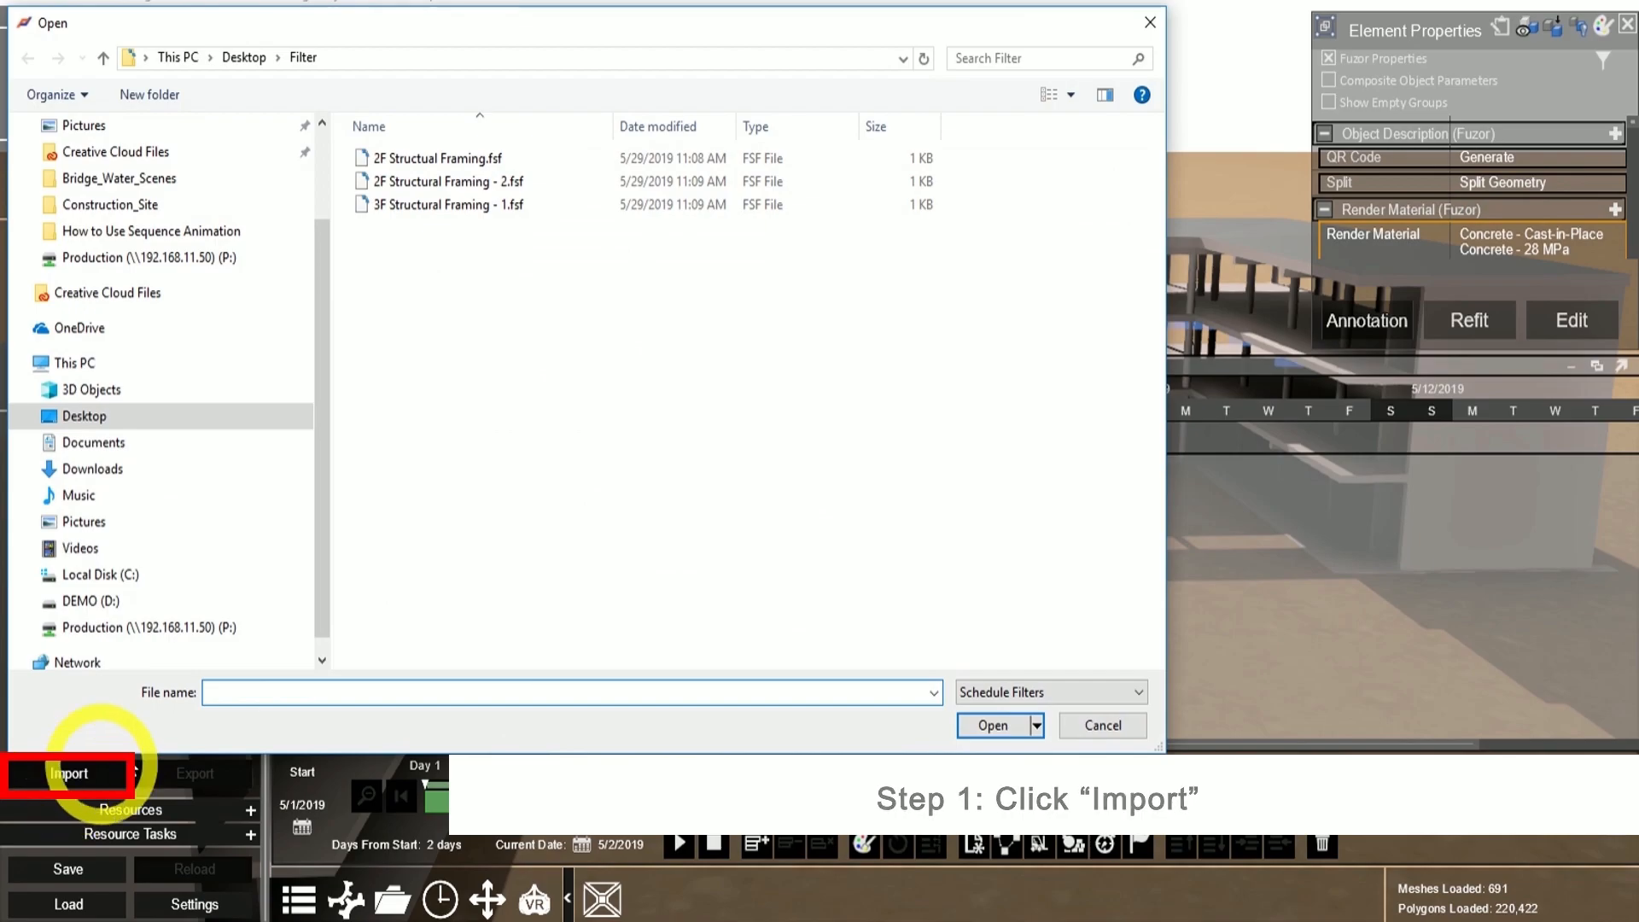
Import '2F Structural Framing - 2.fsf' and '3F Structural Framing - 1.fsf' into the filter list.
click(492, 196)
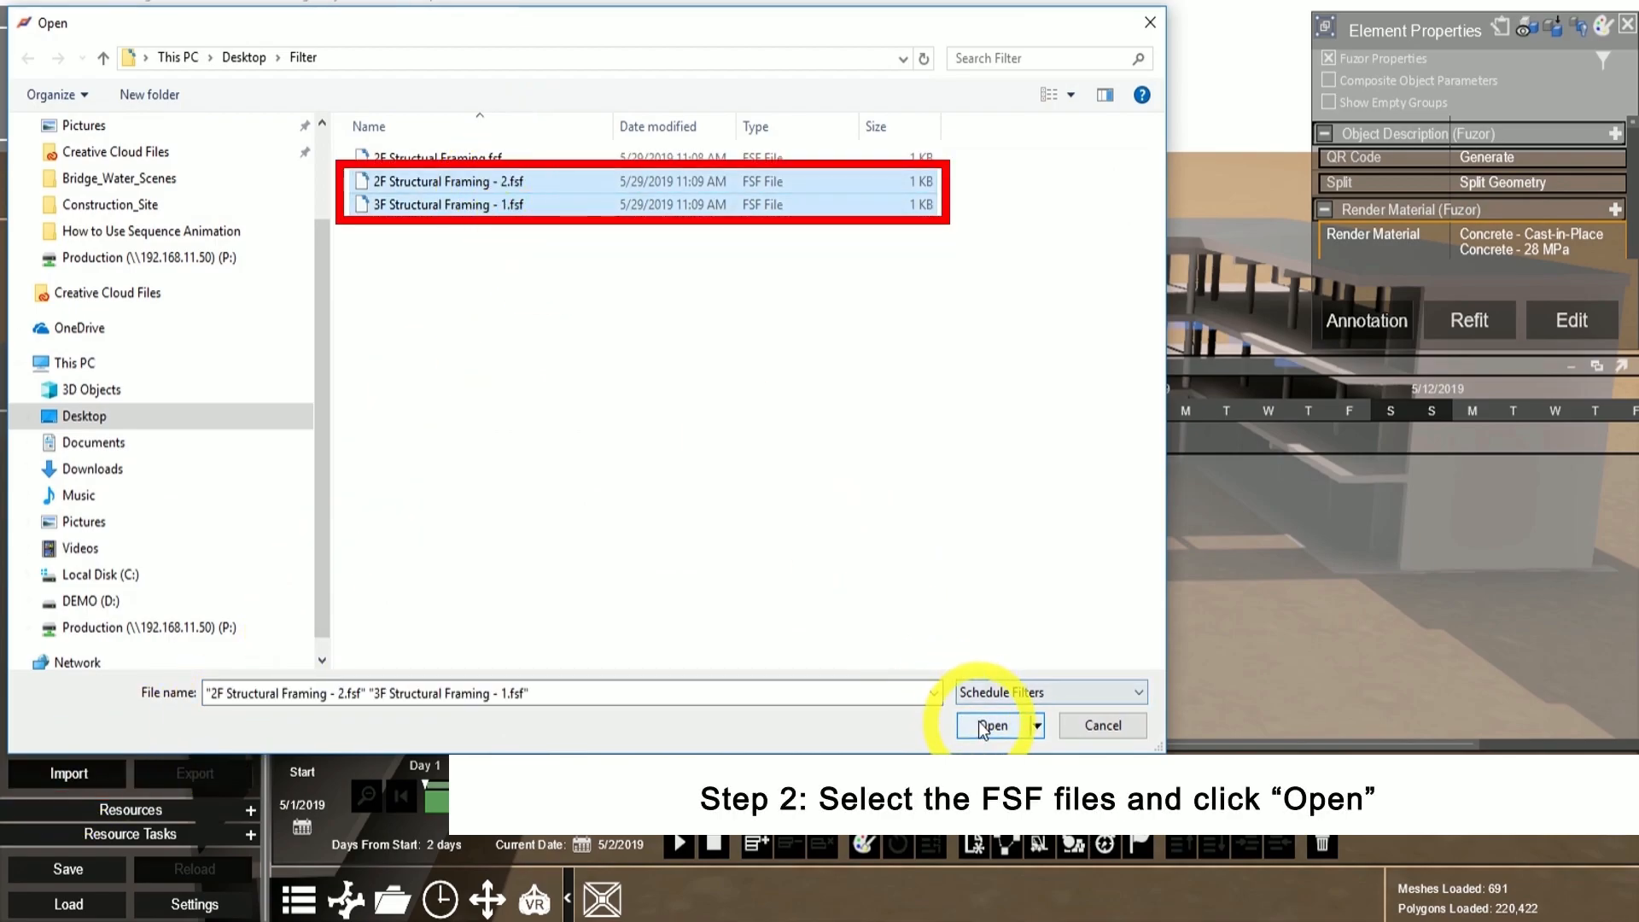
click(991, 726)
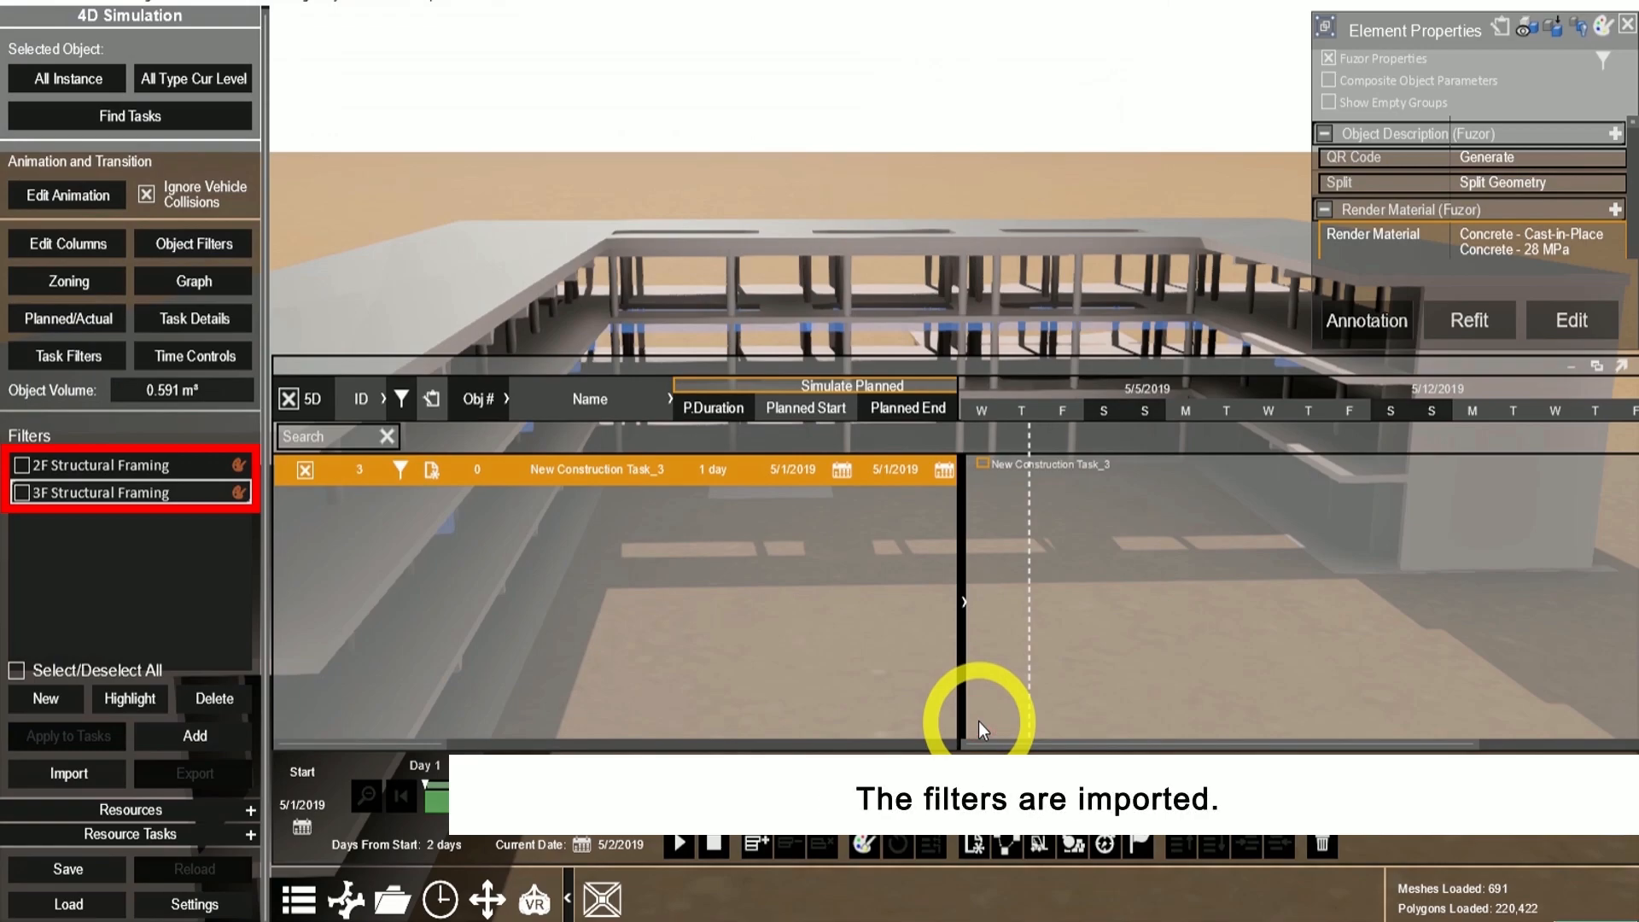
mouse_move(115, 496)
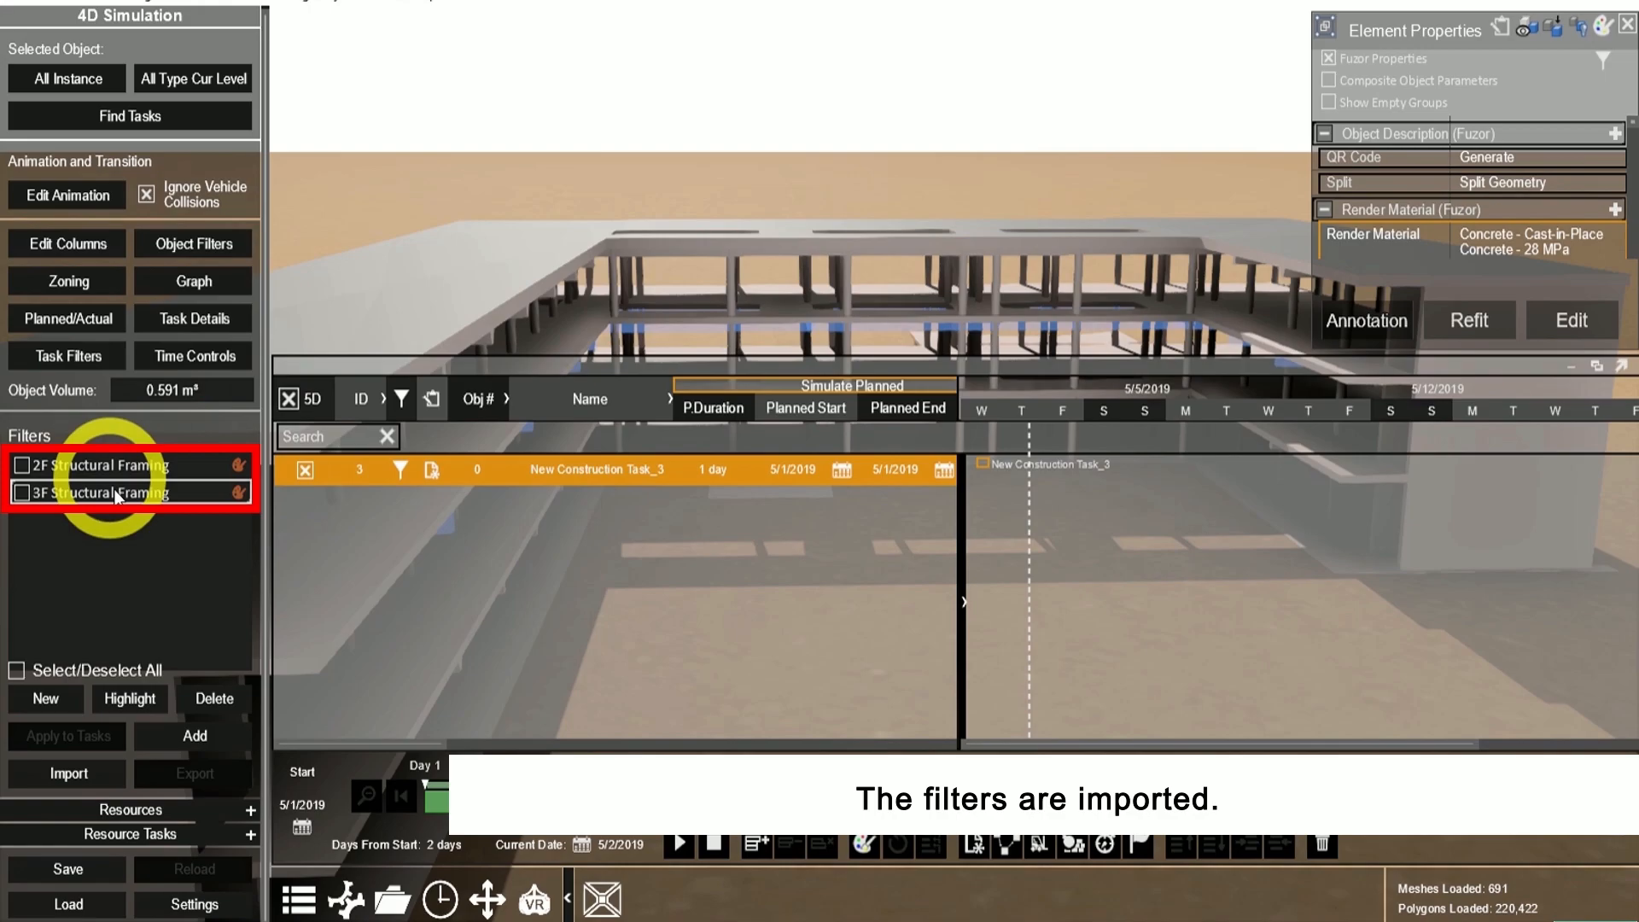